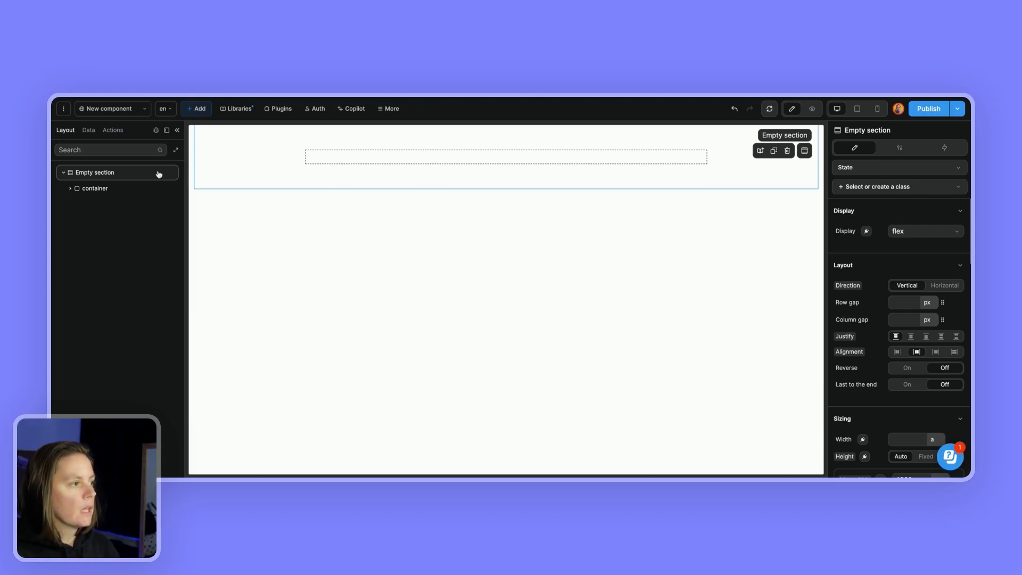
mouse_move(171, 174)
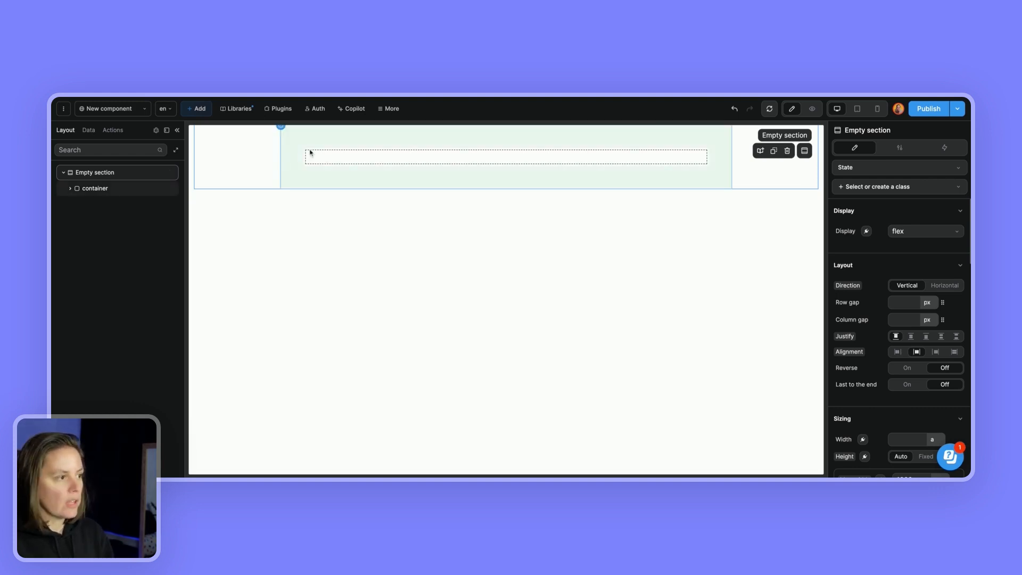
mouse_move(290, 147)
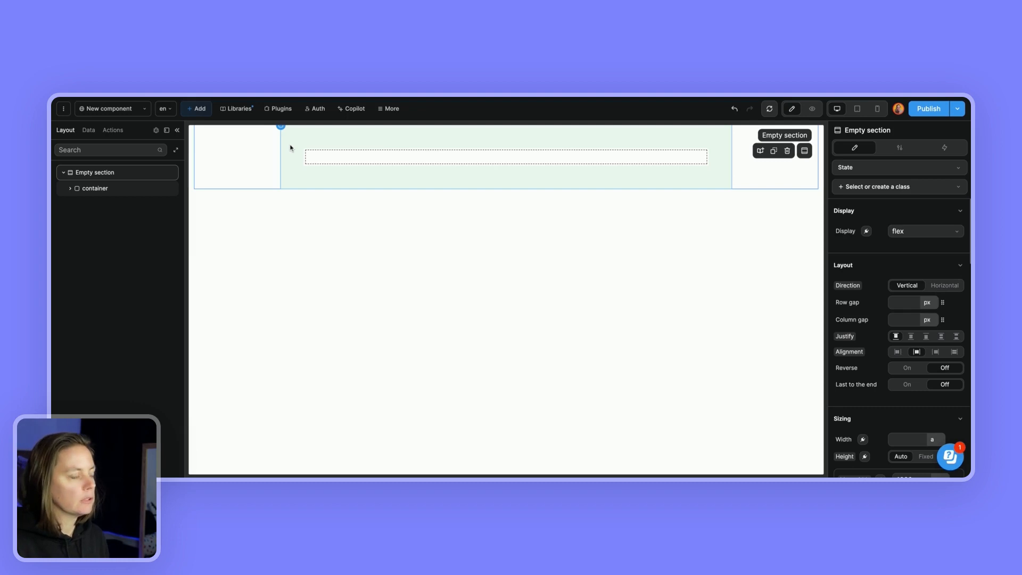
- Select the container inside the empty section to receive a new Button element
click(195, 108)
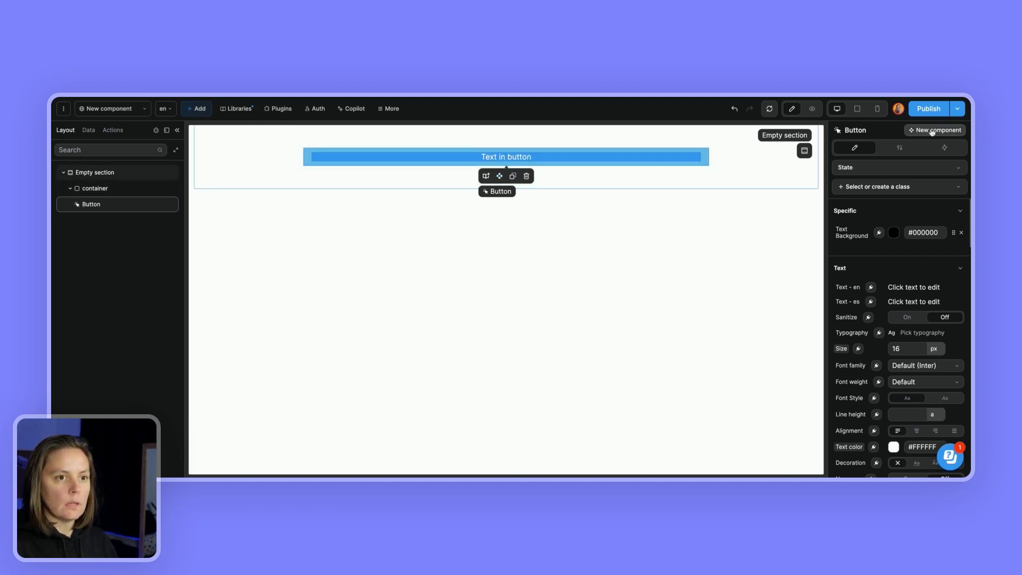
- Create a component named 'My best button' from the button and view its properties
click(936, 130)
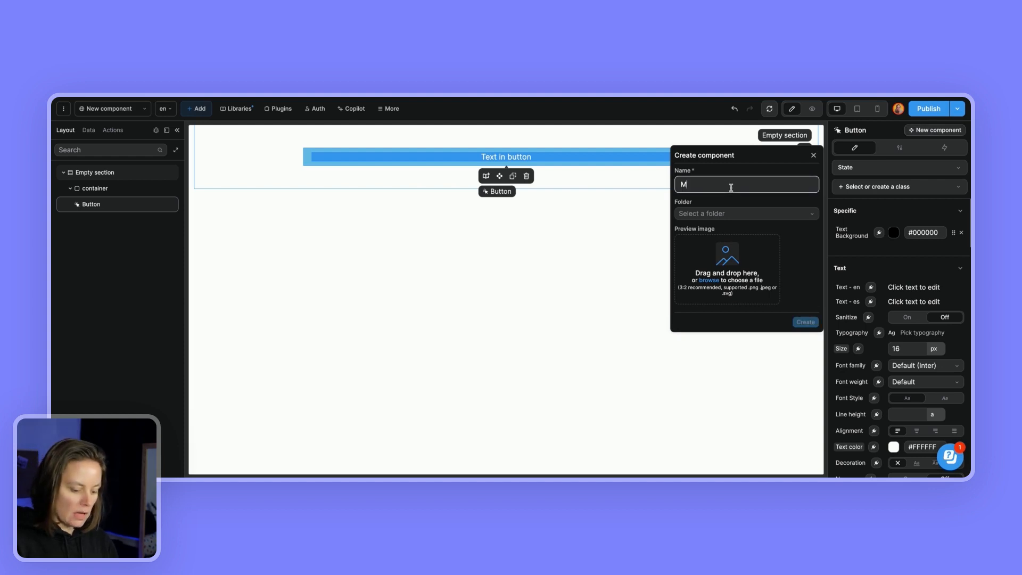
text(y best)
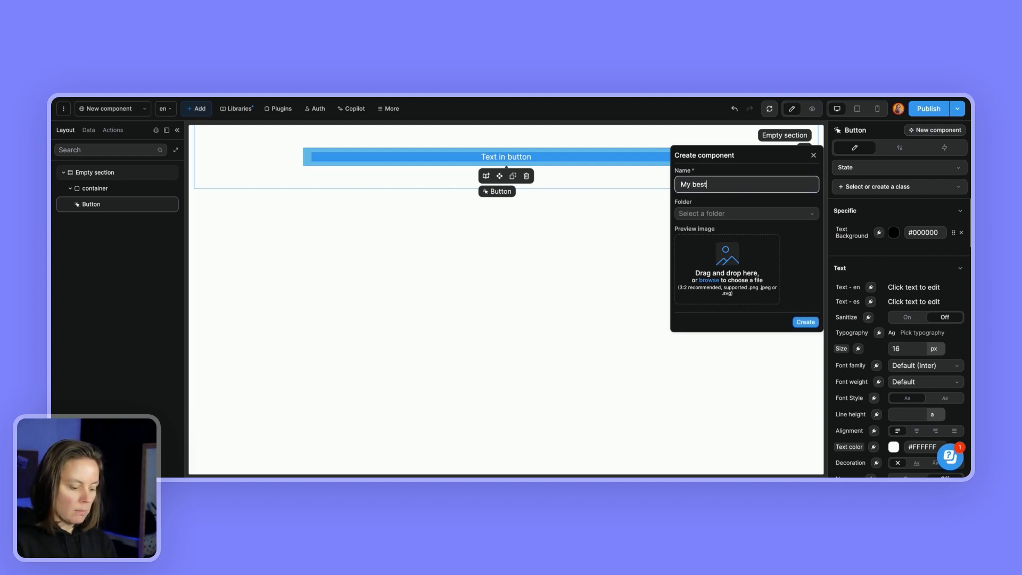
text(button)
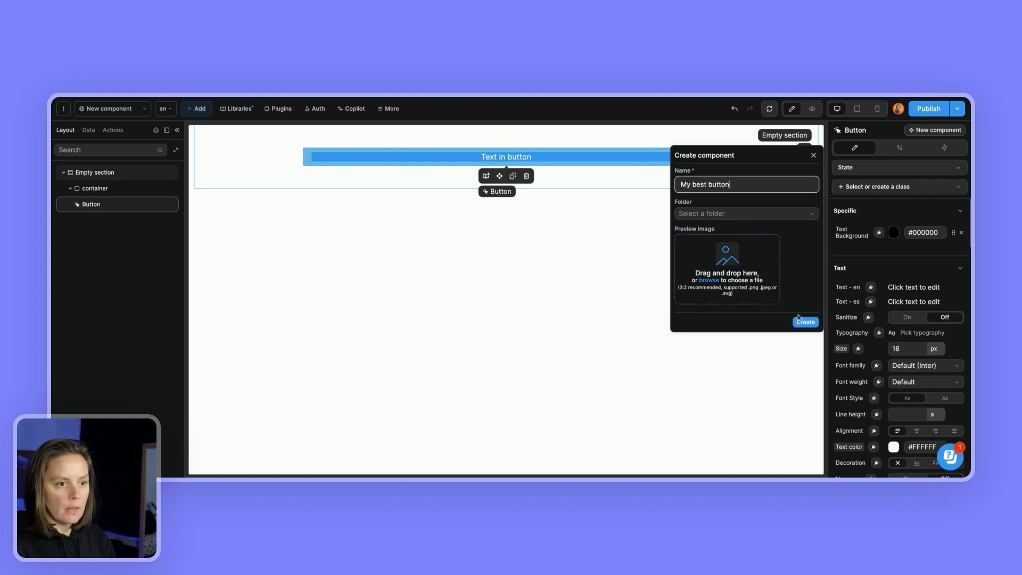
click(805, 322)
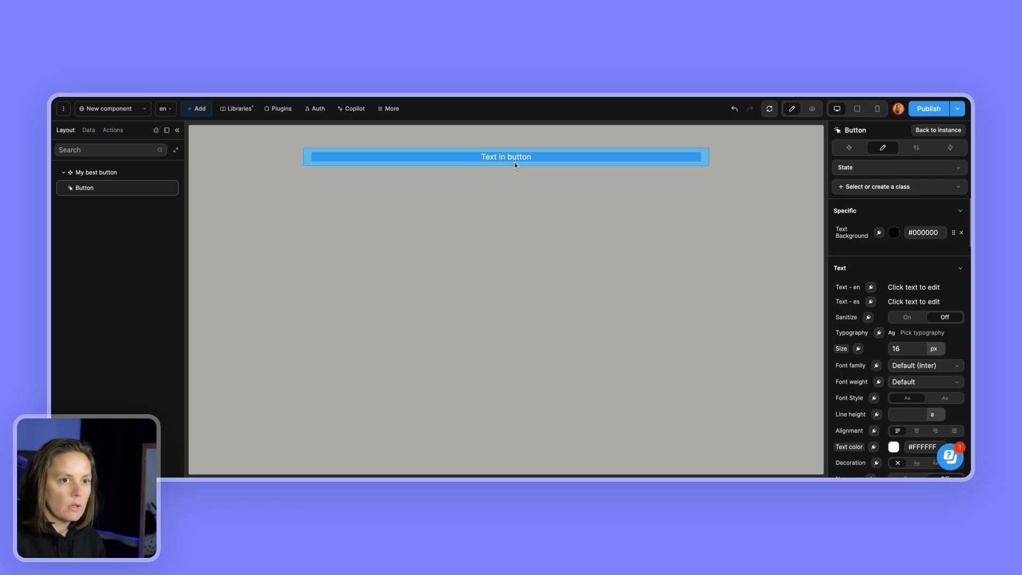
click(849, 147)
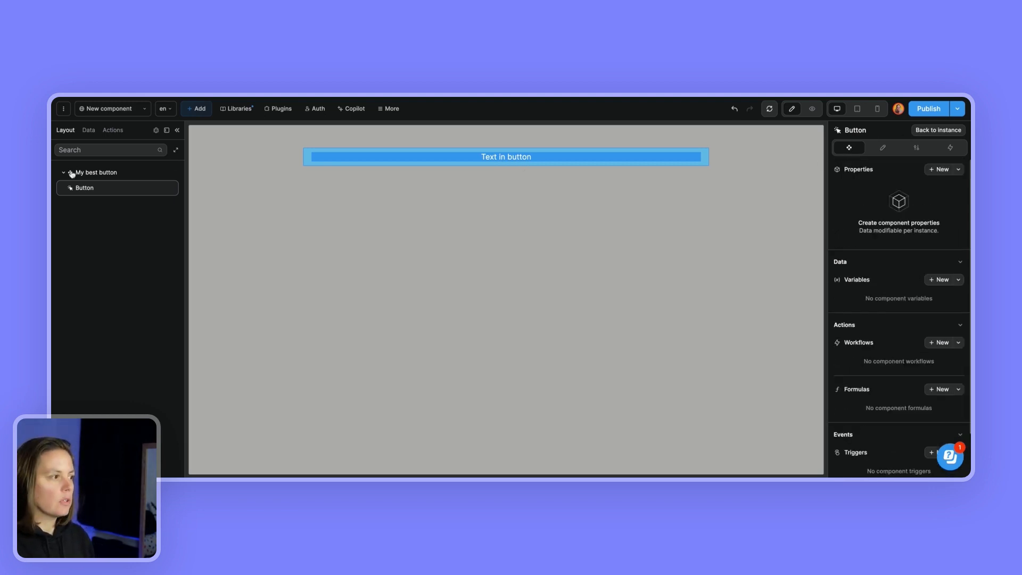
mouse_move(99, 179)
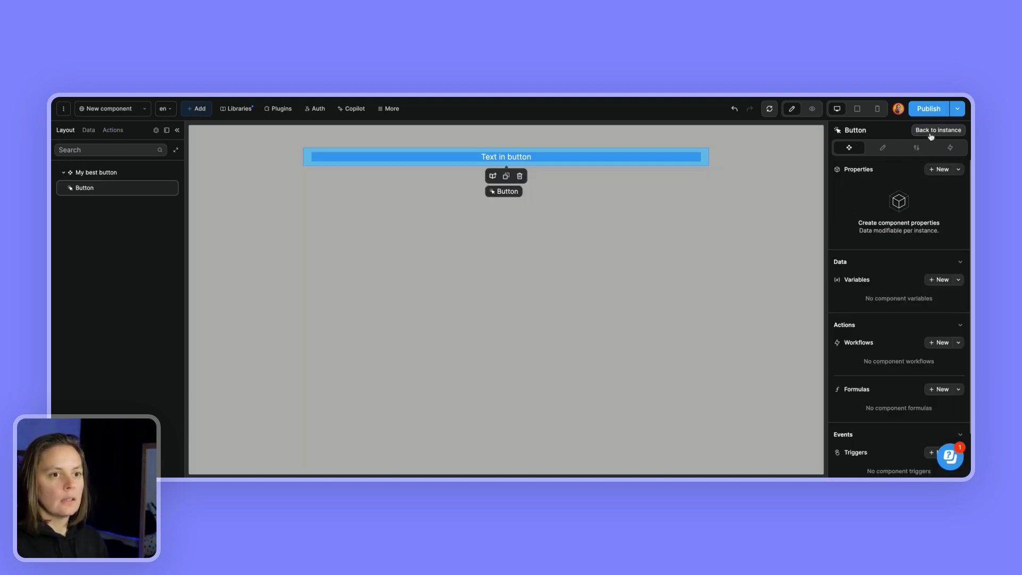
- Return to the page and find 'My best button' under Libraries > Components
click(937, 129)
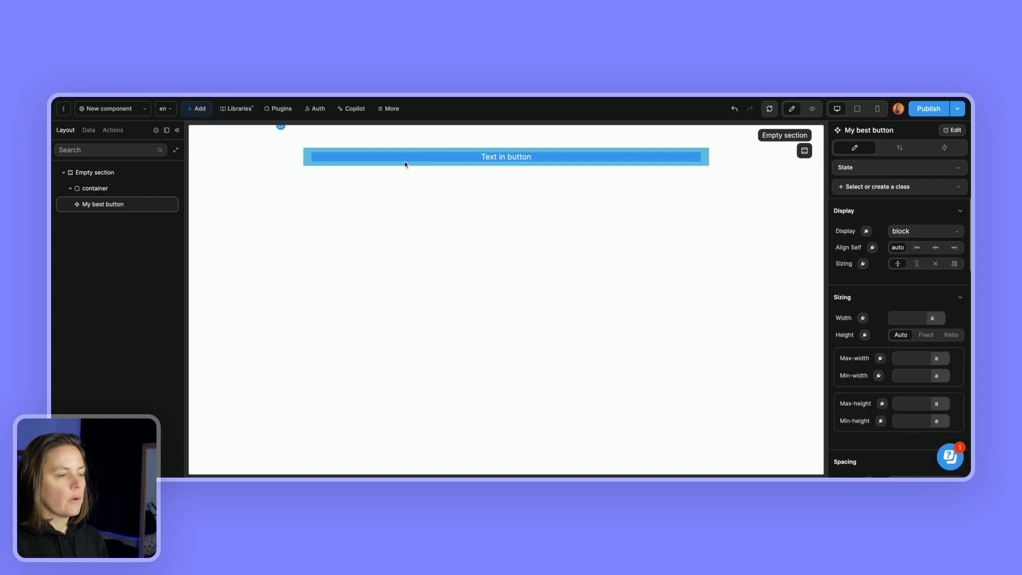
click(506, 156)
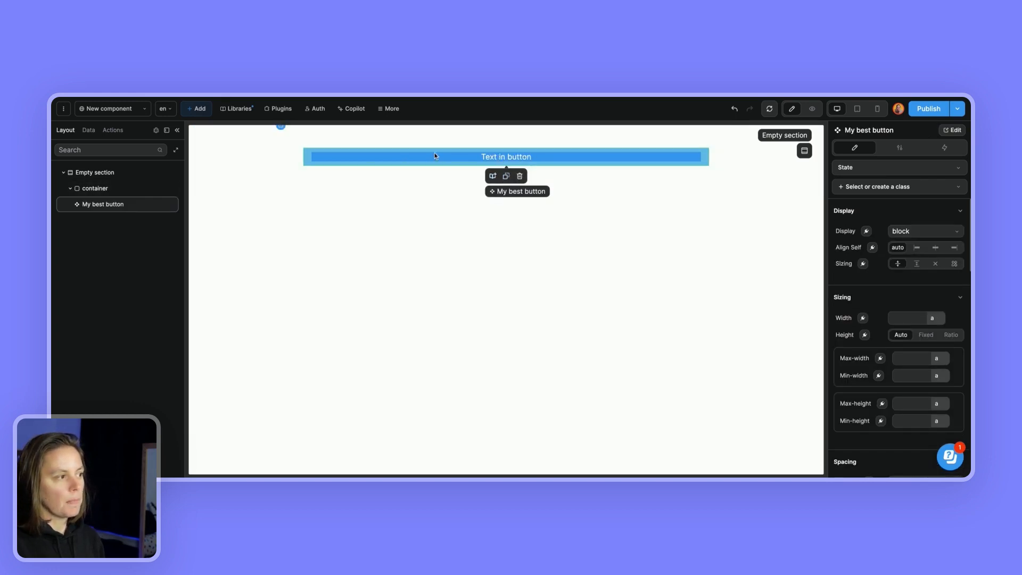
mouse_move(391, 161)
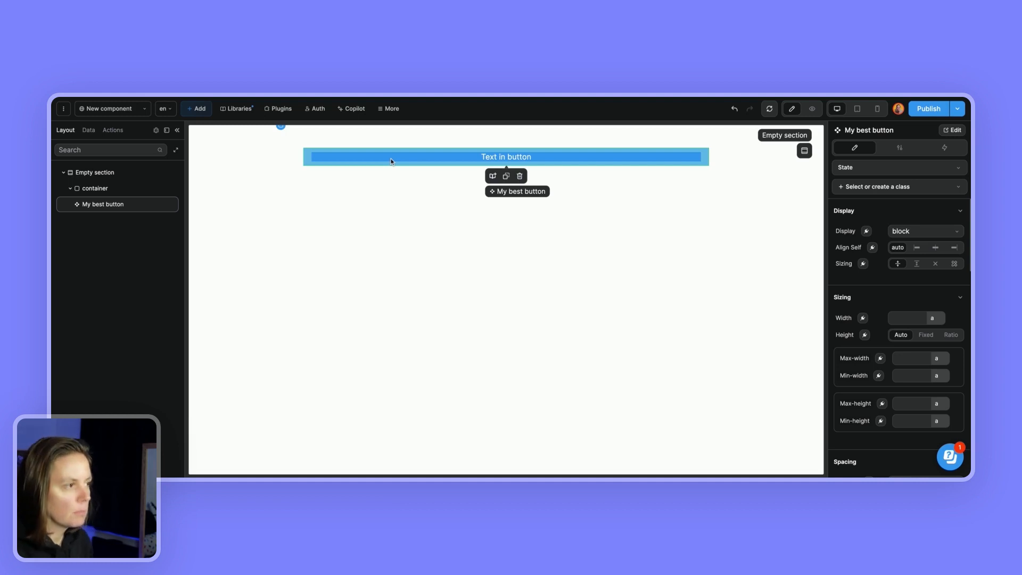
click(239, 108)
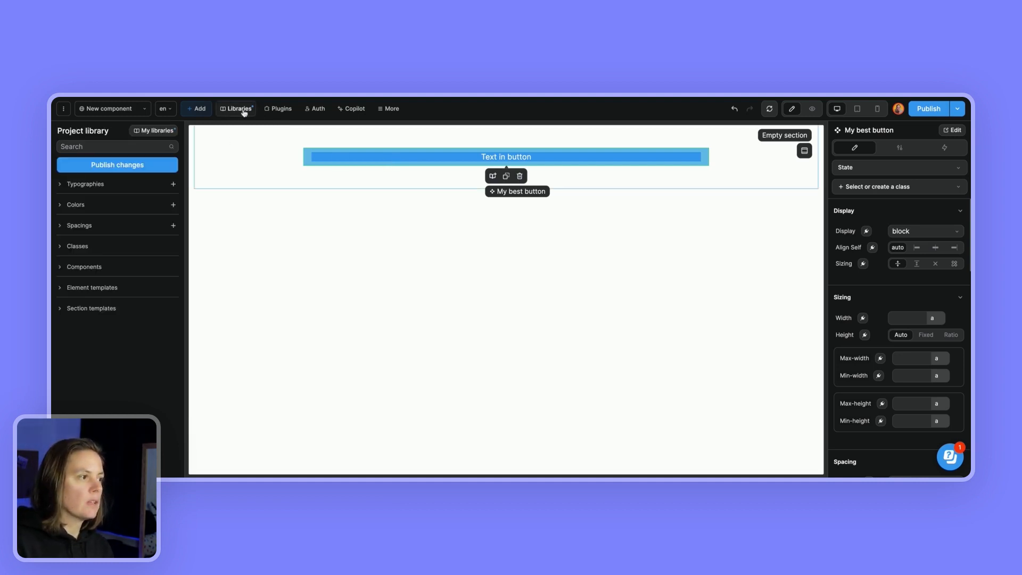
mouse_move(116, 241)
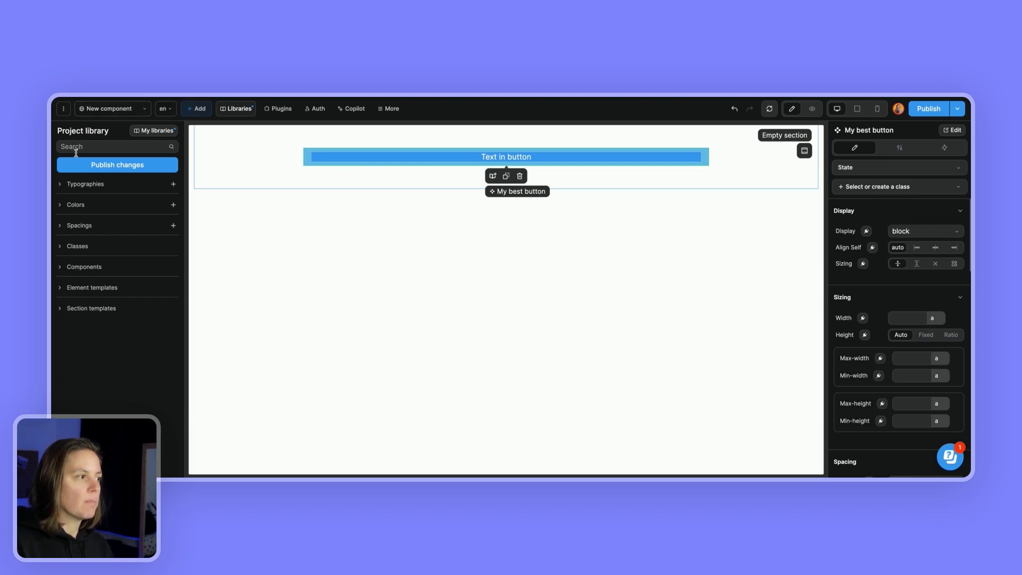
click(85, 266)
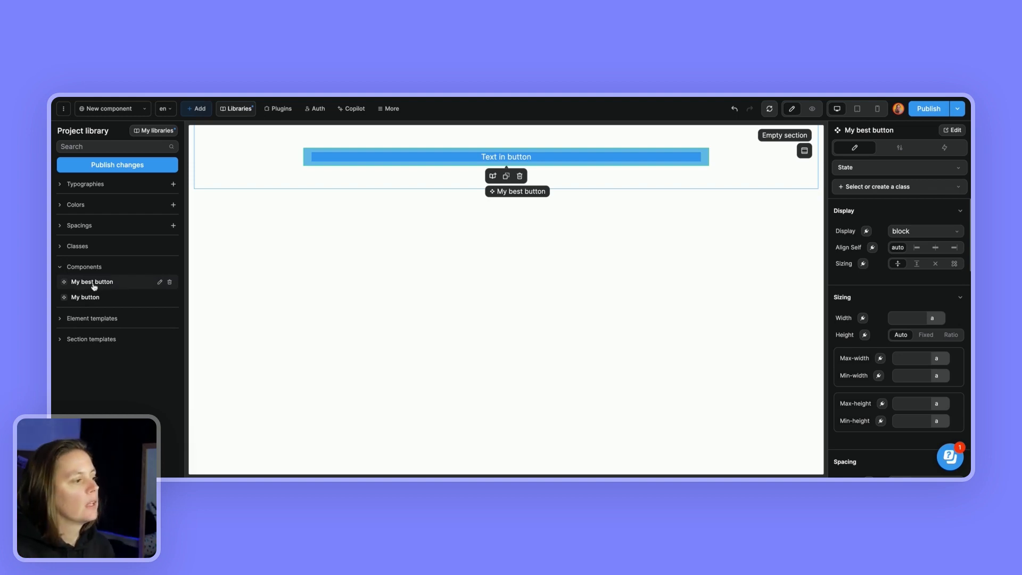
click(197, 108)
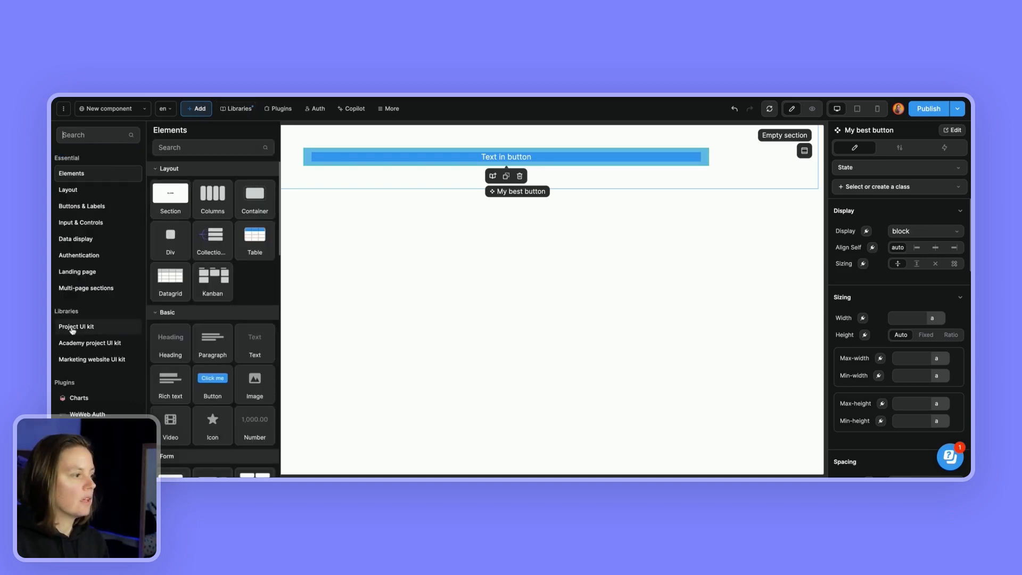
- Drop a second 'My best button' from the Project UI kit and rename copies Instance 1 and 2
click(76, 327)
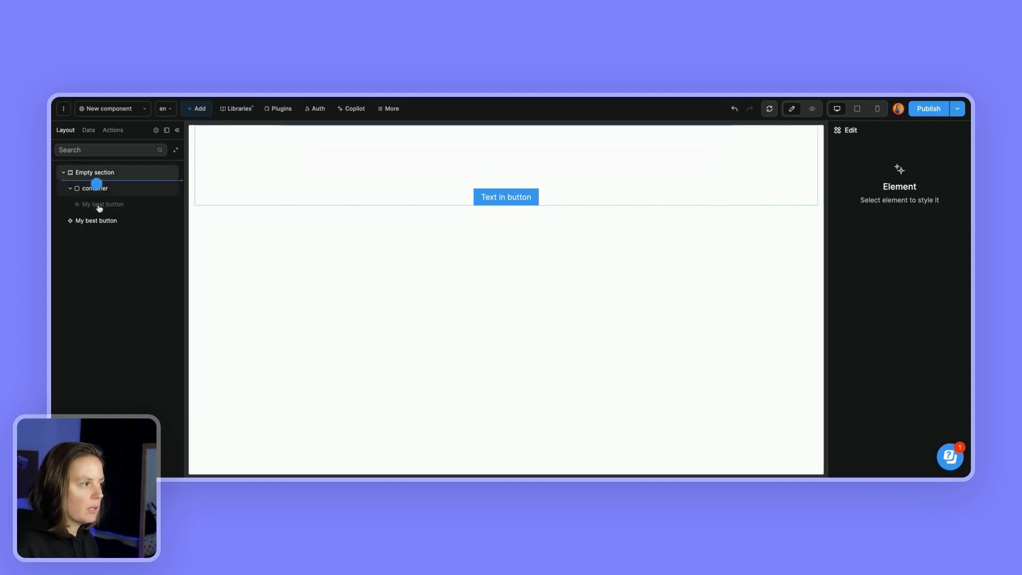
click(95, 204)
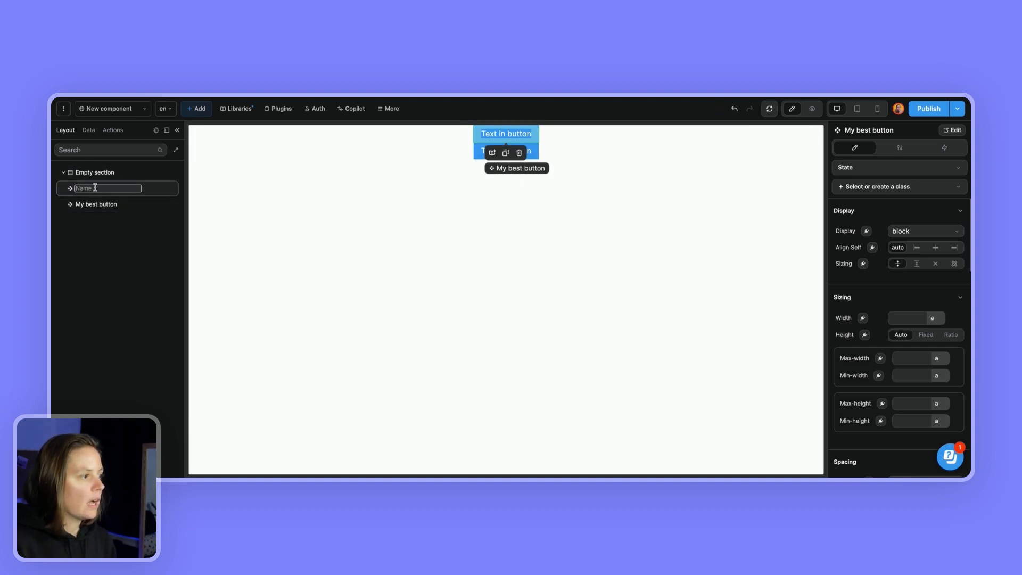
text(Instance 1)
click(117, 204)
text(Instance 2)
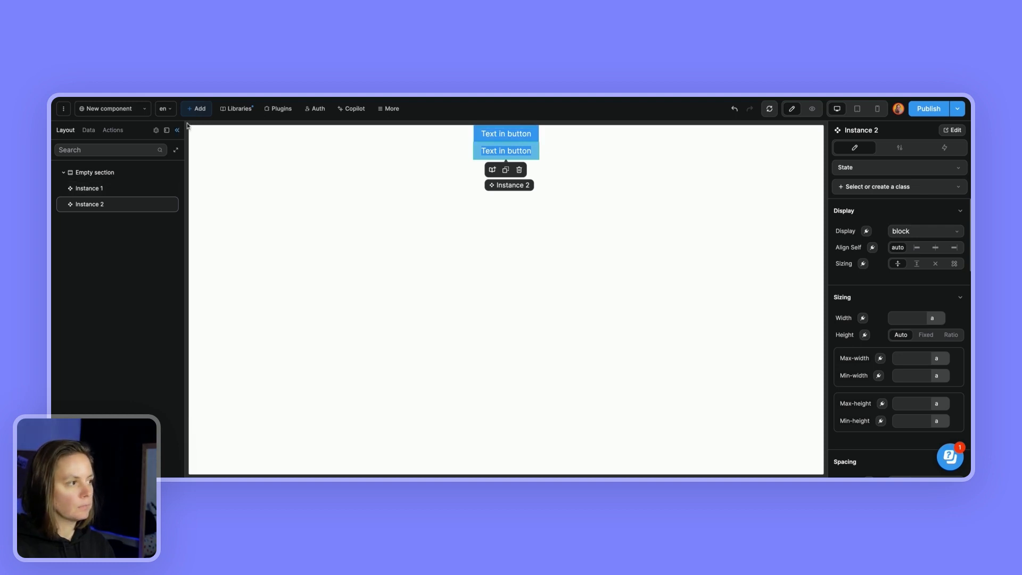
click(197, 108)
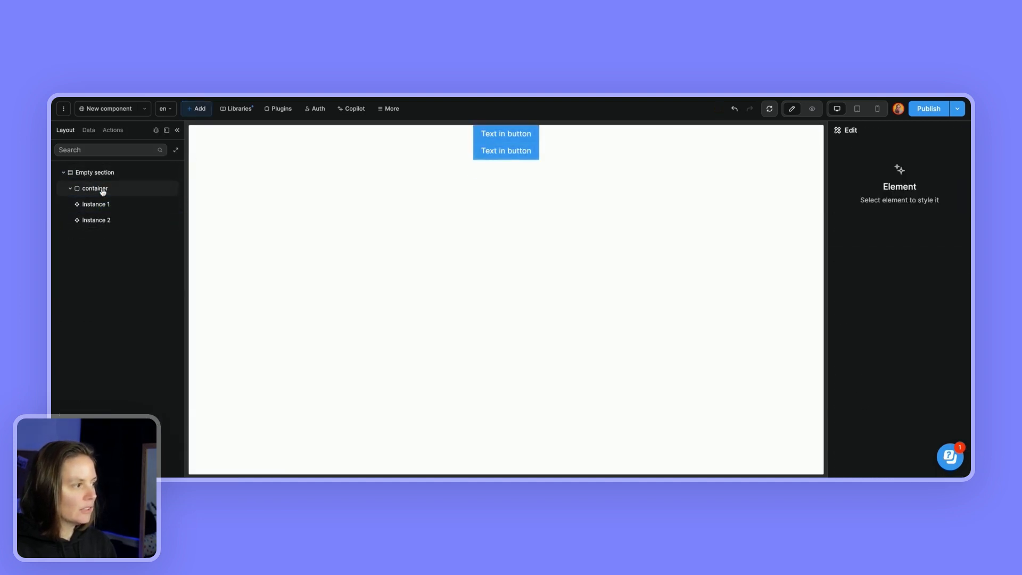
- Make the container horizontal with a 16px column gap and 40px padding
click(94, 188)
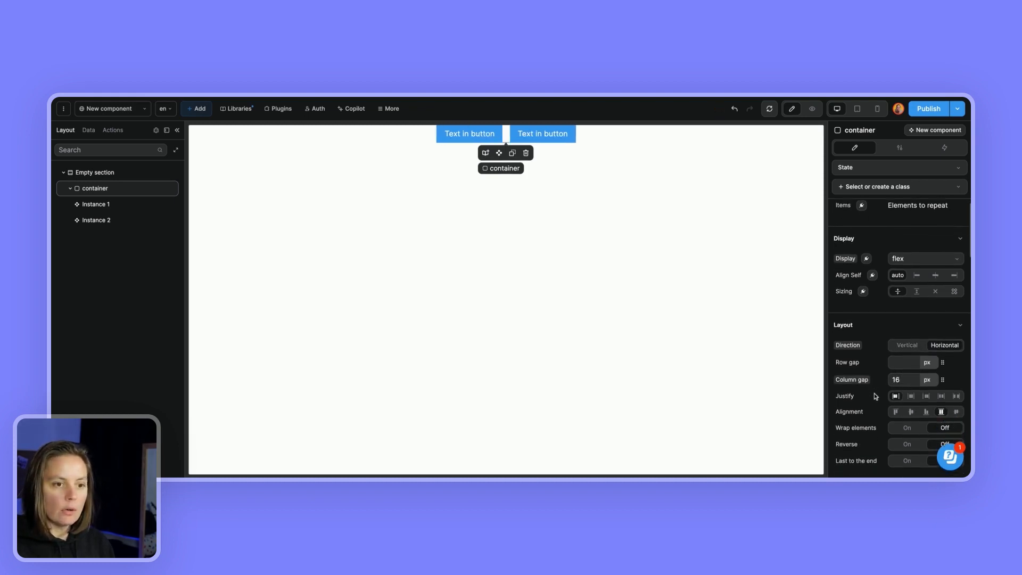
scroll(down, 3)
text(40)
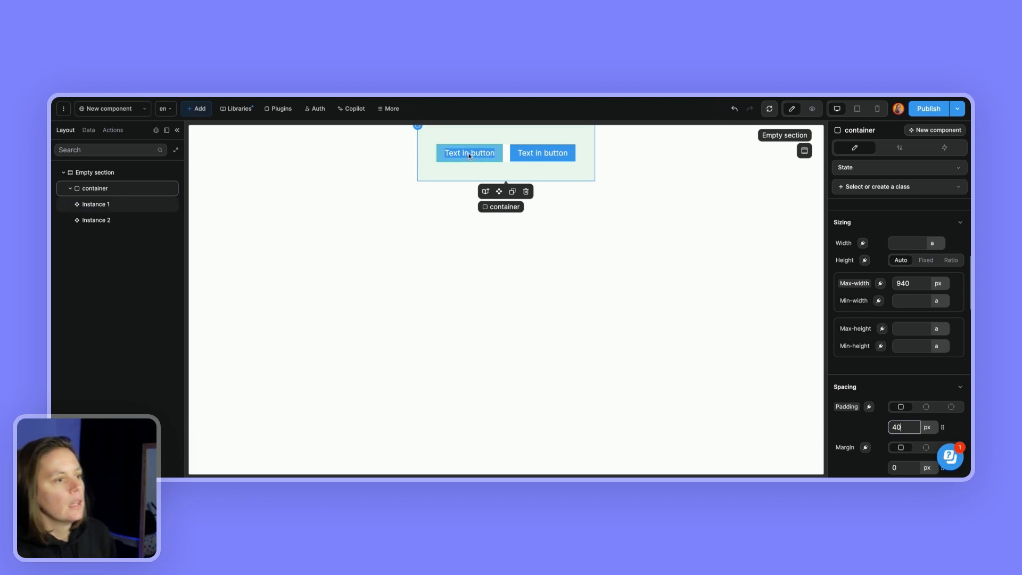
click(470, 153)
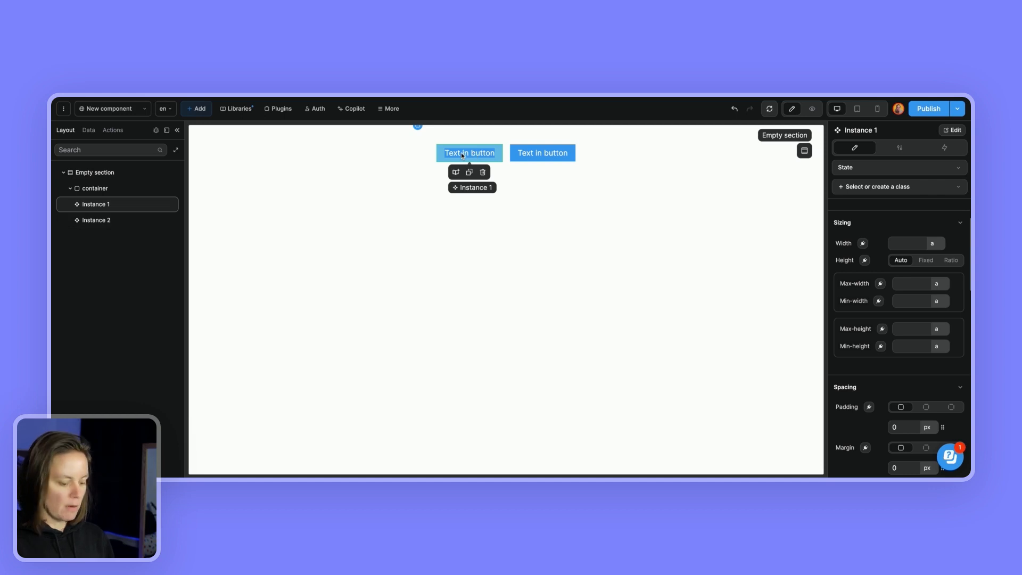
mouse_move(683, 164)
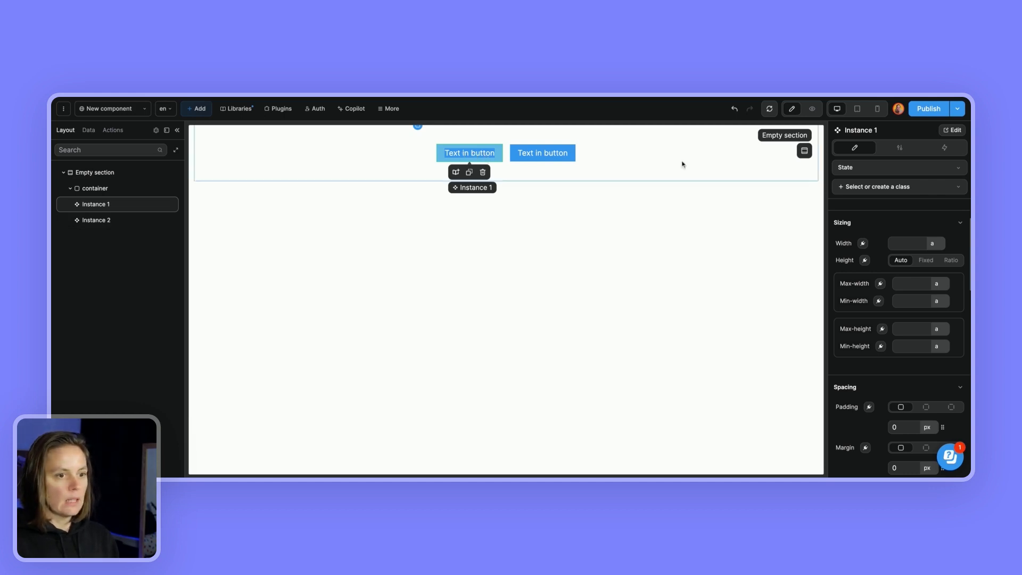
mouse_move(880, 144)
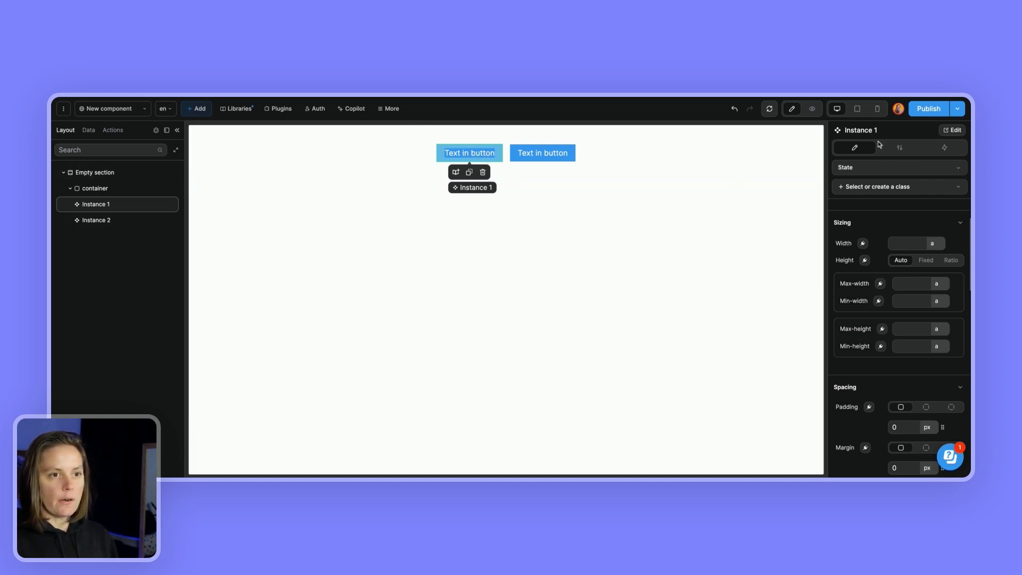
mouse_move(874, 139)
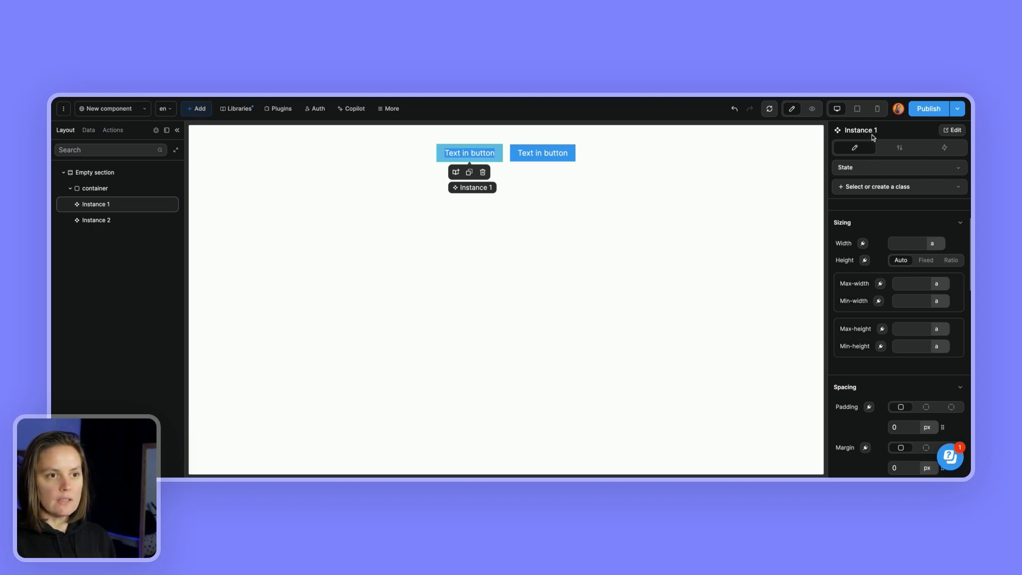
- Set Instance 1's width to 200 px
scroll(down, 3)
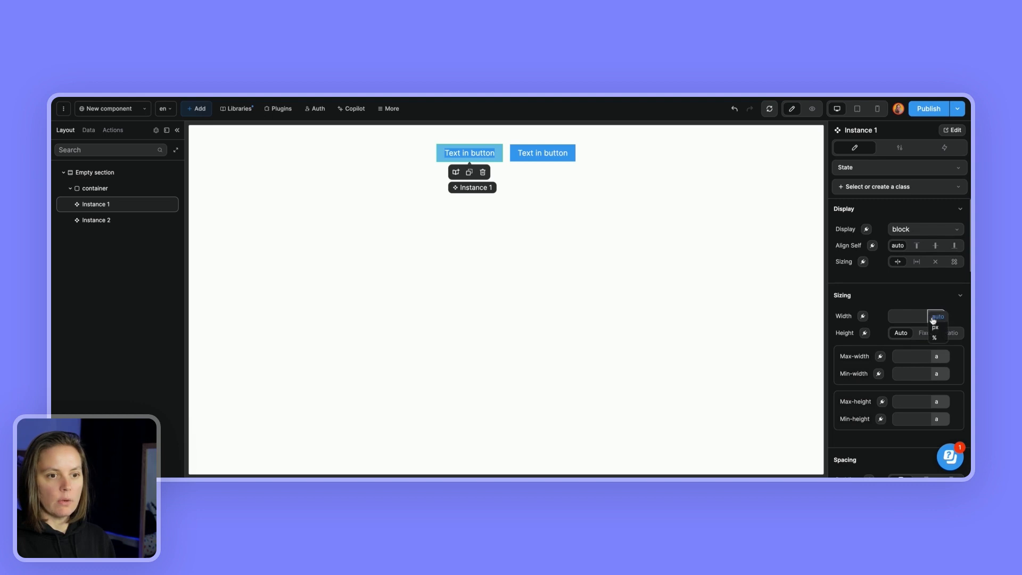
click(935, 326)
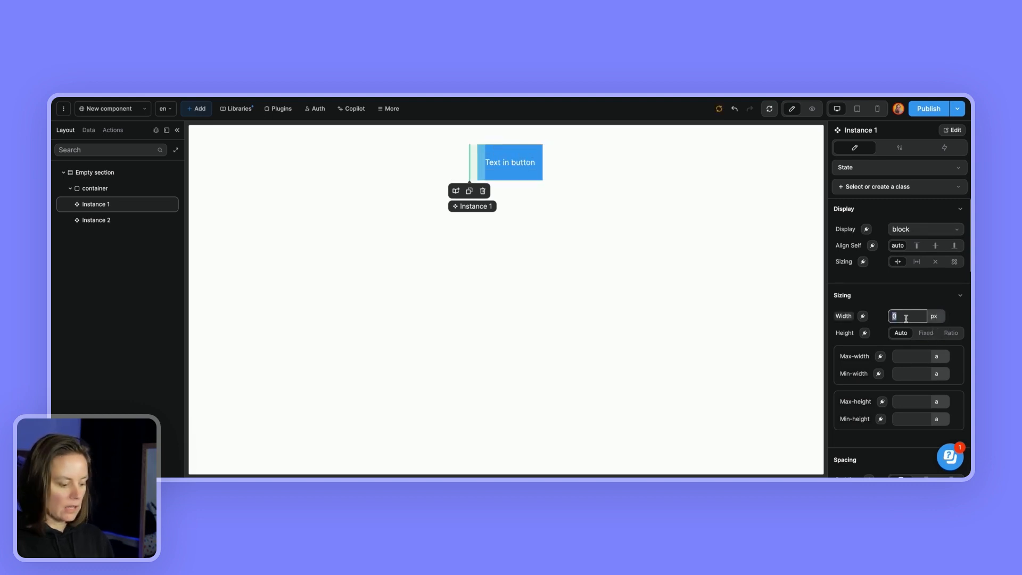
text(200)
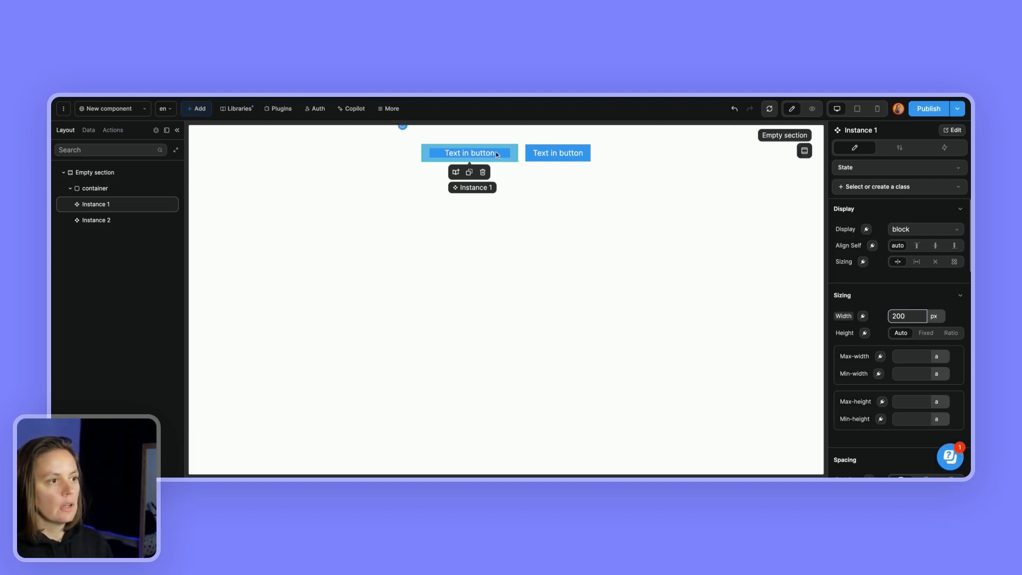
mouse_move(842, 391)
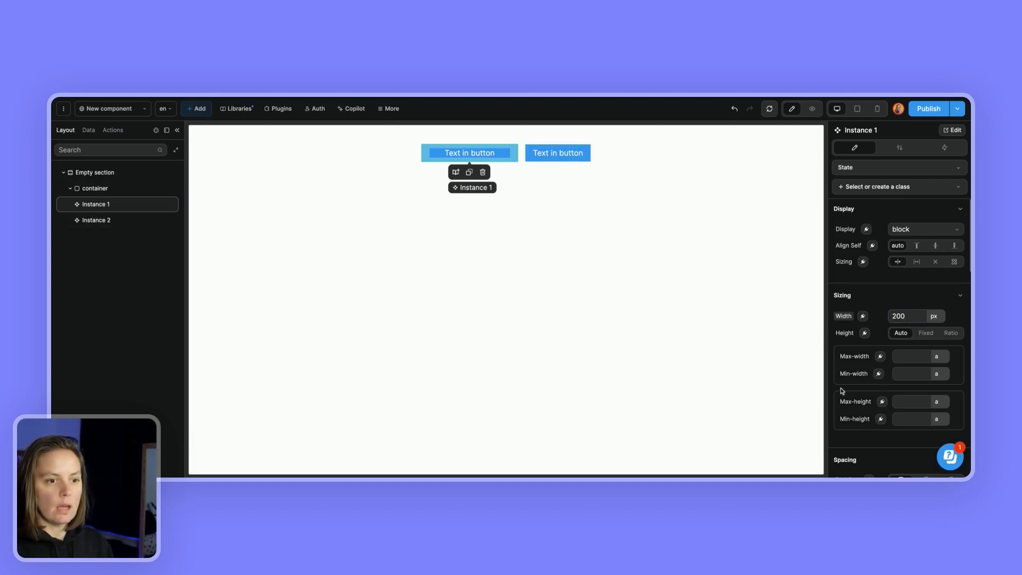
- Give Instance 1 a Green 800 background colour
scroll(down, 3)
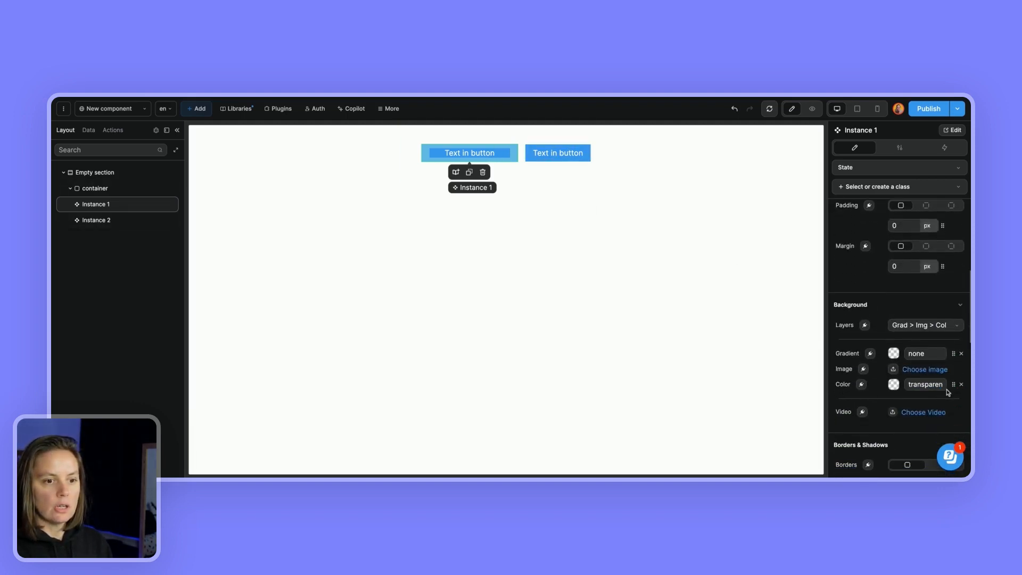
click(894, 384)
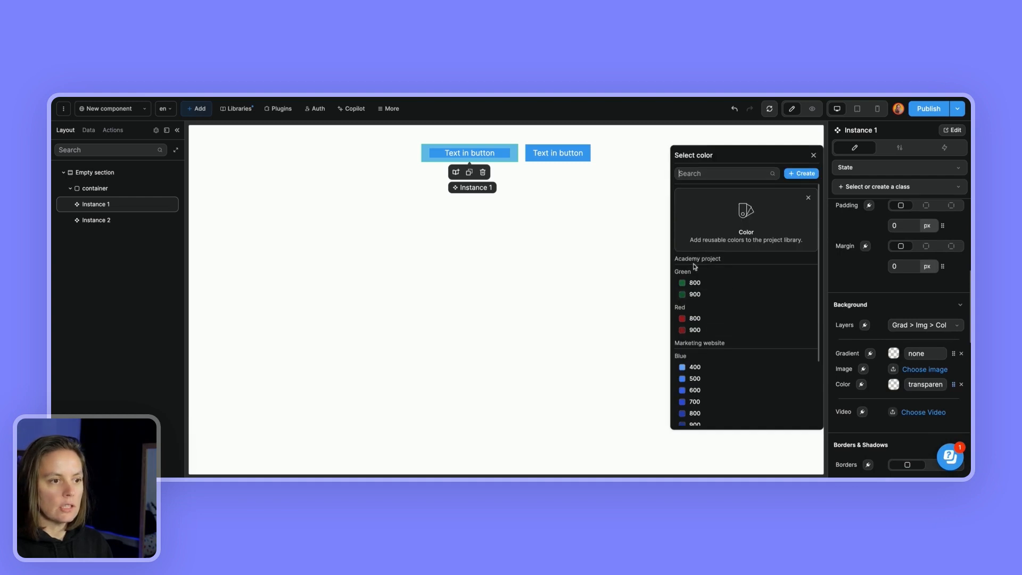
click(683, 282)
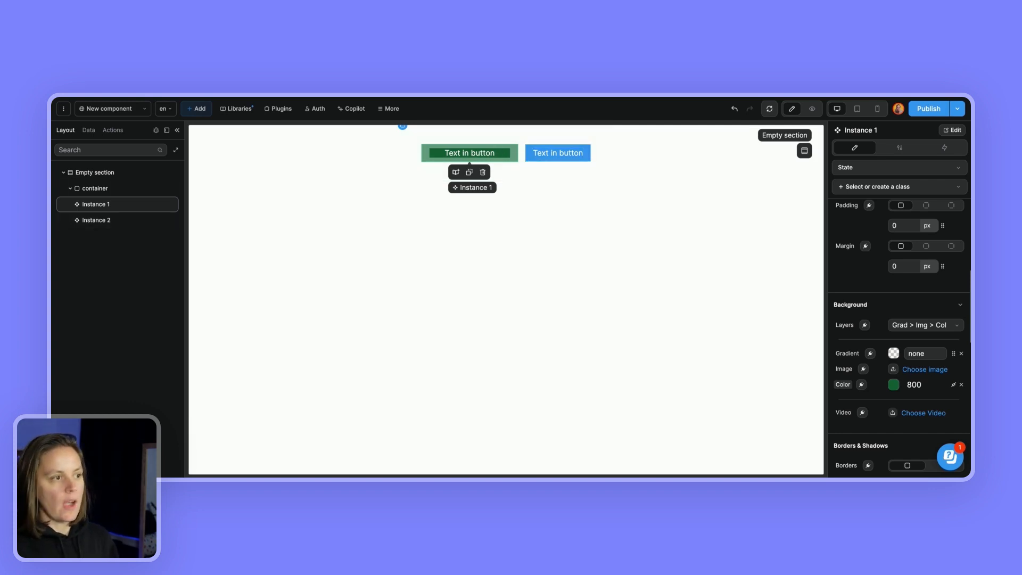
mouse_move(772, 395)
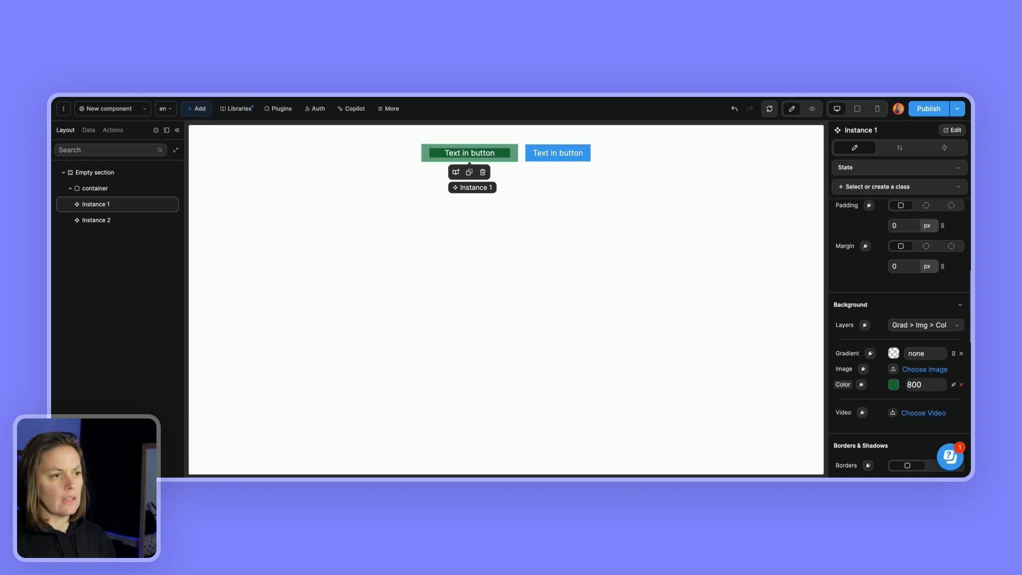
- Set the My best button component's Style background to Green 800, then return to the page
click(960, 384)
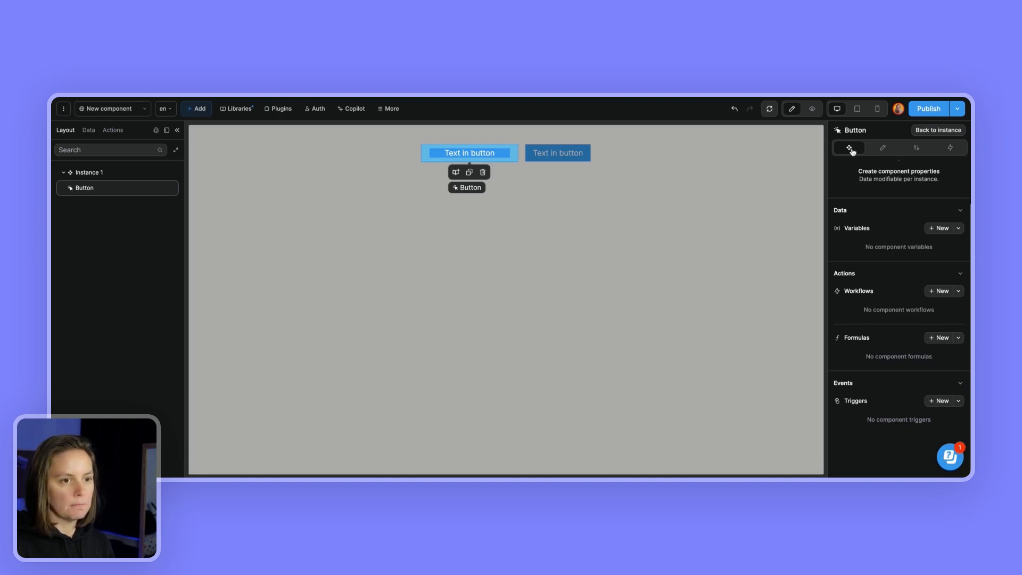
click(883, 147)
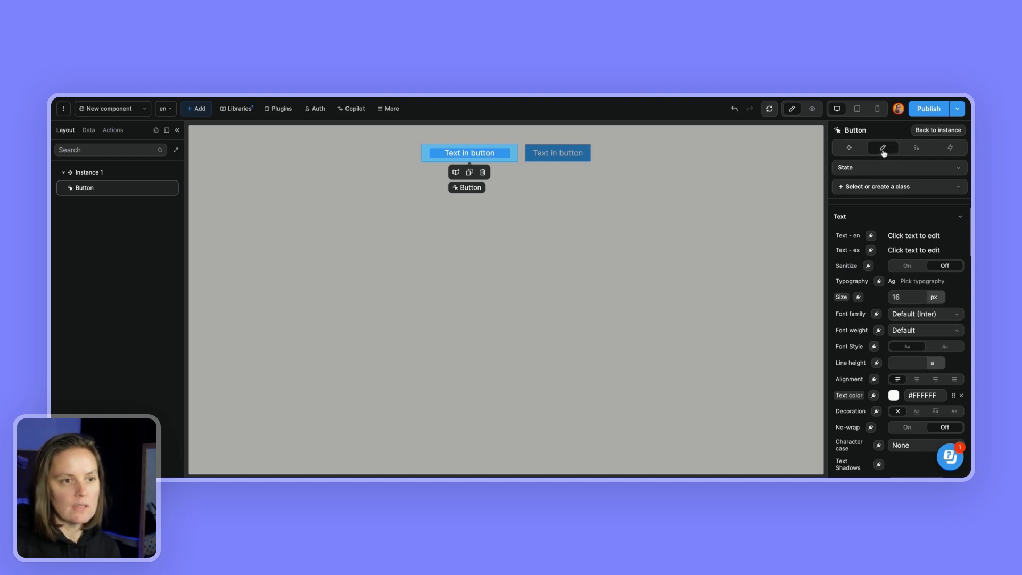
scroll(down, 3)
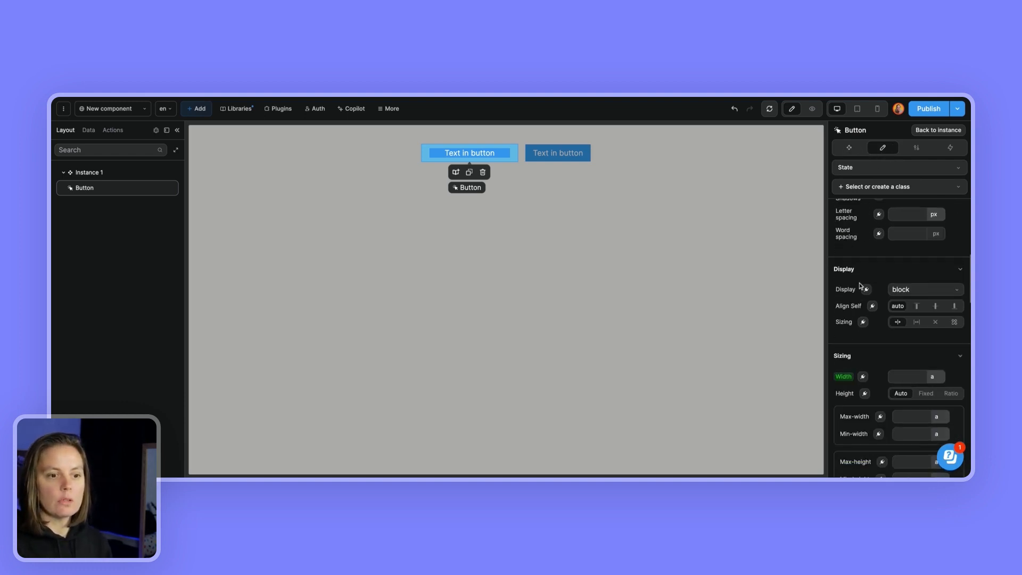
scroll(up, 3)
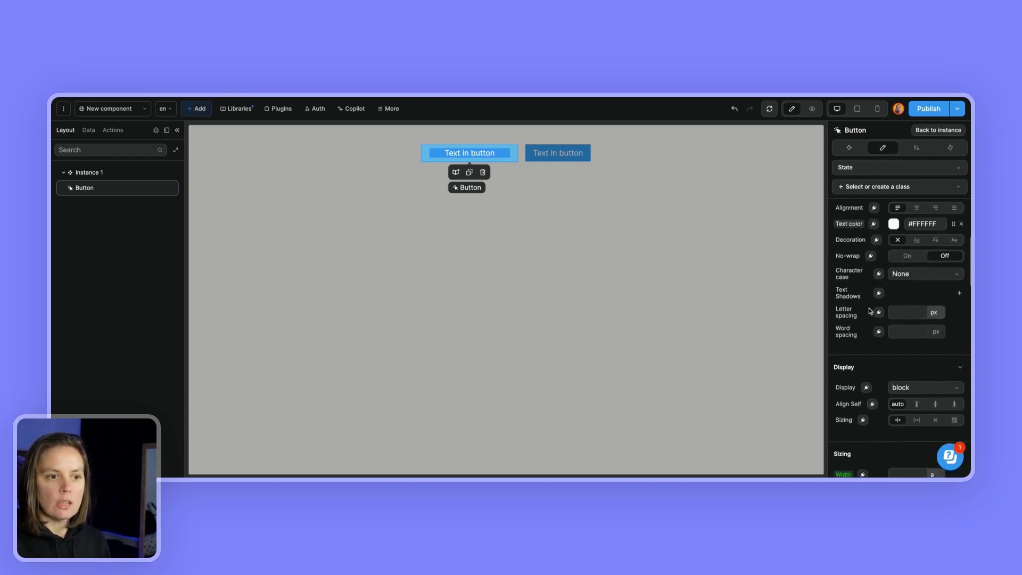
scroll(down, 3)
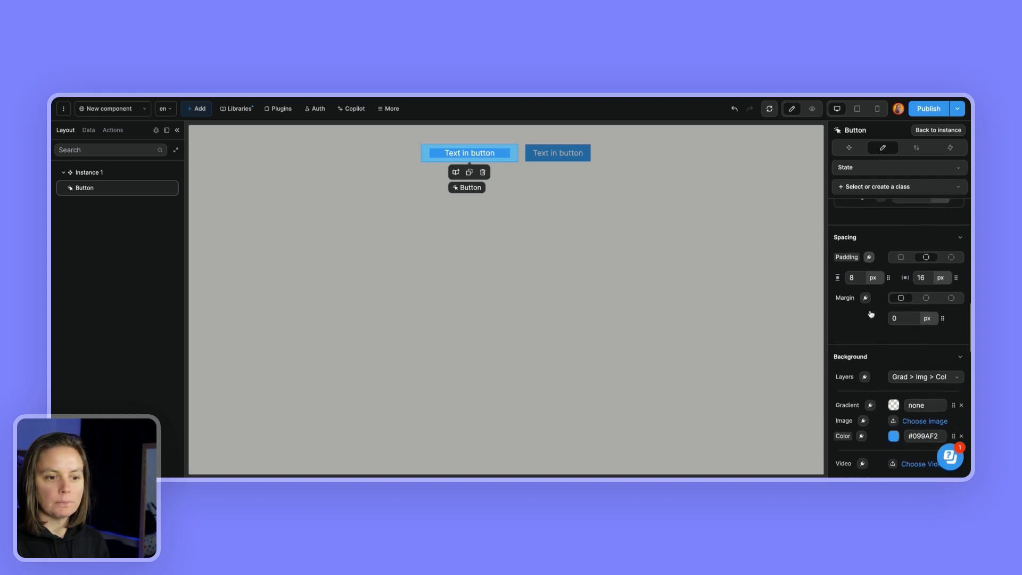
click(894, 436)
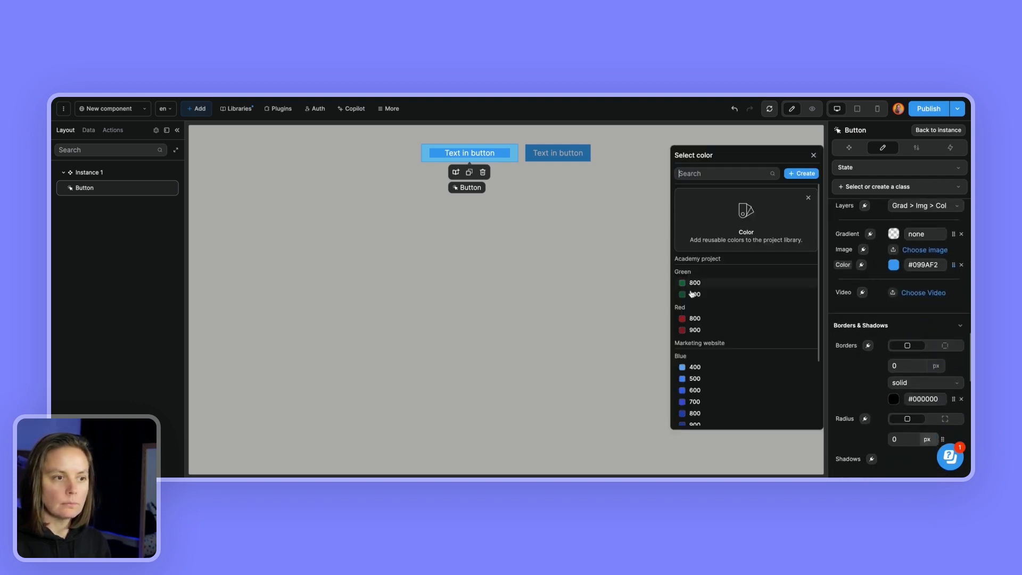
click(694, 282)
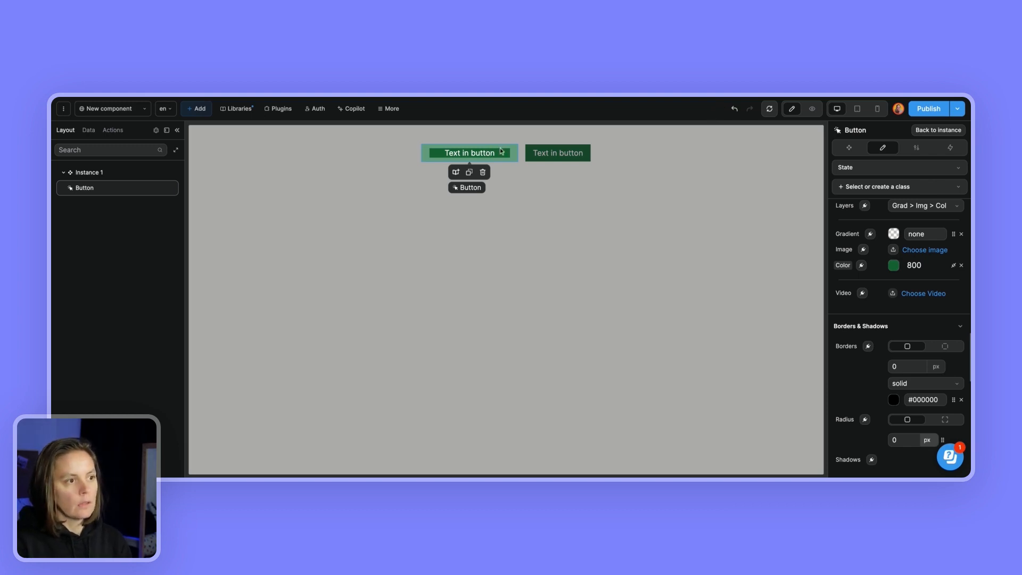
click(812, 109)
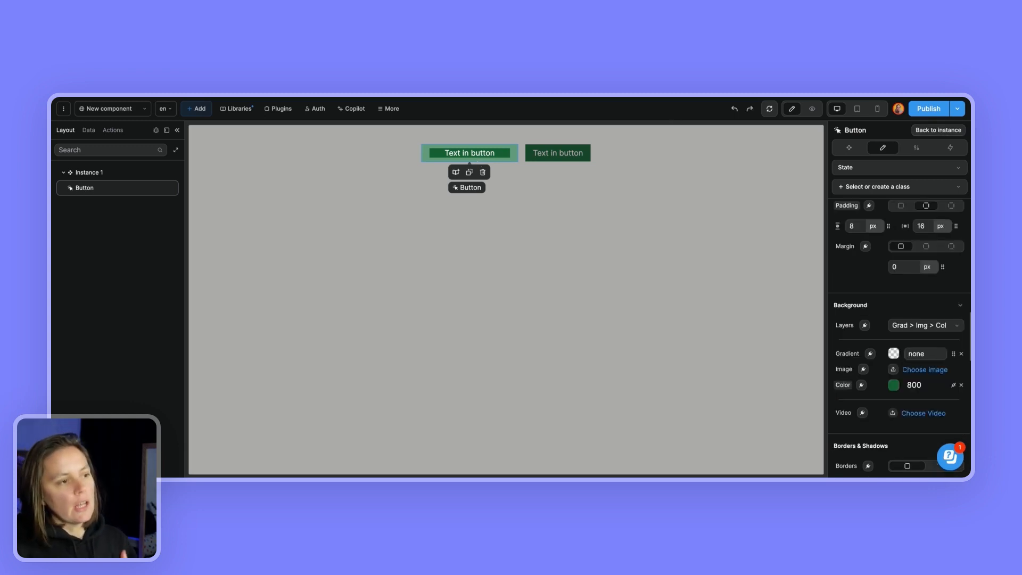
mouse_move(581, 172)
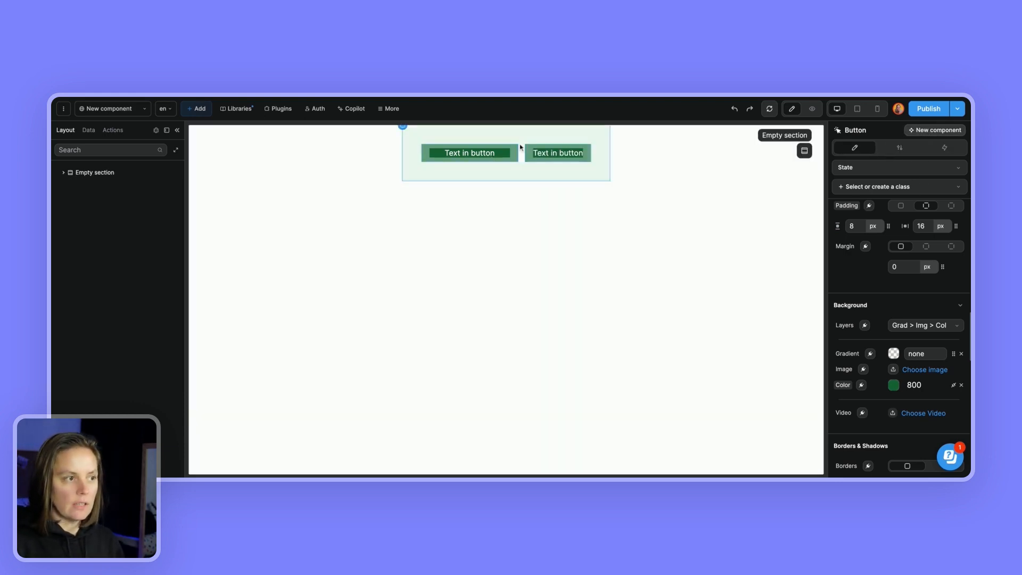
click(468, 153)
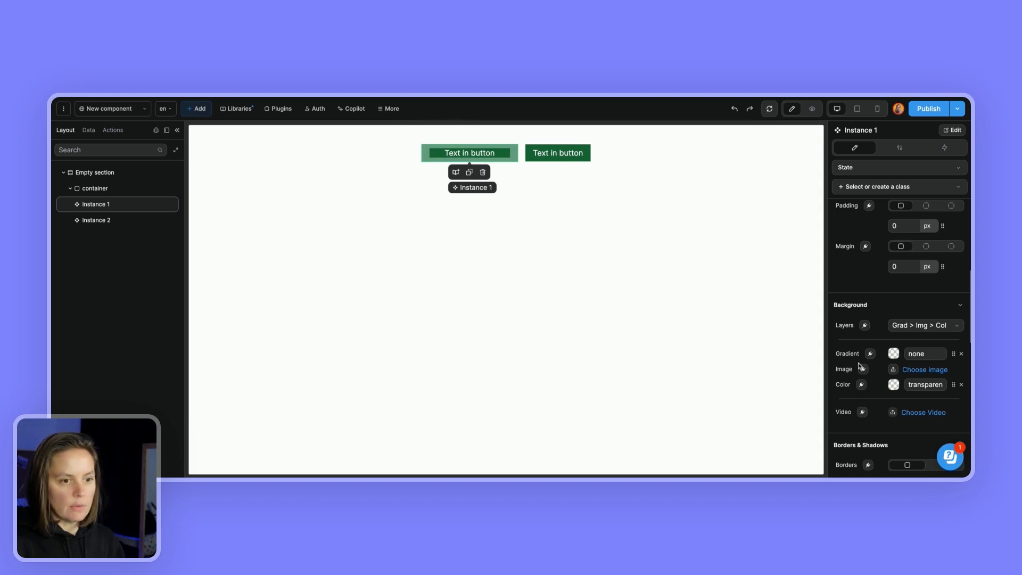
- Change Instance 1's background colour to Red 800
click(894, 385)
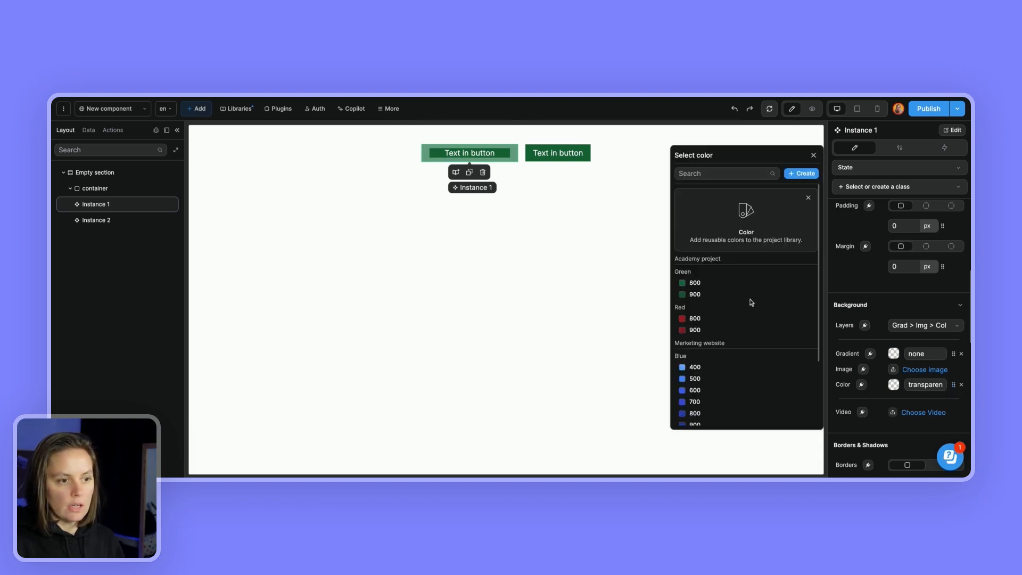
click(683, 320)
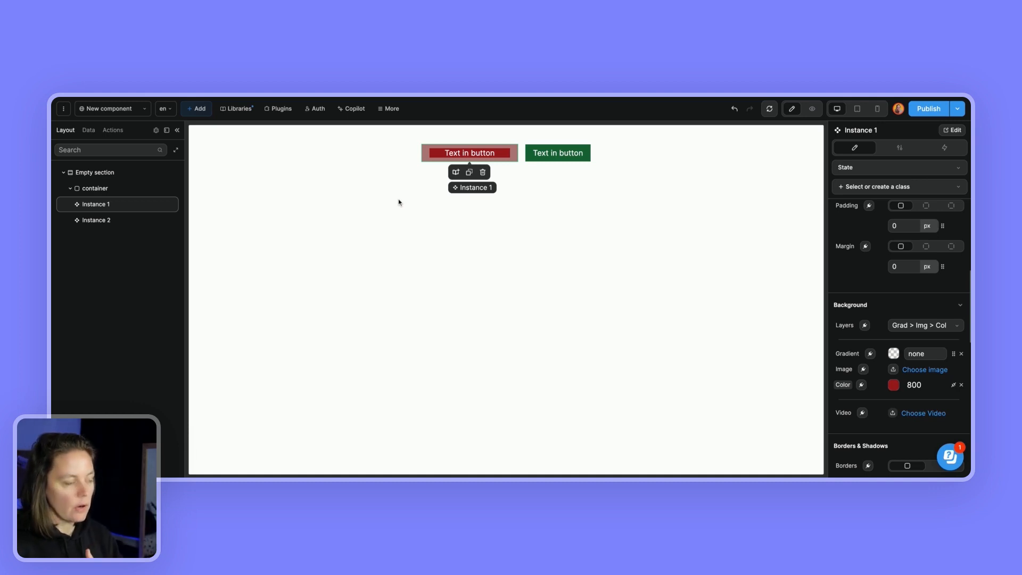
mouse_move(395, 199)
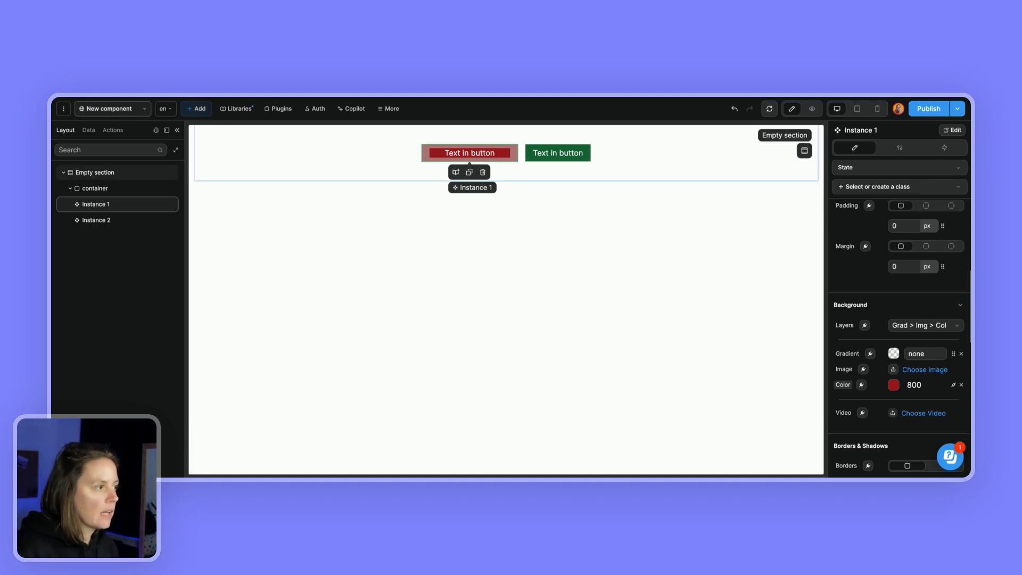
- Open the Buttons page and expand its Components section
click(107, 108)
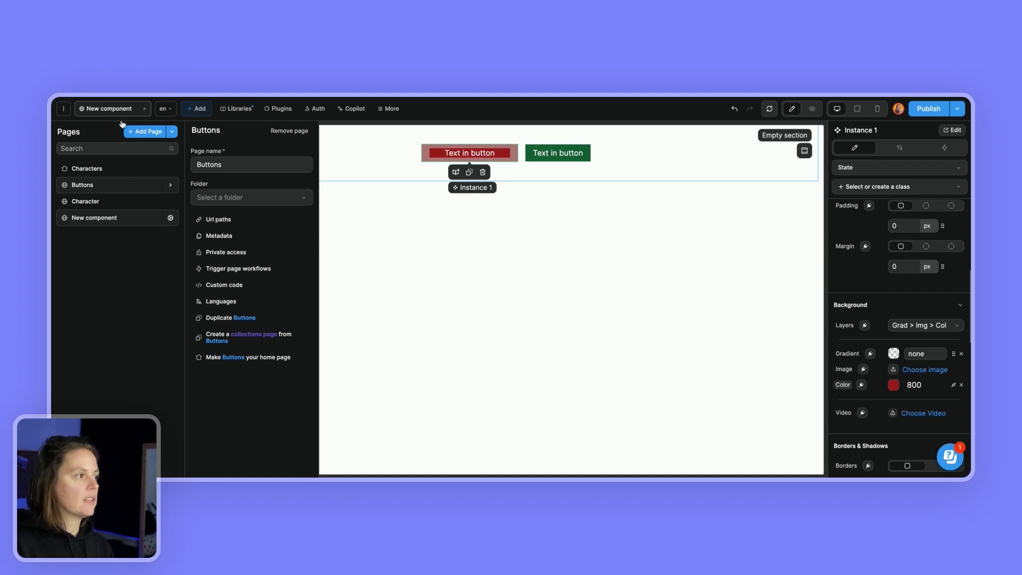
click(82, 185)
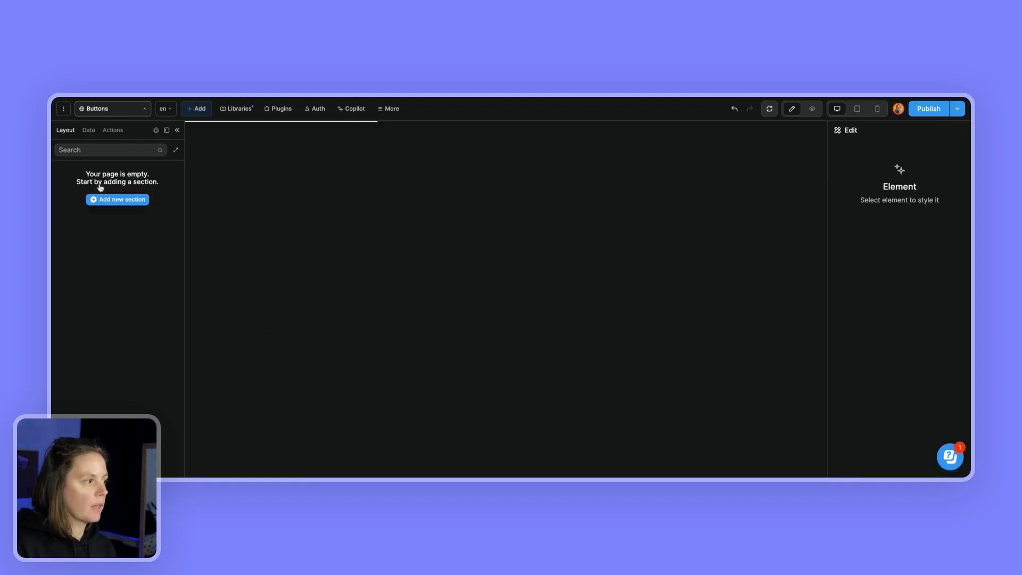
click(118, 199)
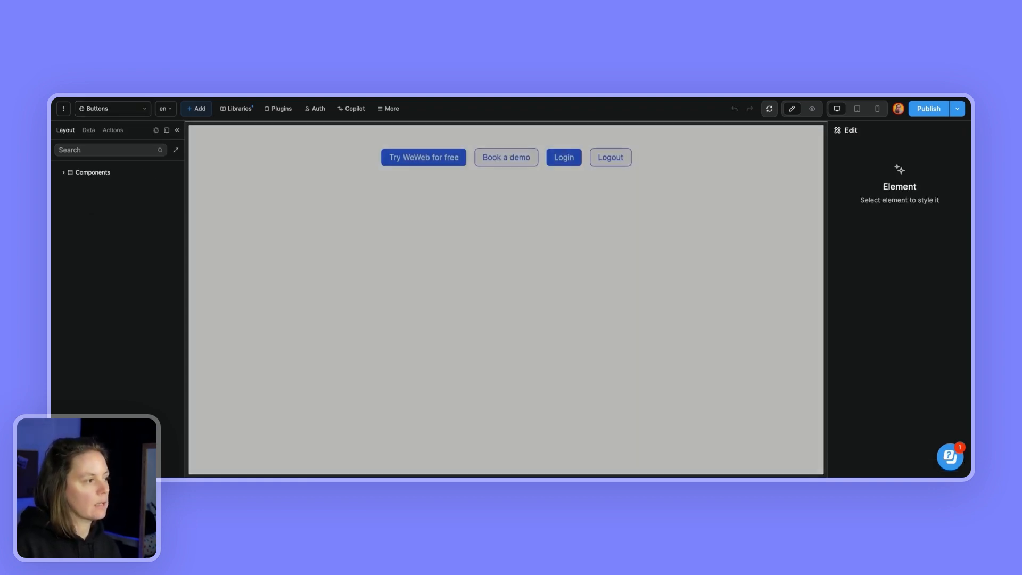
click(93, 172)
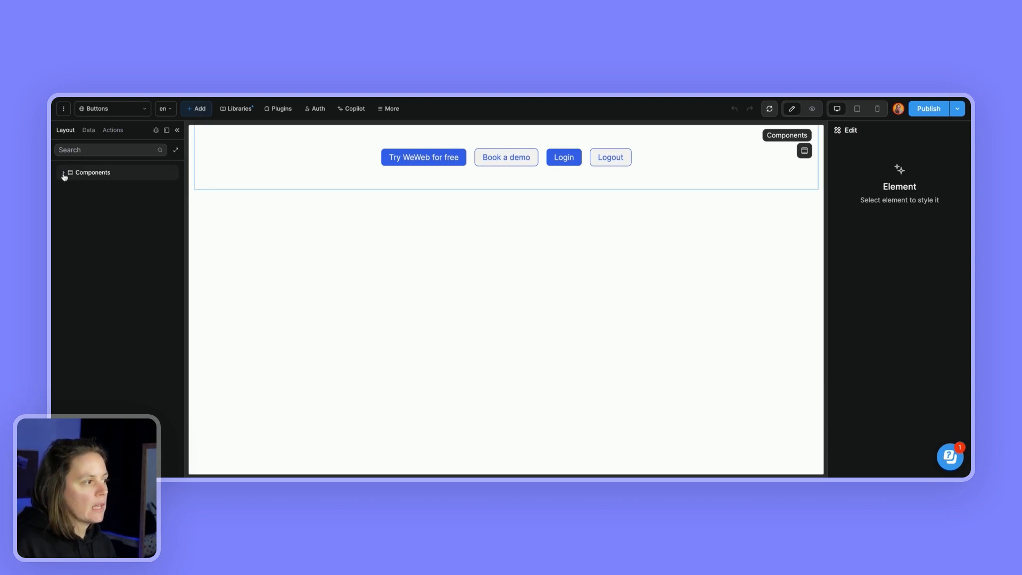
click(64, 172)
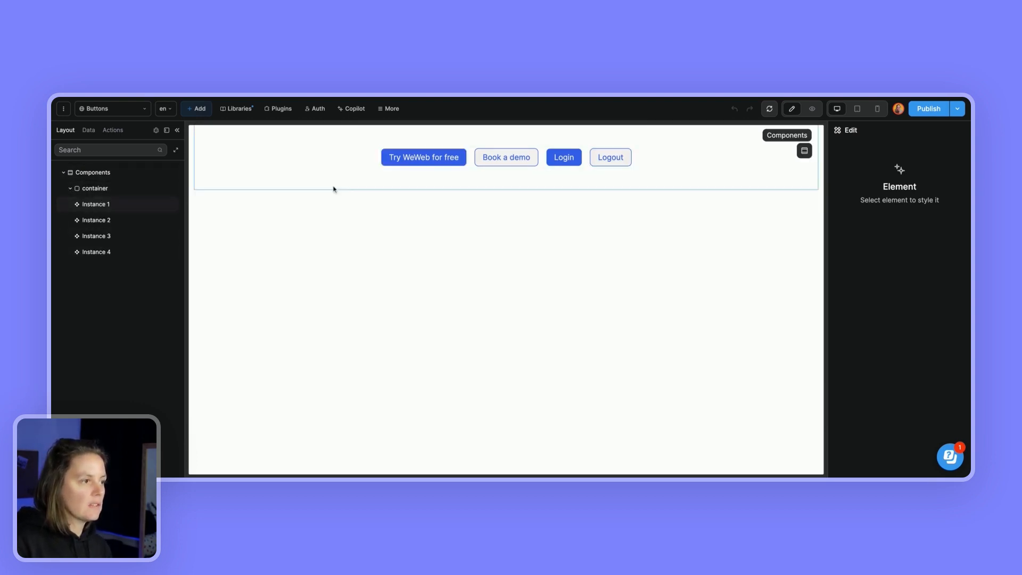
- Select the 'Try WeWeb for free' button, view its component, then return to the page
click(422, 157)
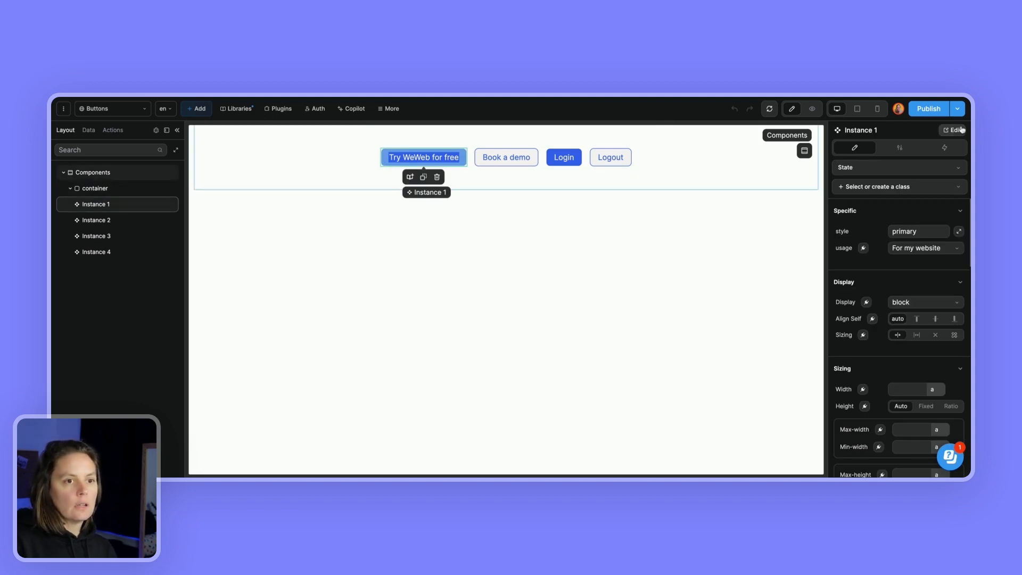
click(239, 108)
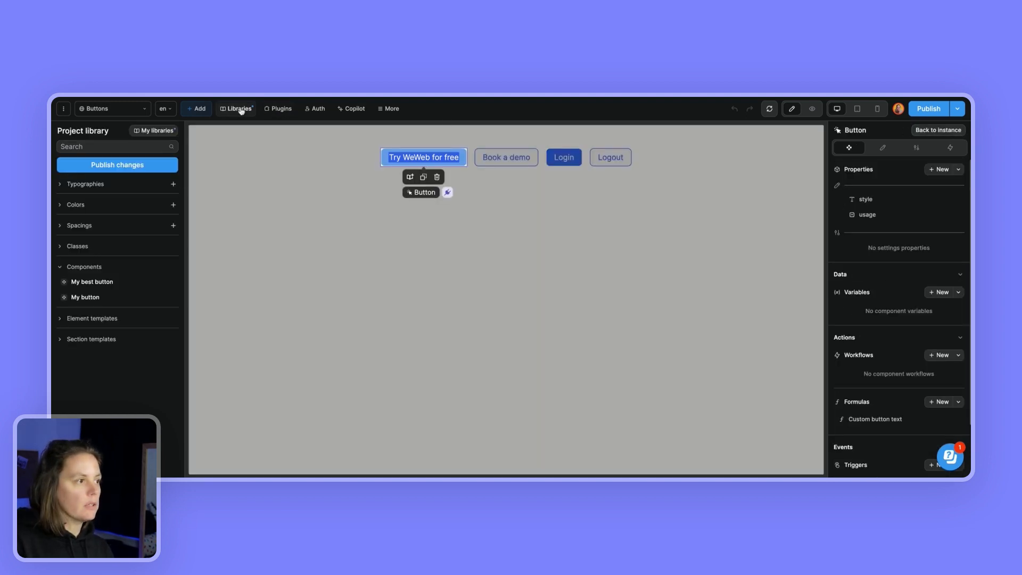
mouse_move(439, 235)
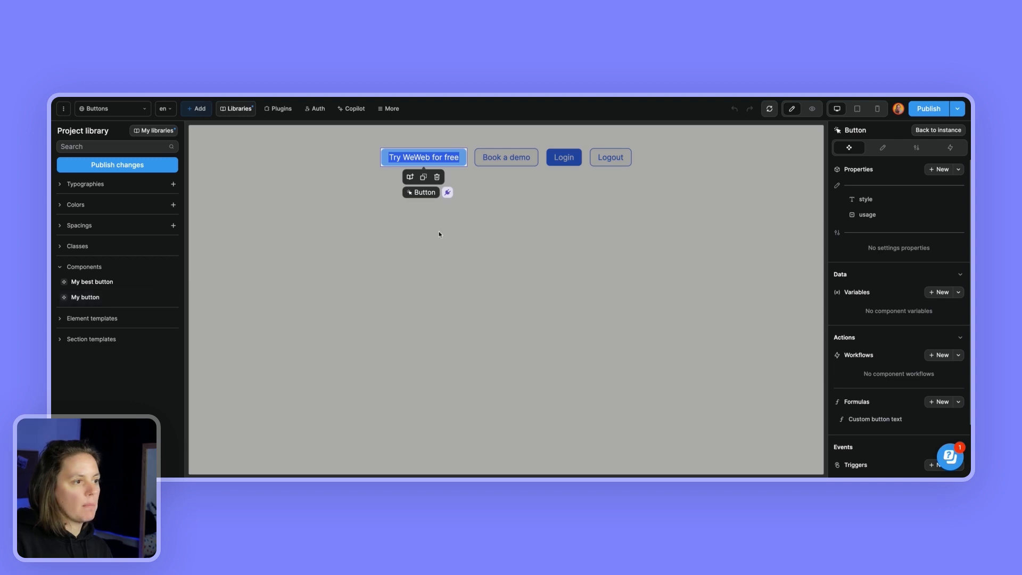
click(938, 130)
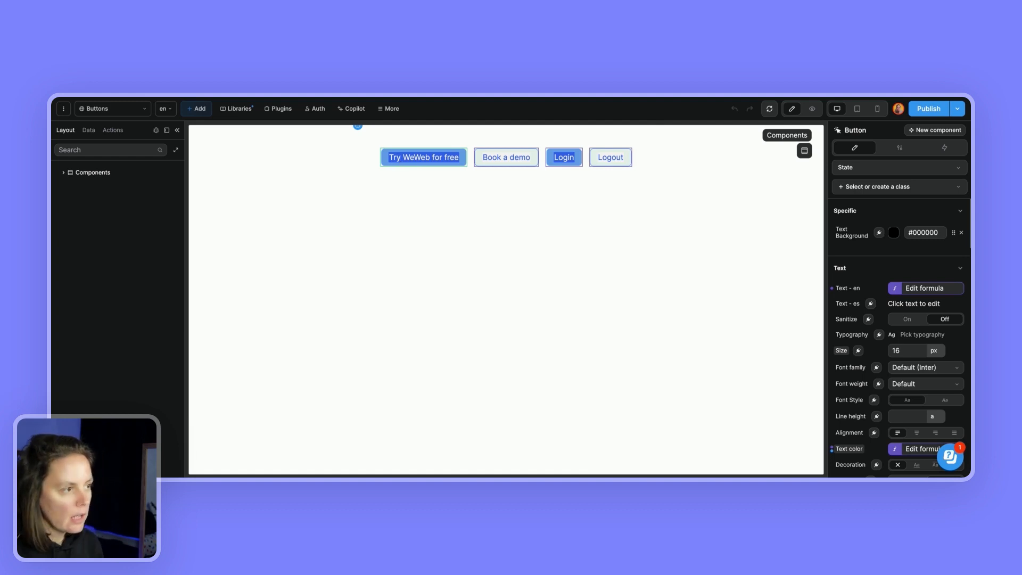
- Set Instance 1's style property to primary and usage to For my app
click(423, 158)
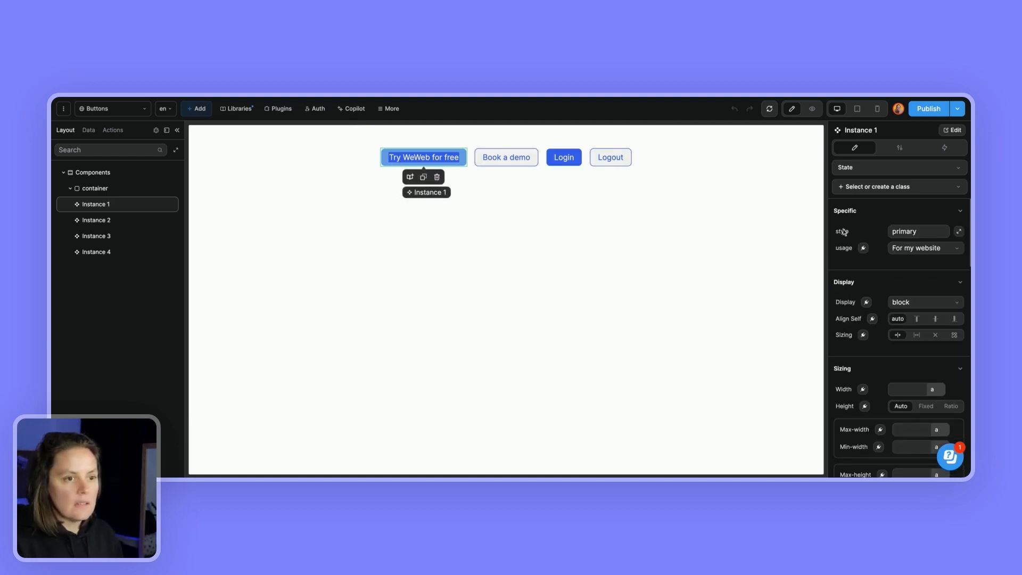
mouse_move(866, 223)
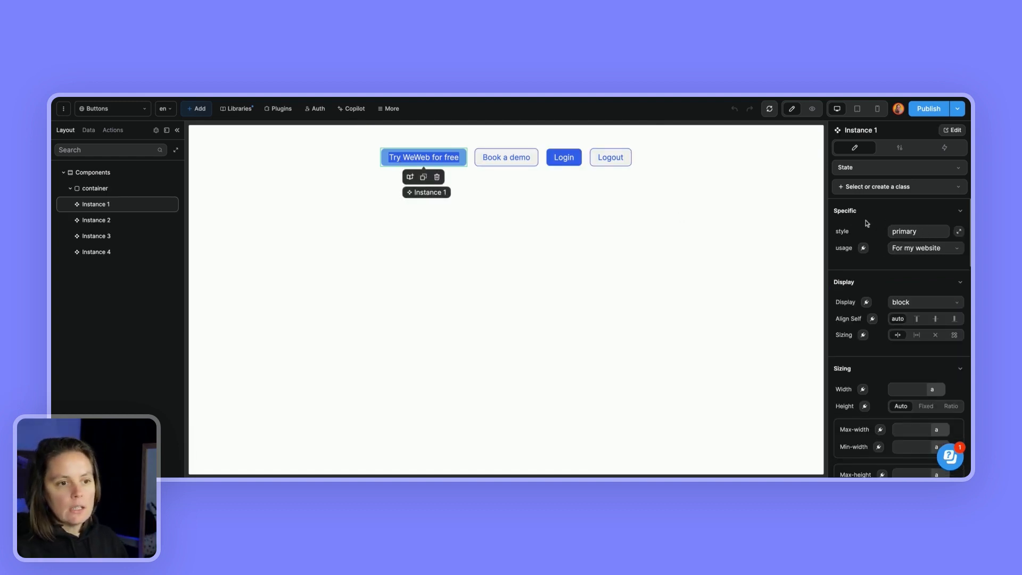
click(918, 232)
text(s)
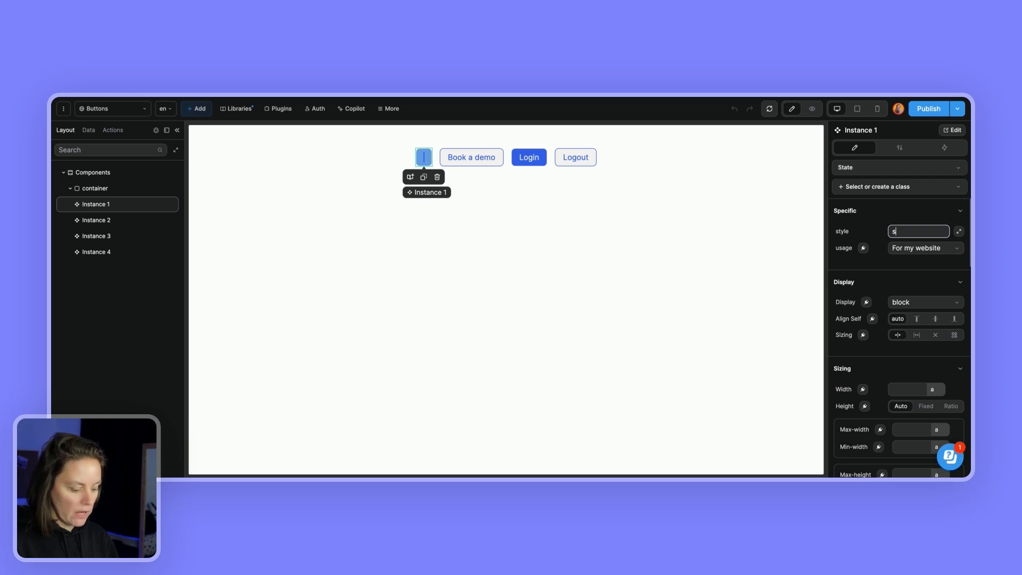
text(econdary)
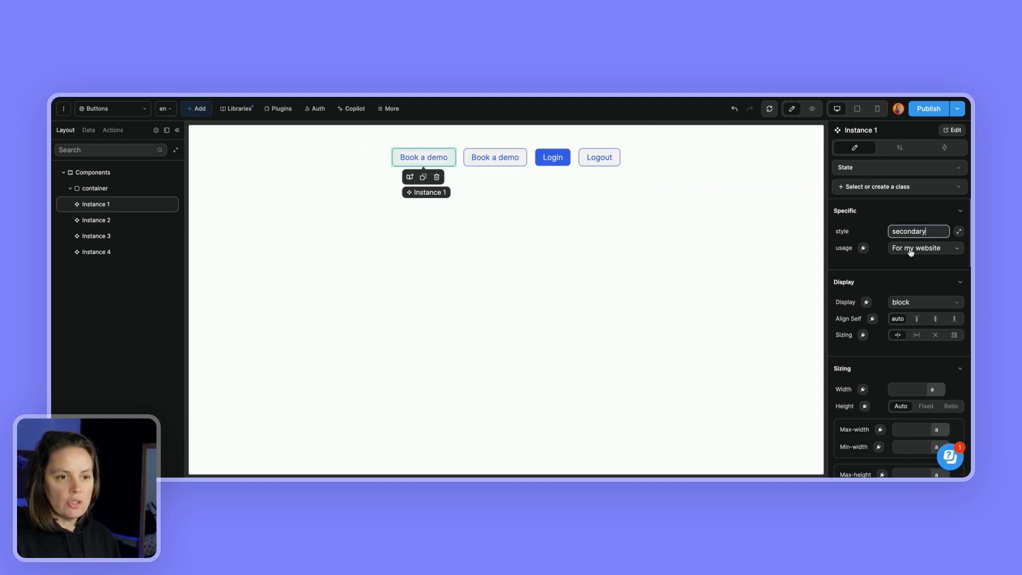
click(923, 248)
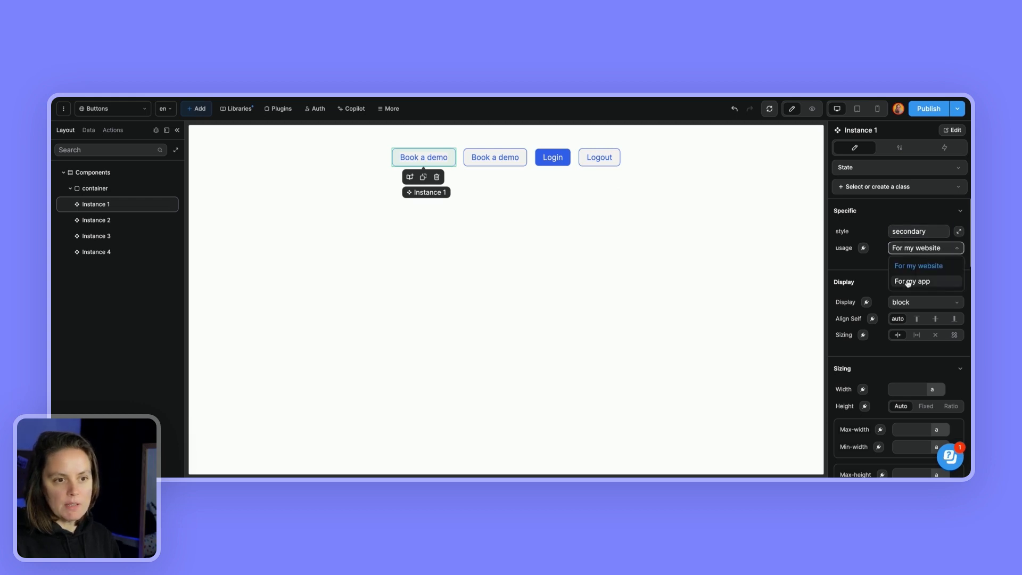
click(911, 281)
text(p)
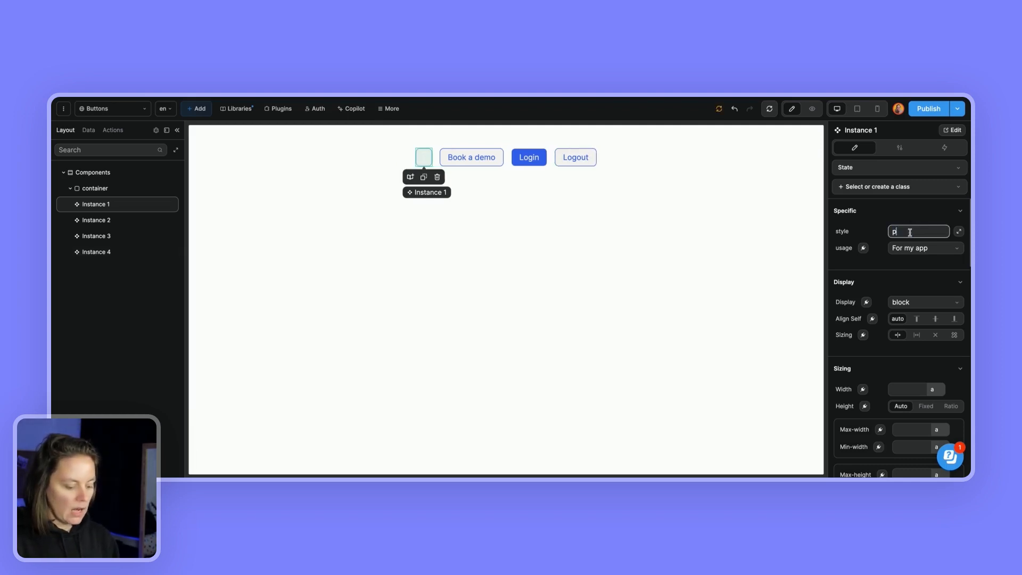
text(rimary)
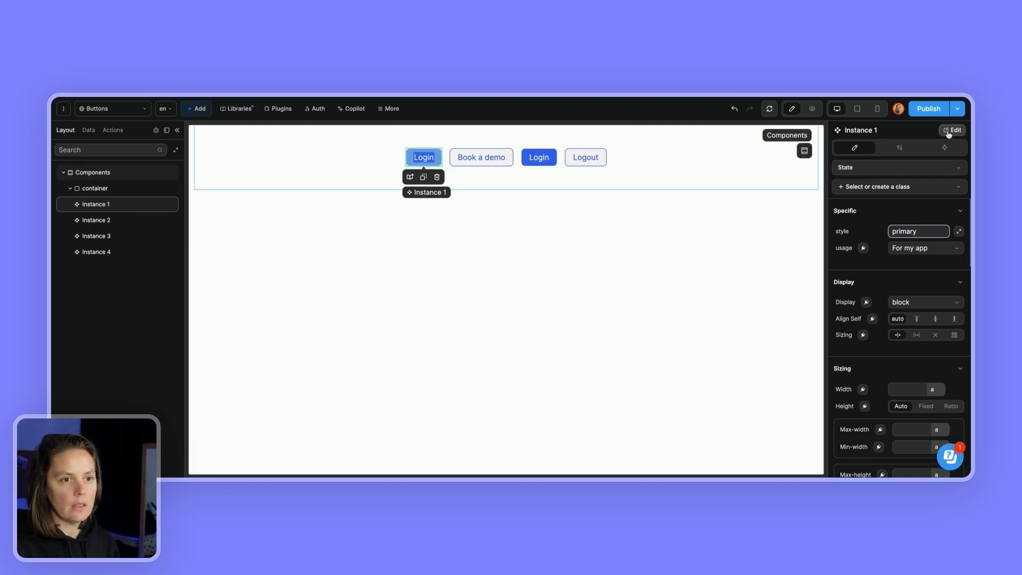
- Make the Button component's style property bindable under Advanced and save it
click(955, 130)
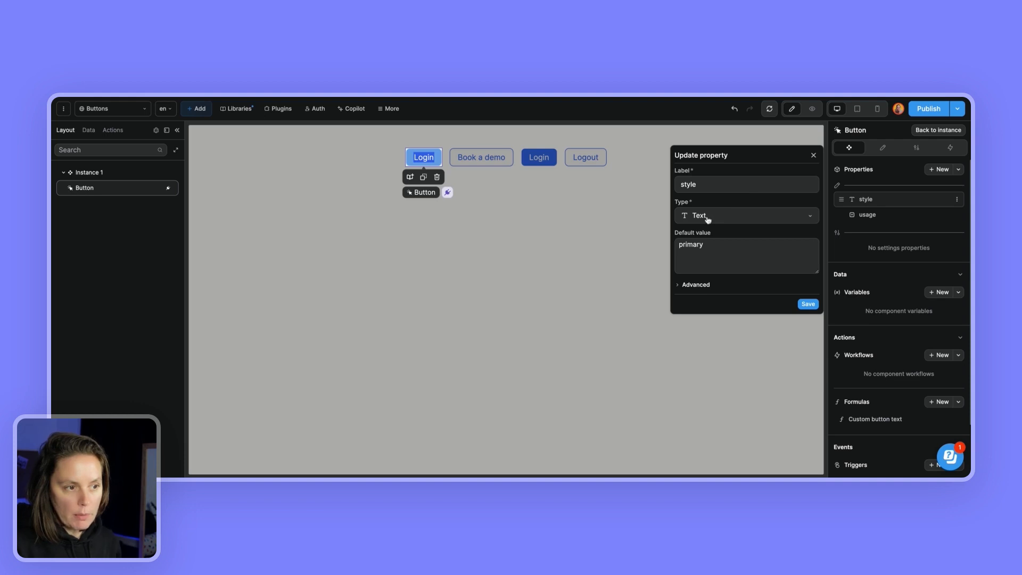
mouse_move(706, 229)
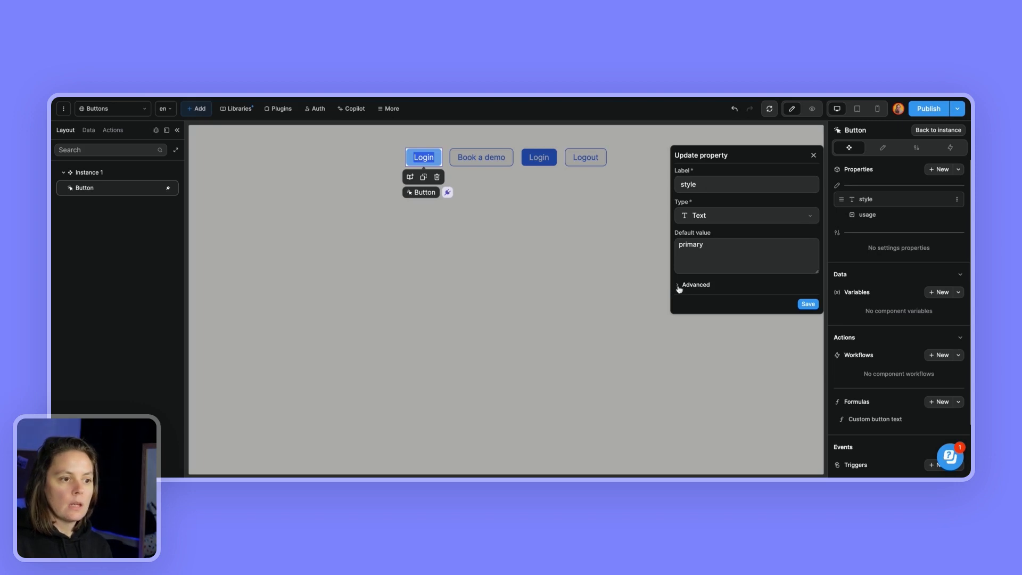
click(695, 285)
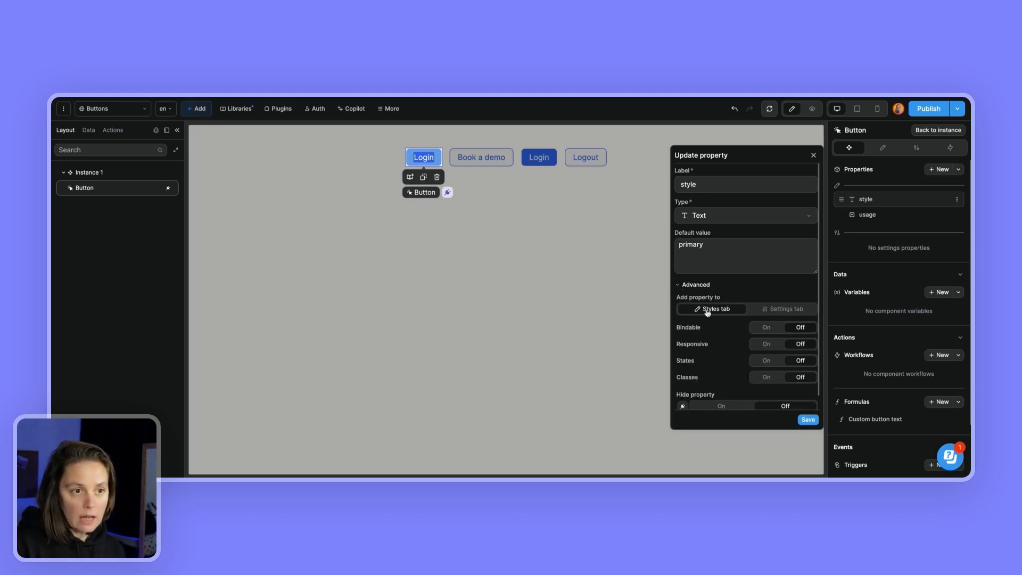
mouse_move(717, 319)
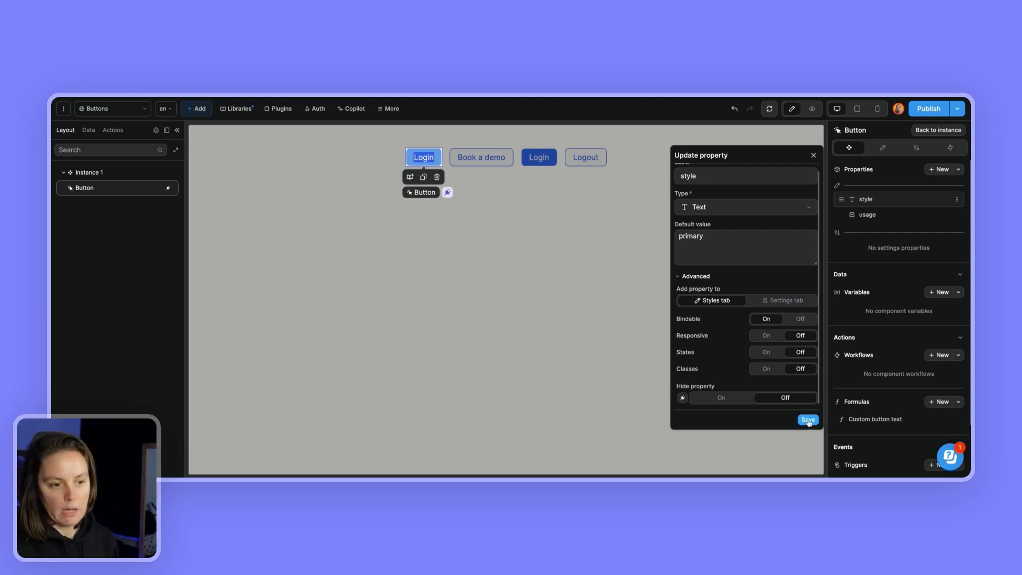
click(807, 419)
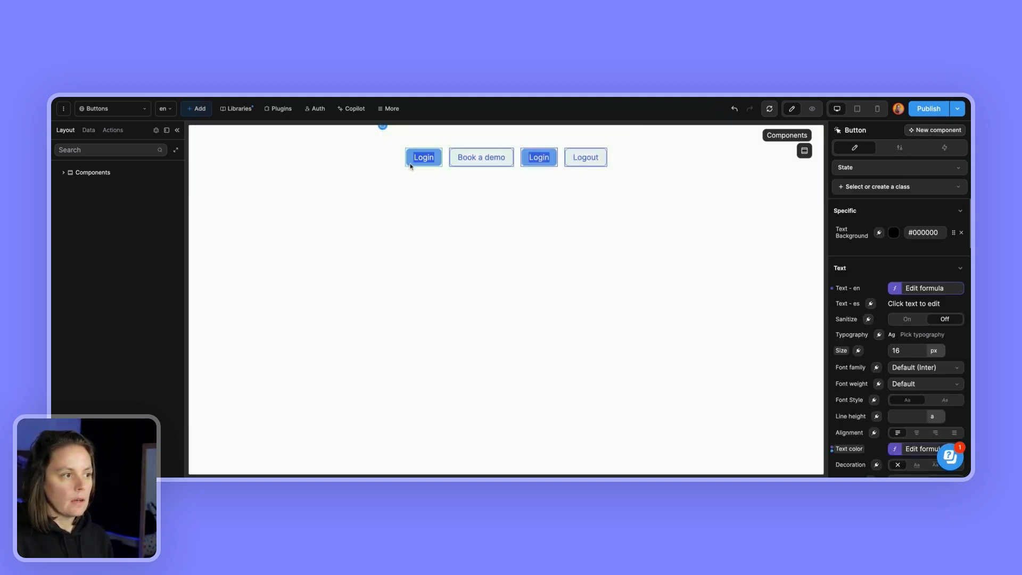
- Edit the usage property's option rows, keeping For my website and For my app, and save
click(423, 157)
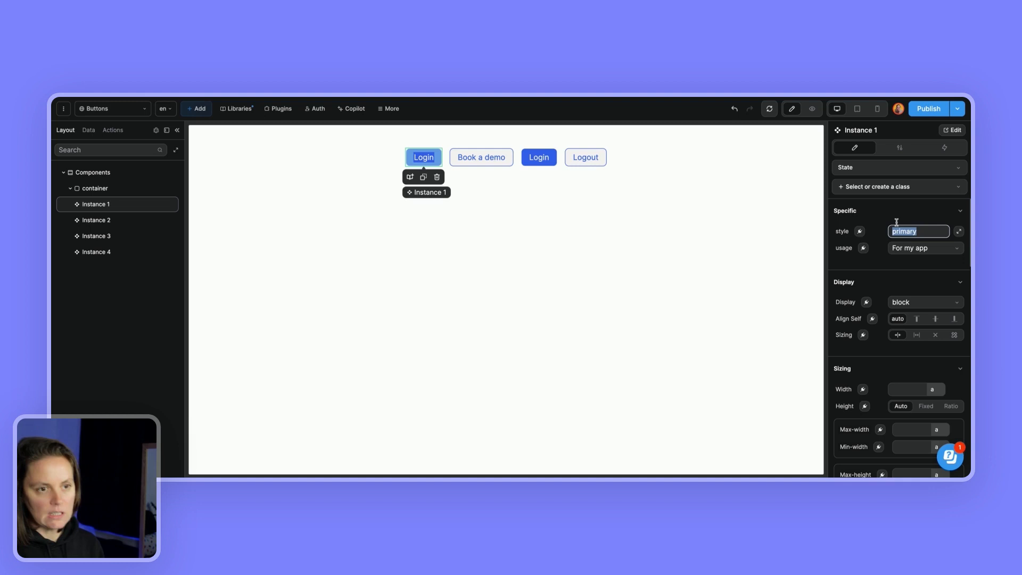
click(955, 129)
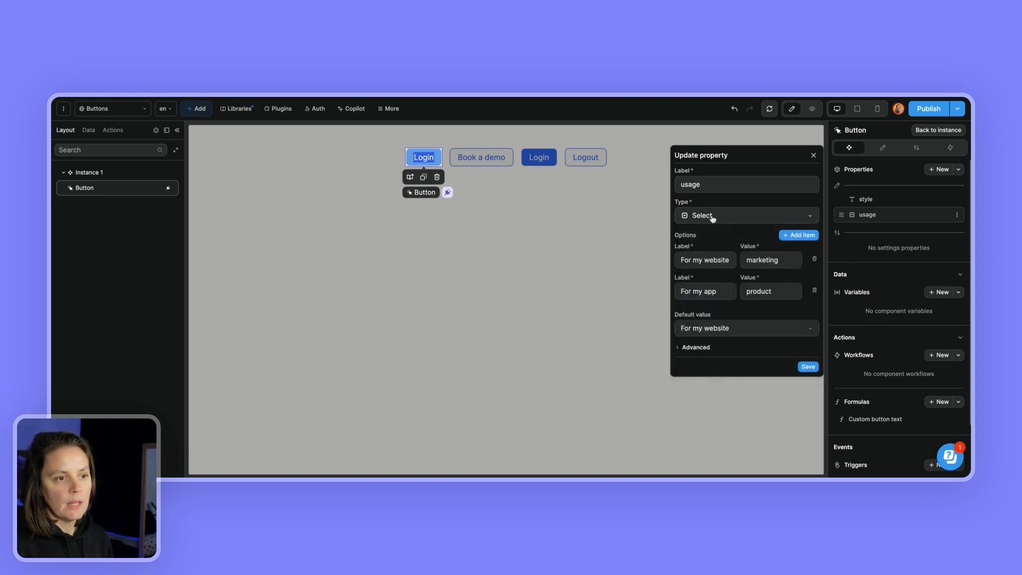
click(799, 234)
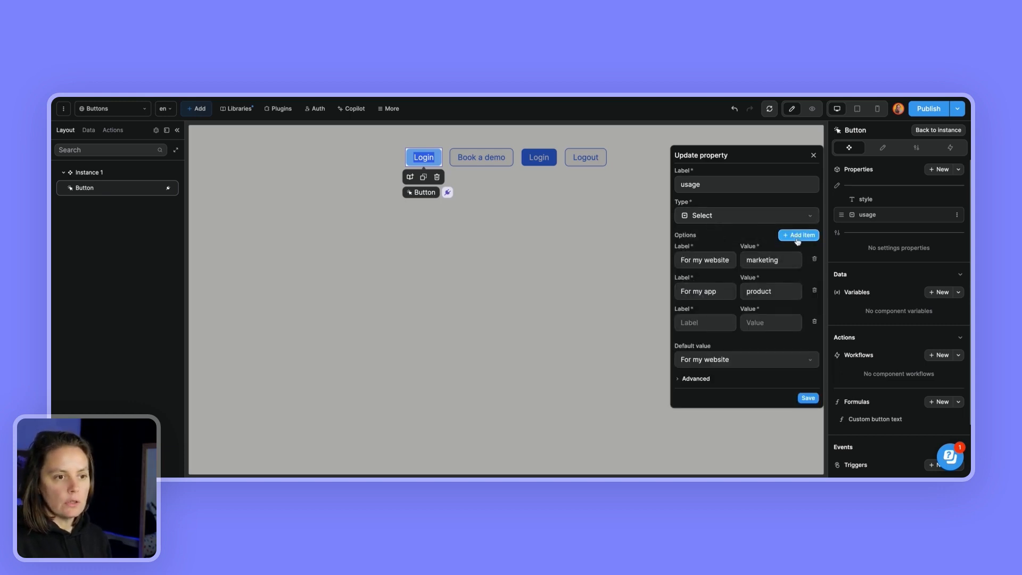
click(799, 235)
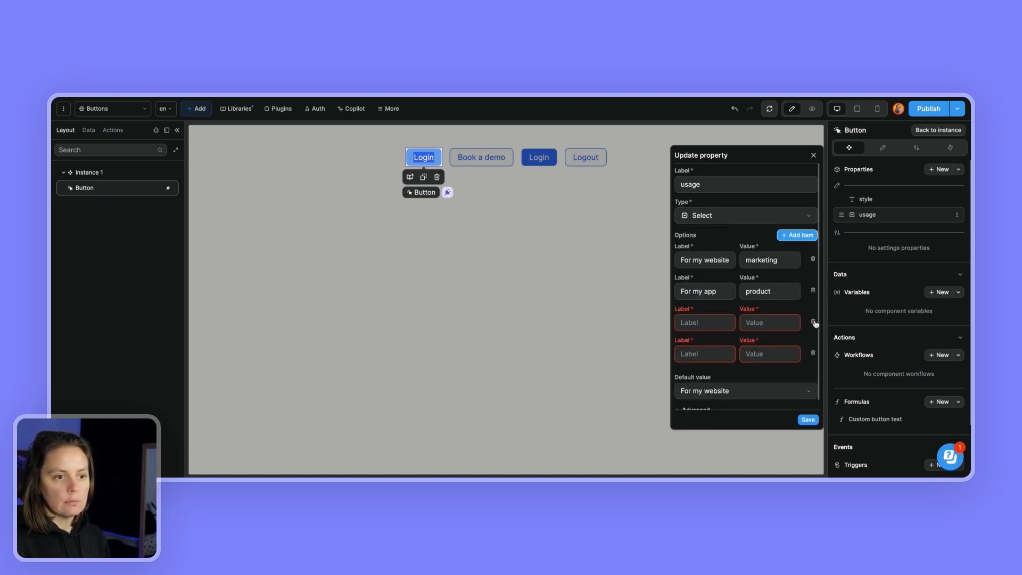
click(813, 323)
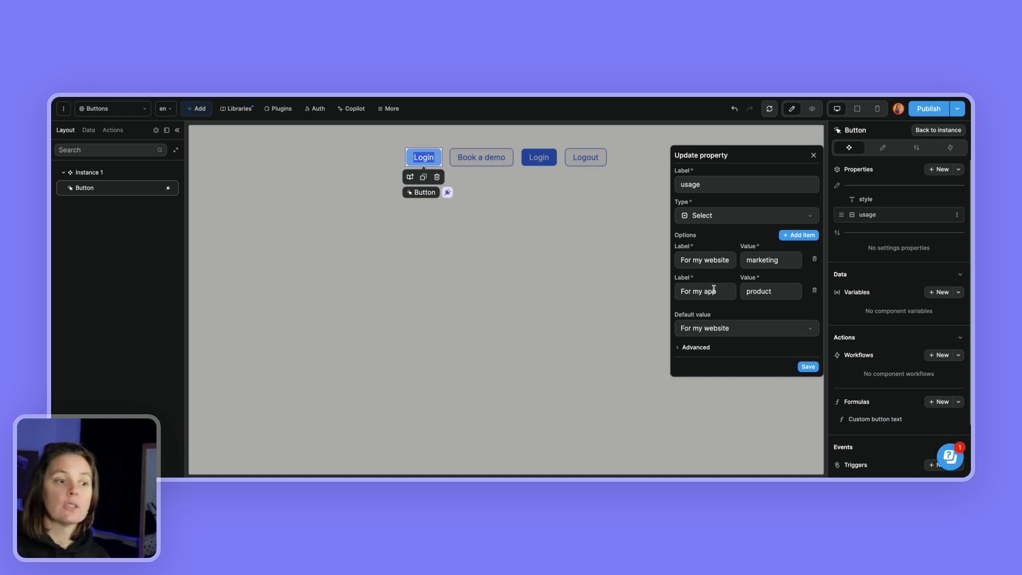
mouse_move(741, 305)
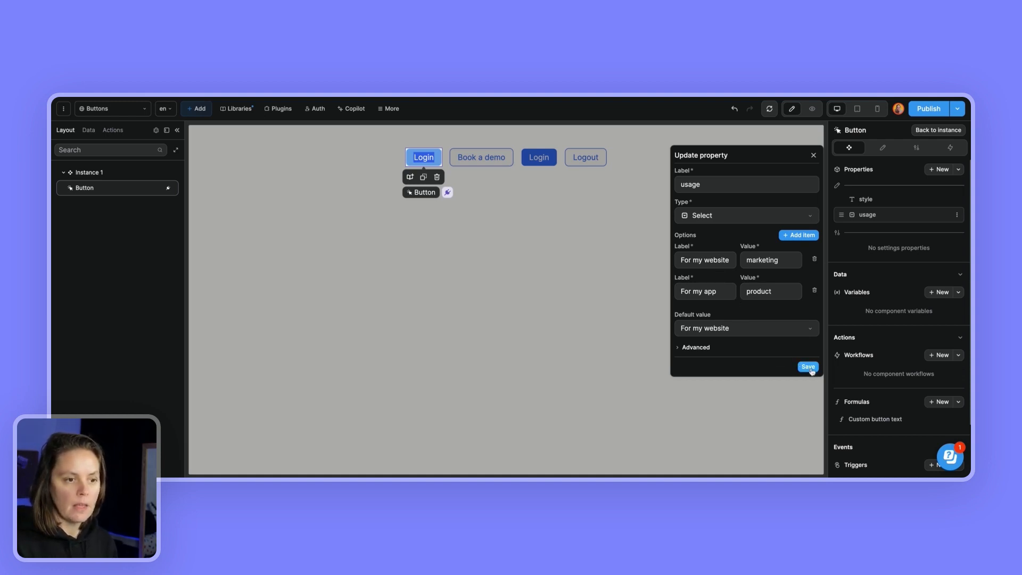
click(808, 367)
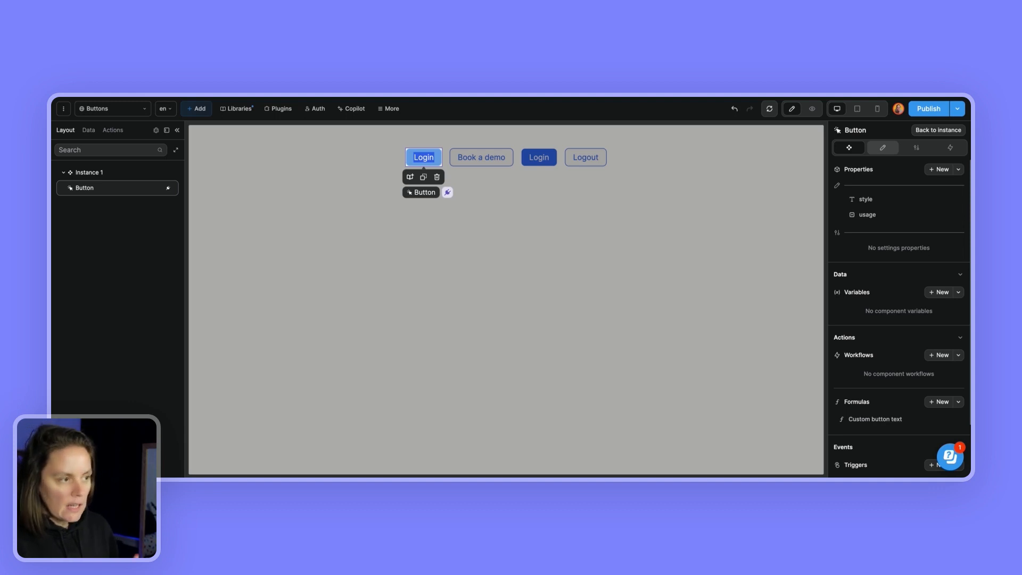
- Open the text colour formula and browse the Colors > Marketing website > Gray variables
click(883, 147)
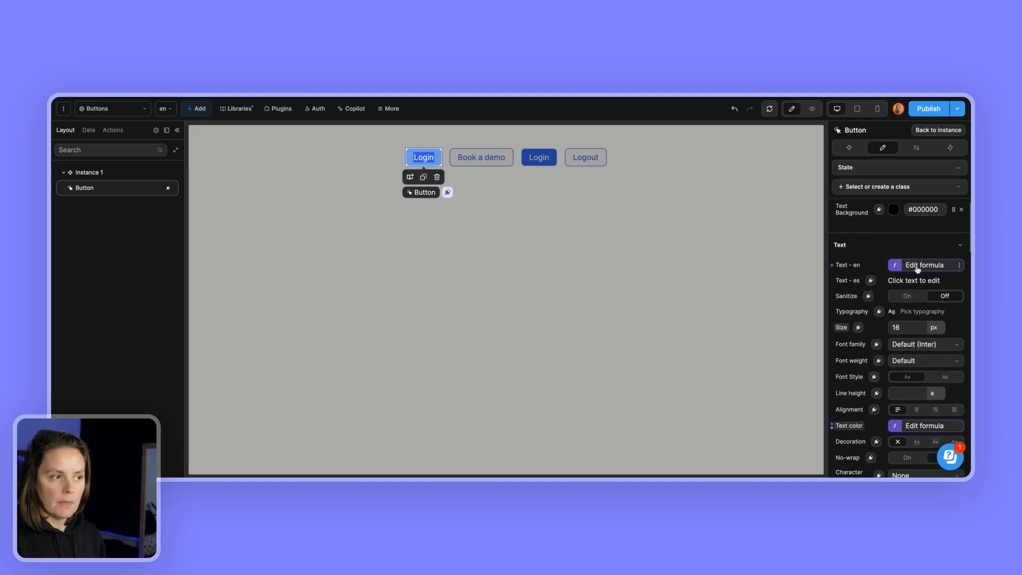
click(924, 426)
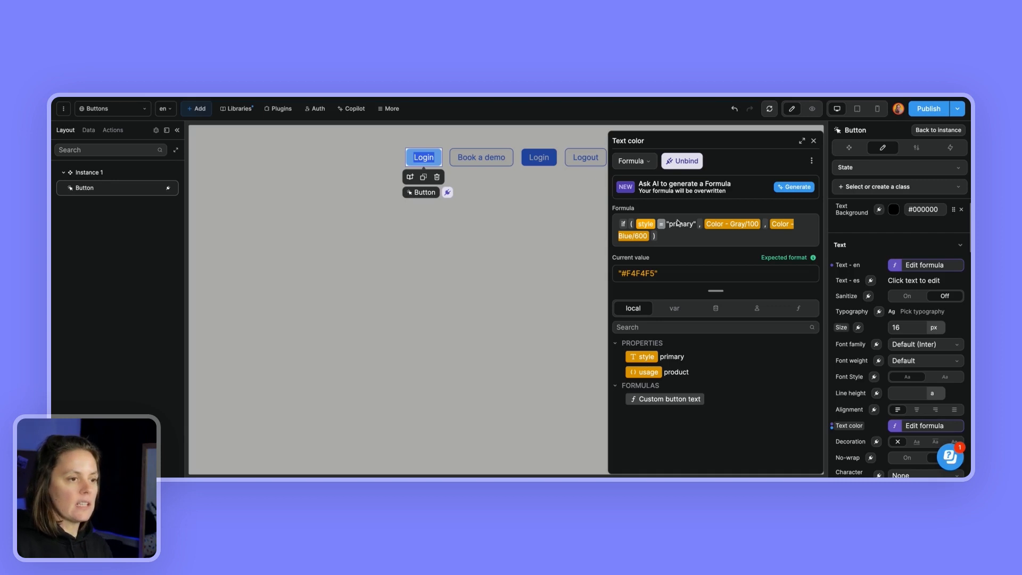
mouse_move(683, 229)
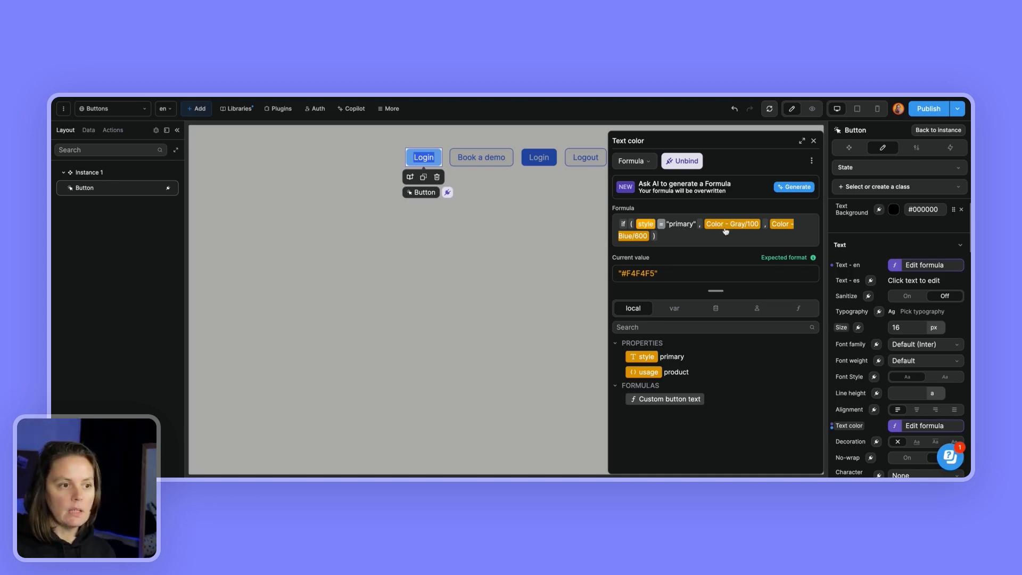
click(715, 307)
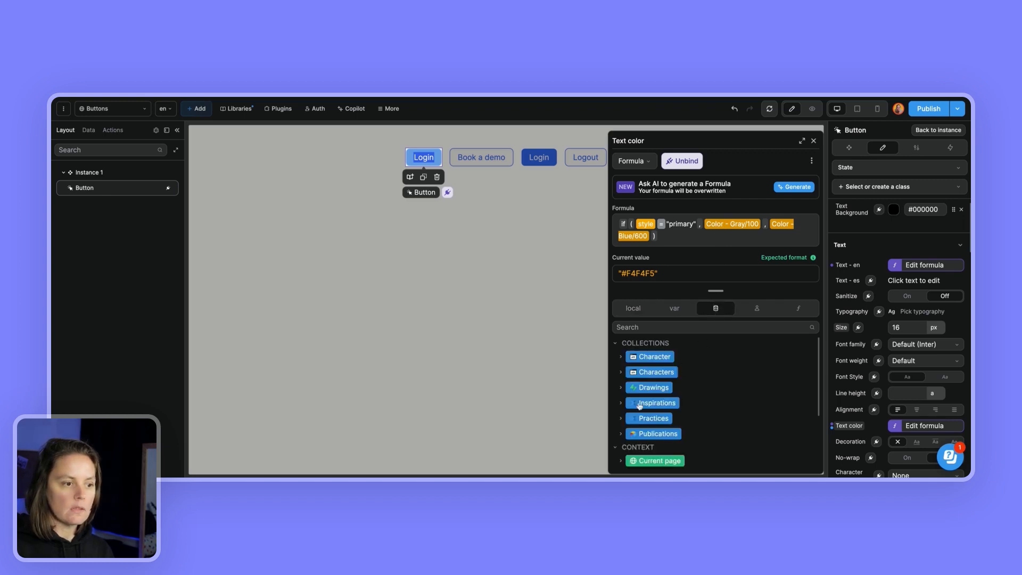
scroll(down, 3)
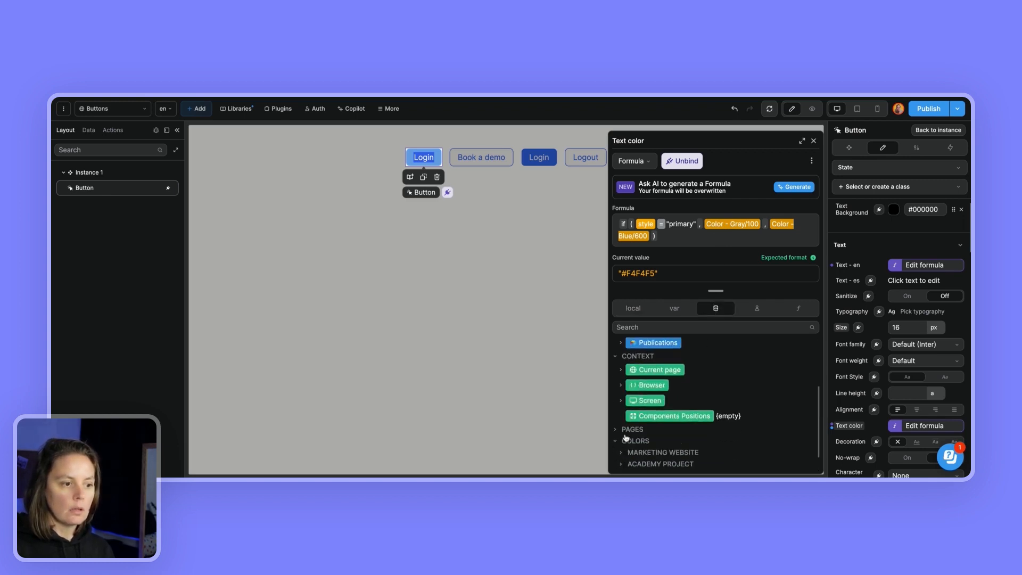
click(637, 441)
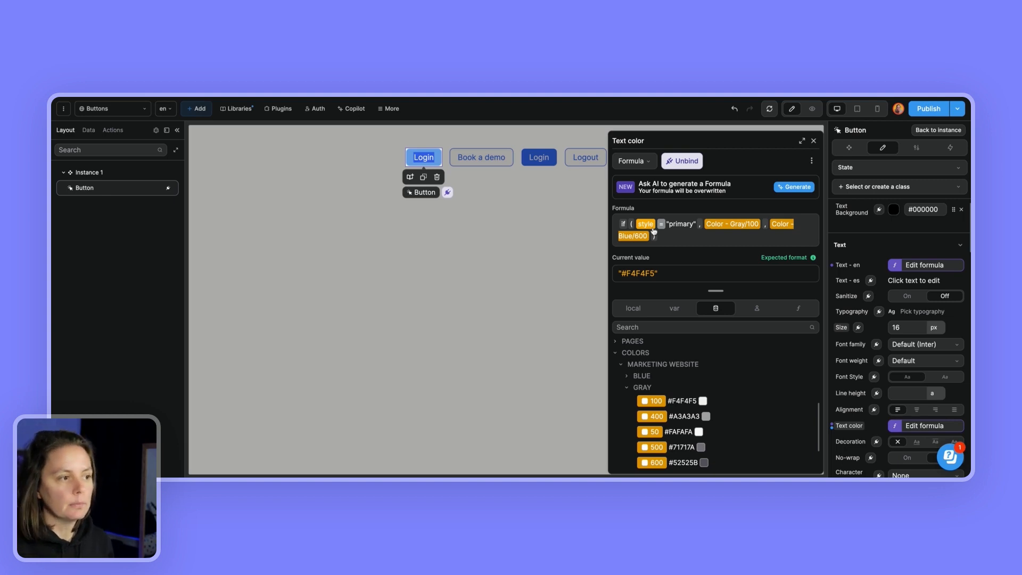
mouse_move(646, 236)
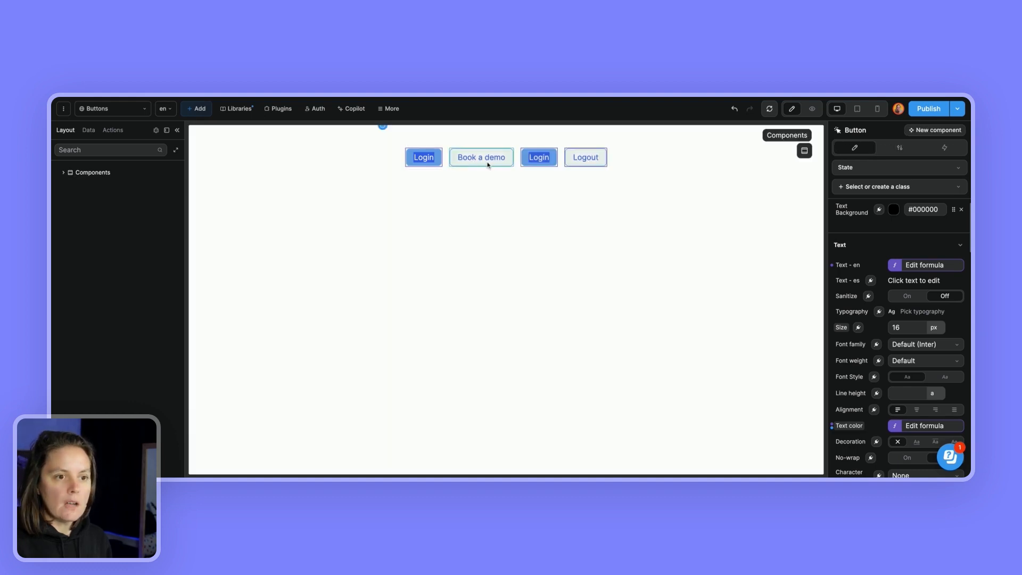
- Edit the Book a demo component's styles for the Hover state
click(480, 157)
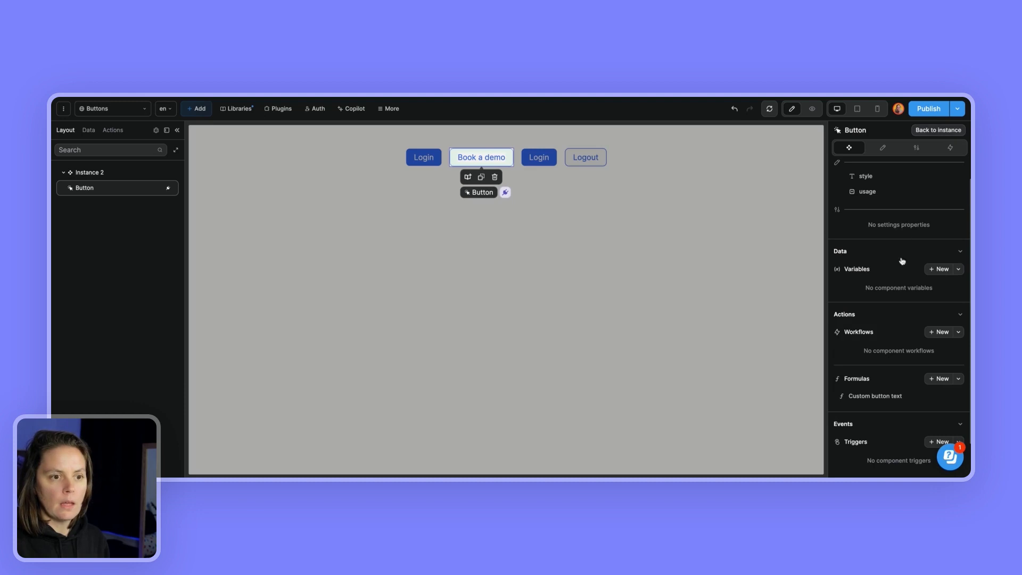
click(883, 147)
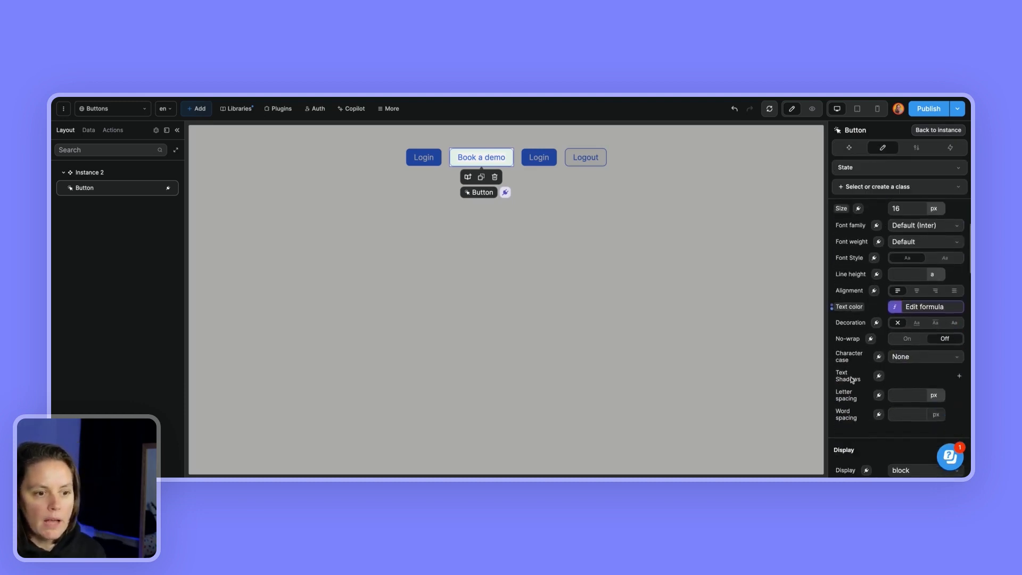
scroll(down, 3)
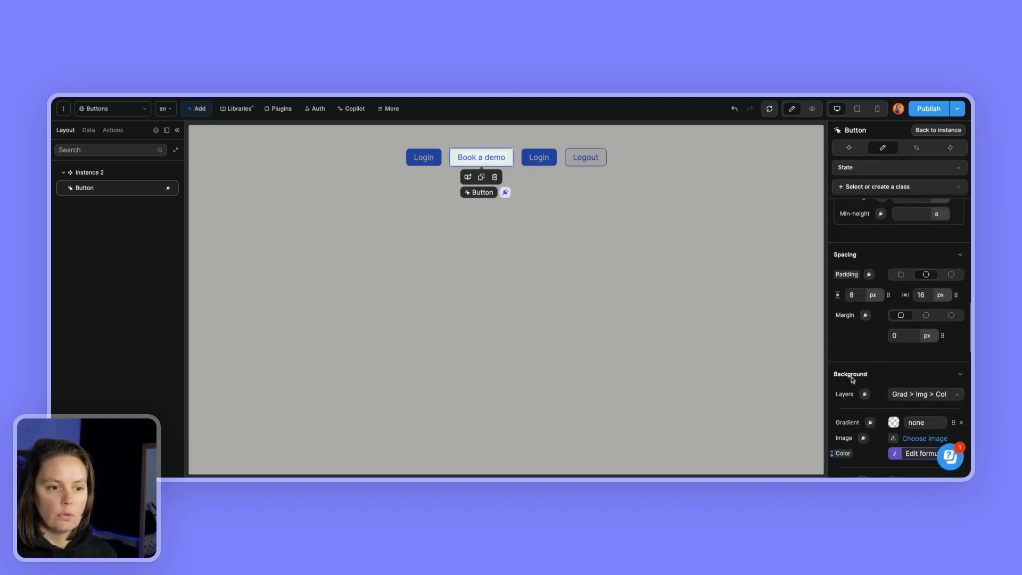
scroll(down, 3)
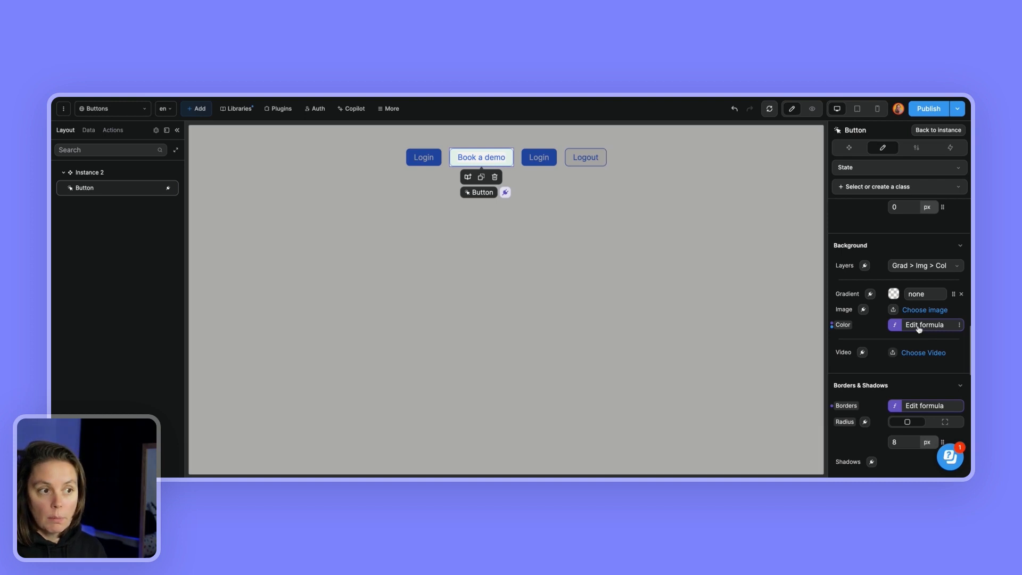
click(925, 406)
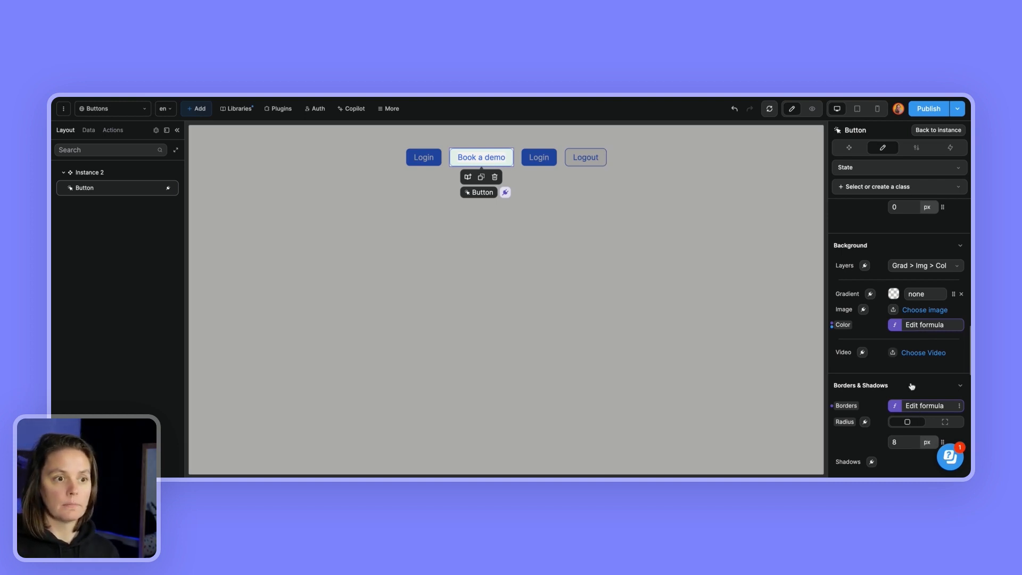
click(899, 168)
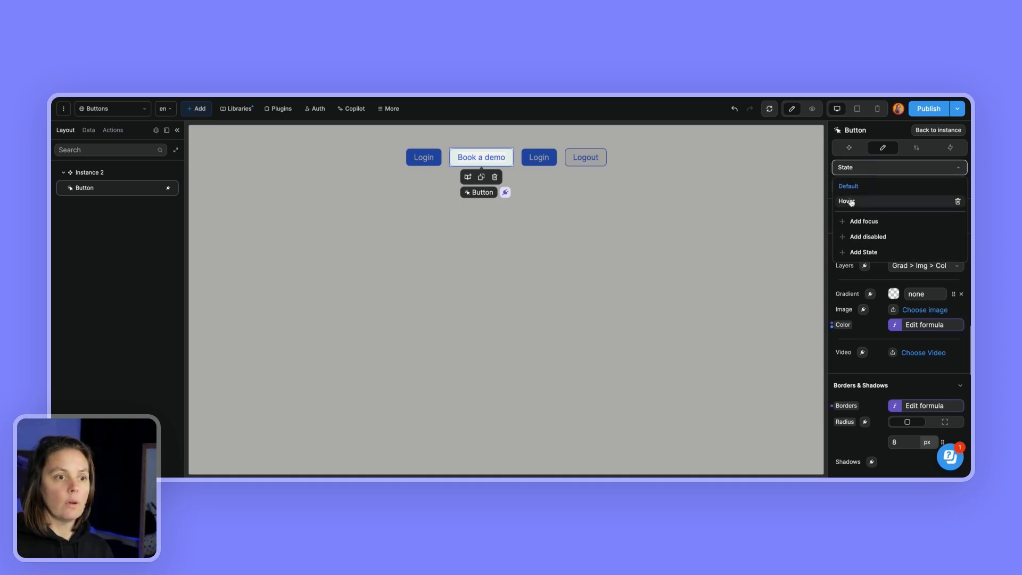
click(847, 201)
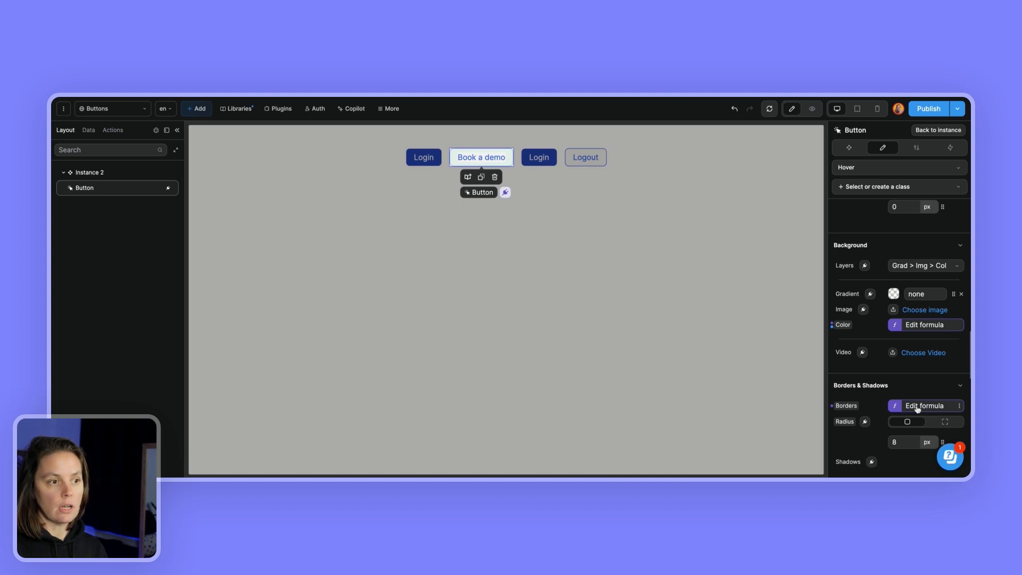
- Review the hover background colour formula, then preview the page
click(924, 325)
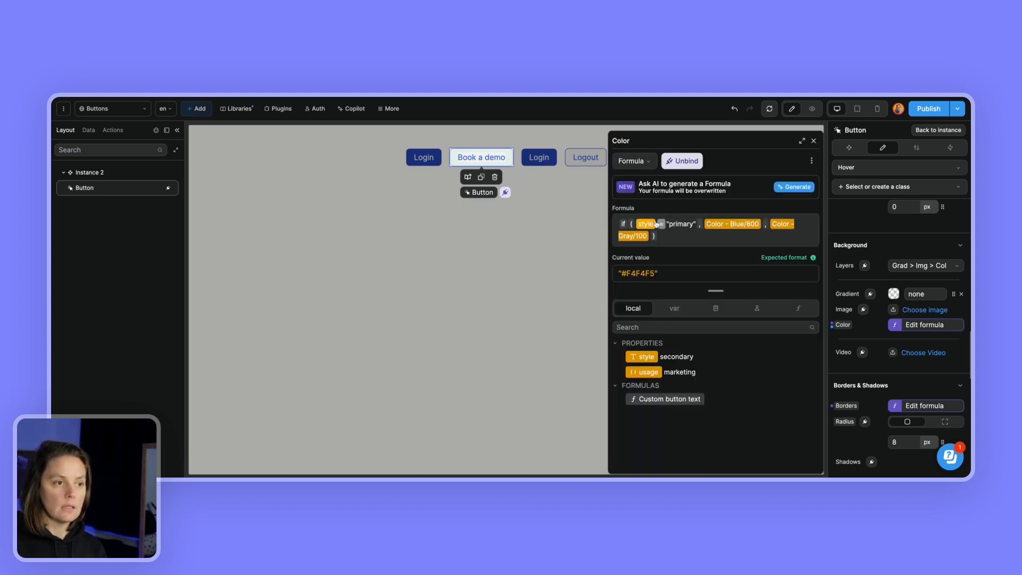
click(813, 140)
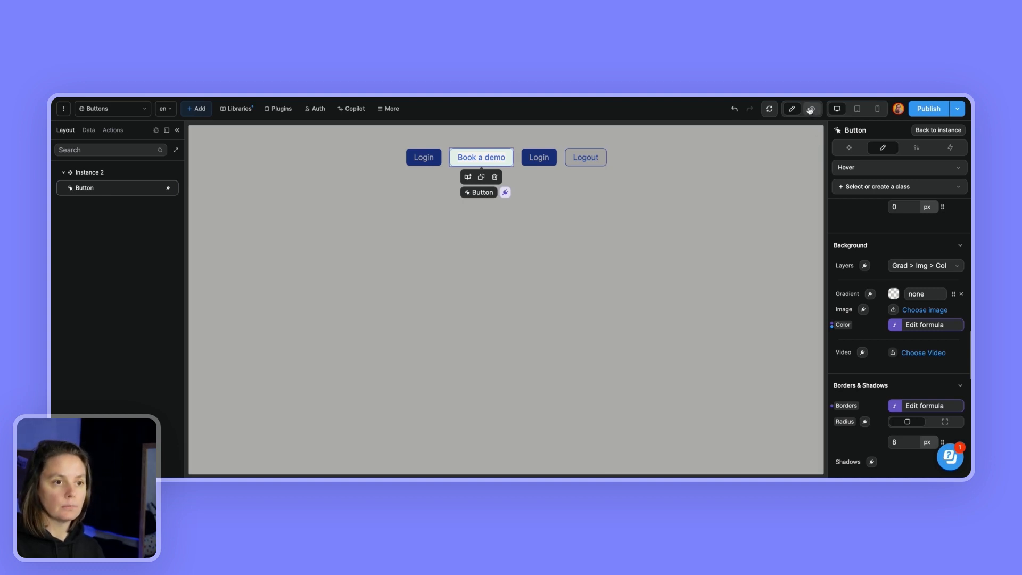
click(812, 109)
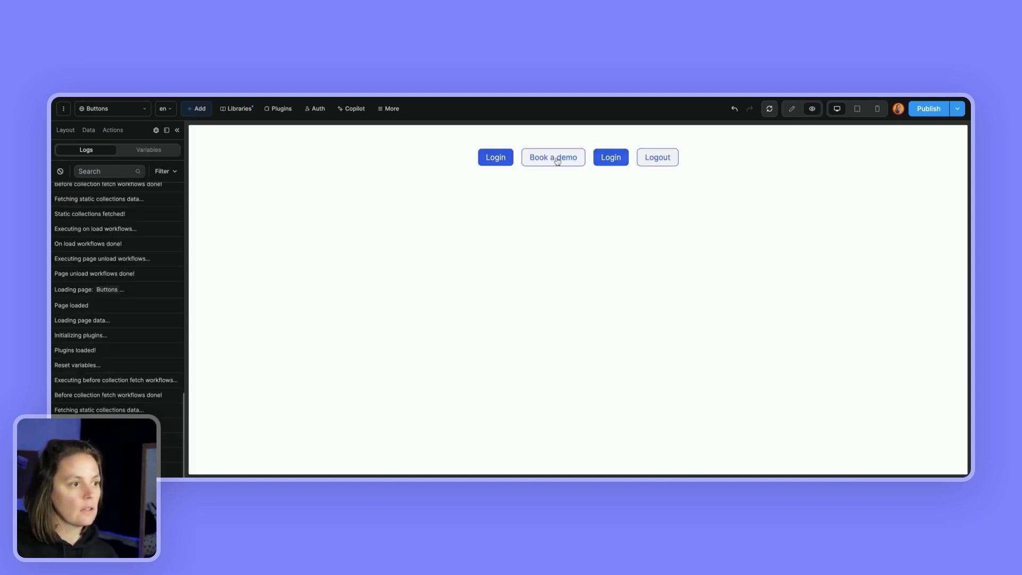
mouse_move(664, 140)
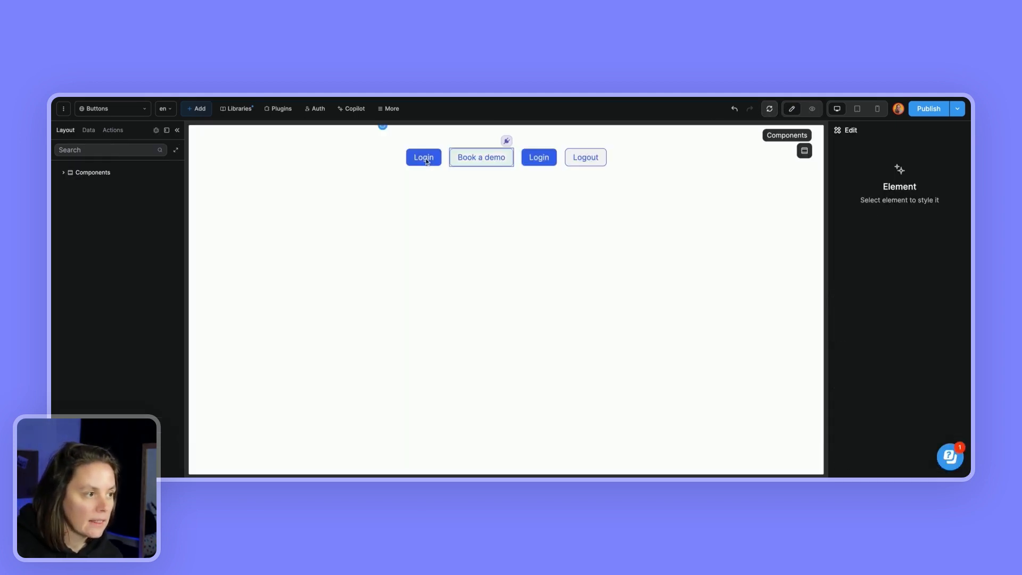
- Select the second Login instance, then Instance 1, to check their style and usage
click(538, 157)
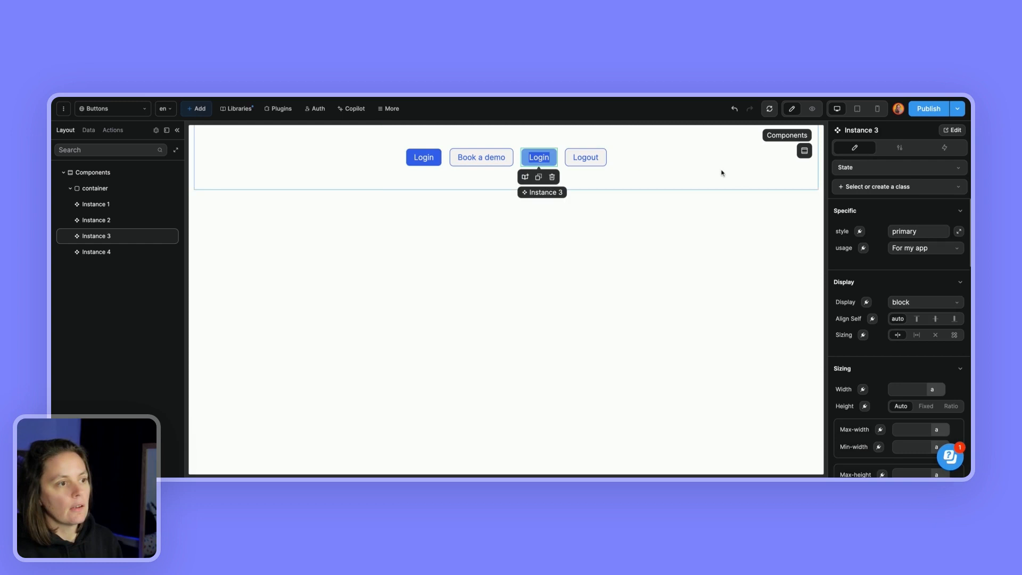
click(423, 157)
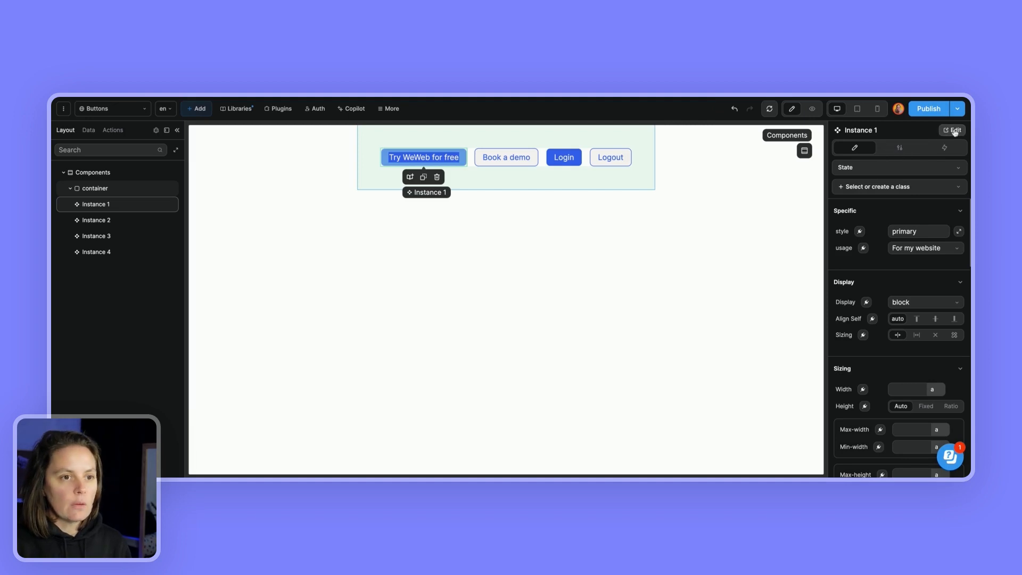
- Open the first button's component and view the project's collections, workflows and formulas
click(954, 130)
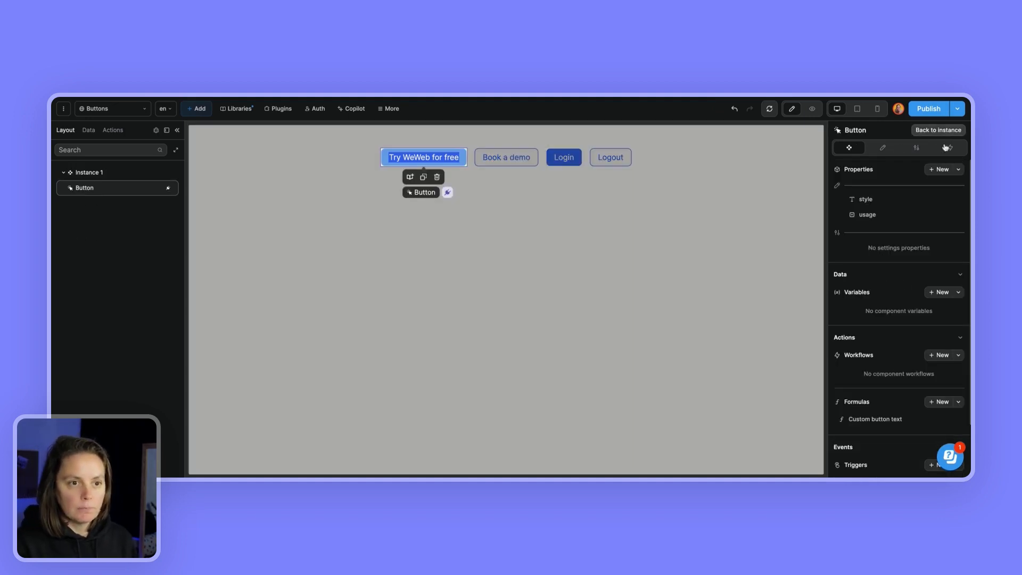
scroll(down, 3)
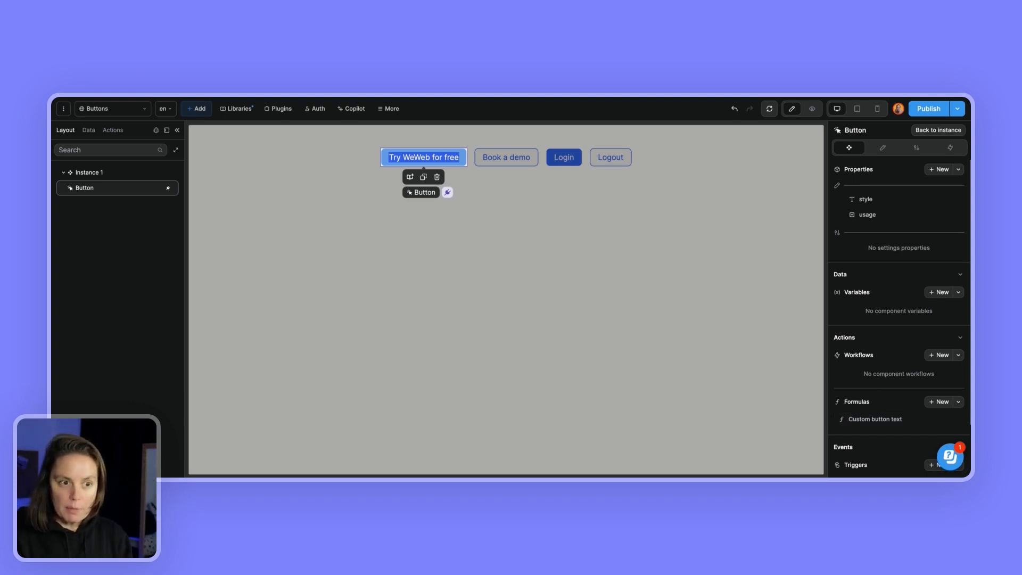
scroll(down, 3)
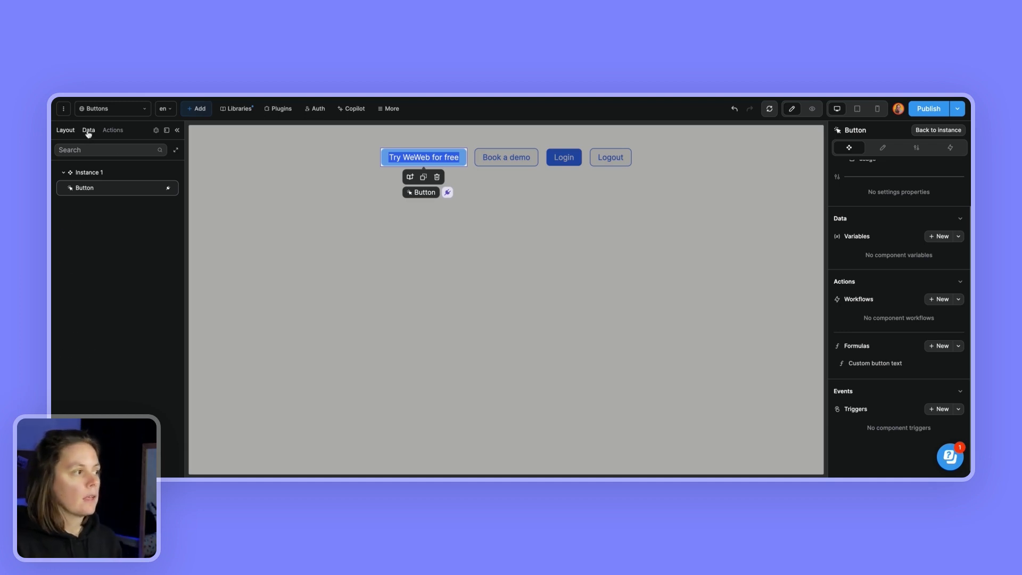
click(88, 130)
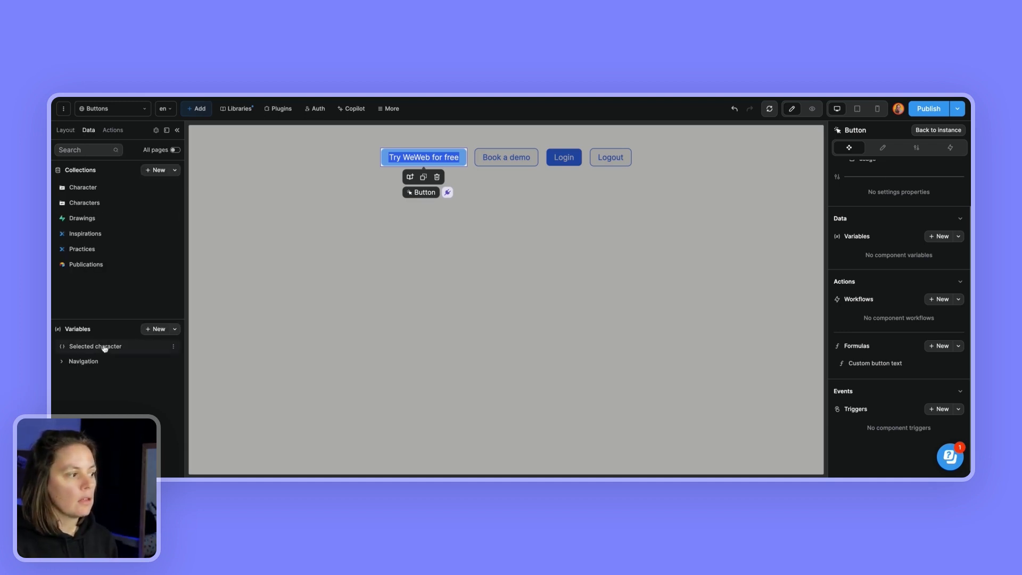
mouse_move(884, 246)
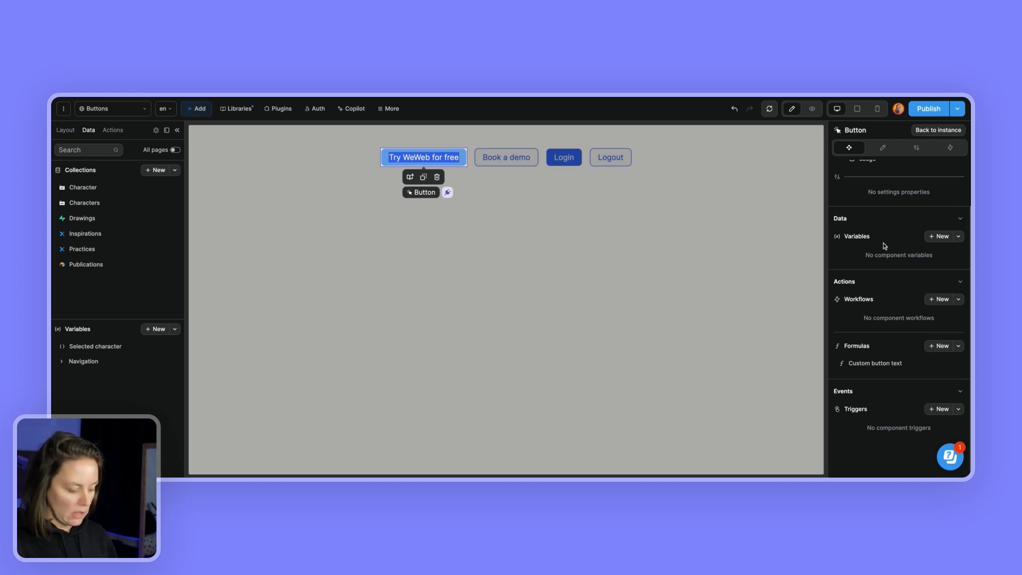
mouse_move(64, 374)
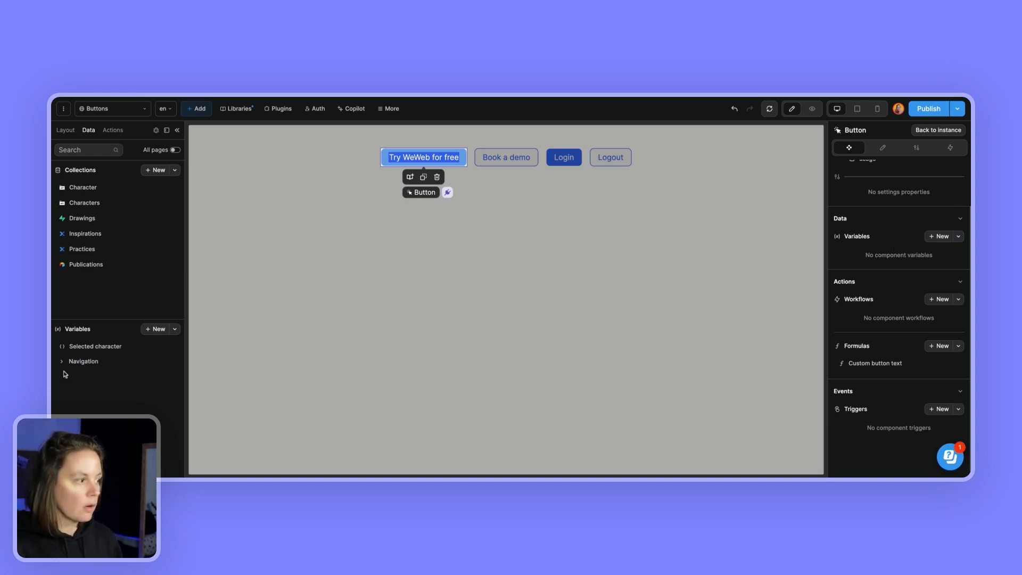
mouse_move(100, 311)
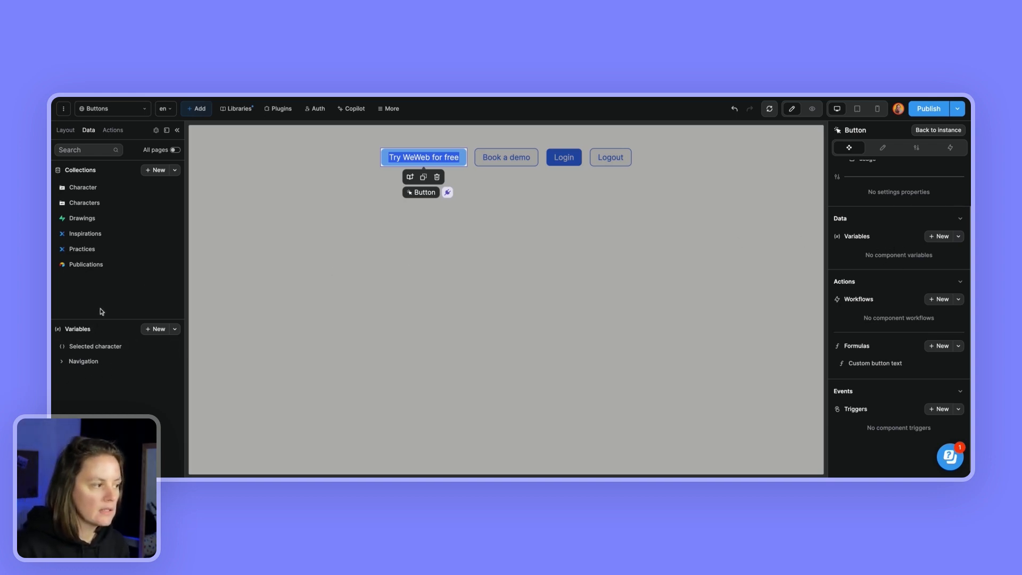
mouse_move(99, 334)
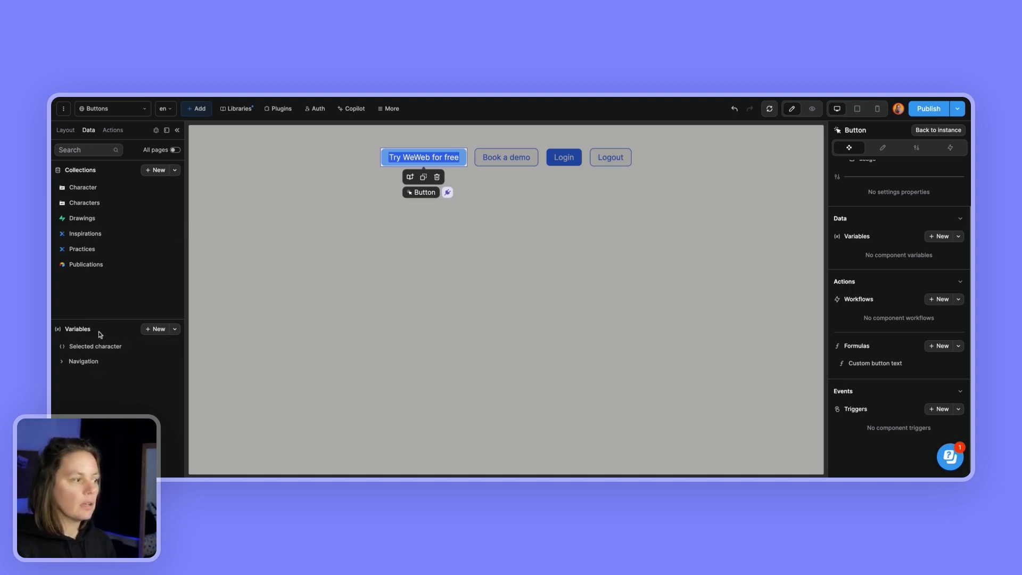
click(113, 130)
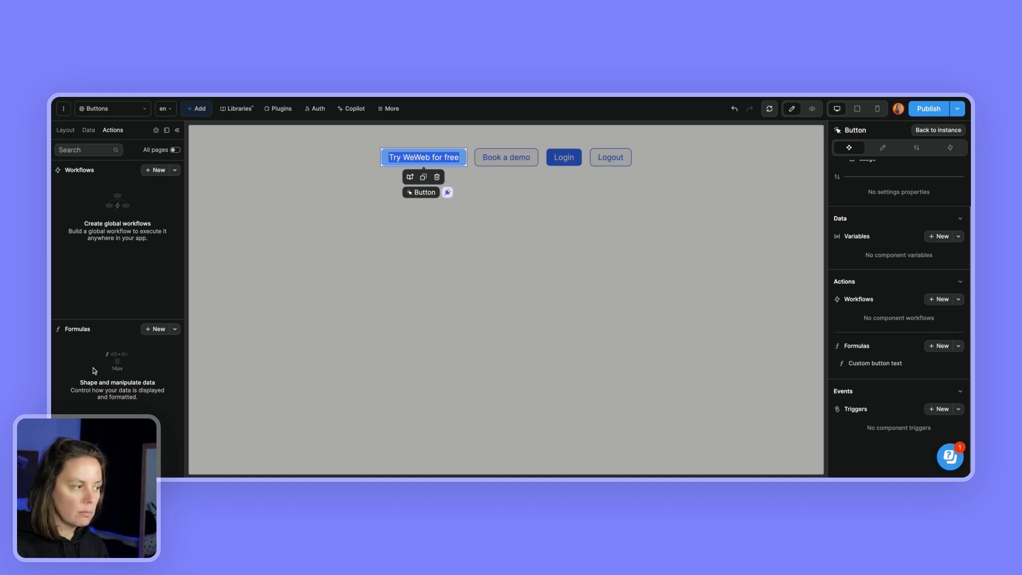
mouse_move(918, 235)
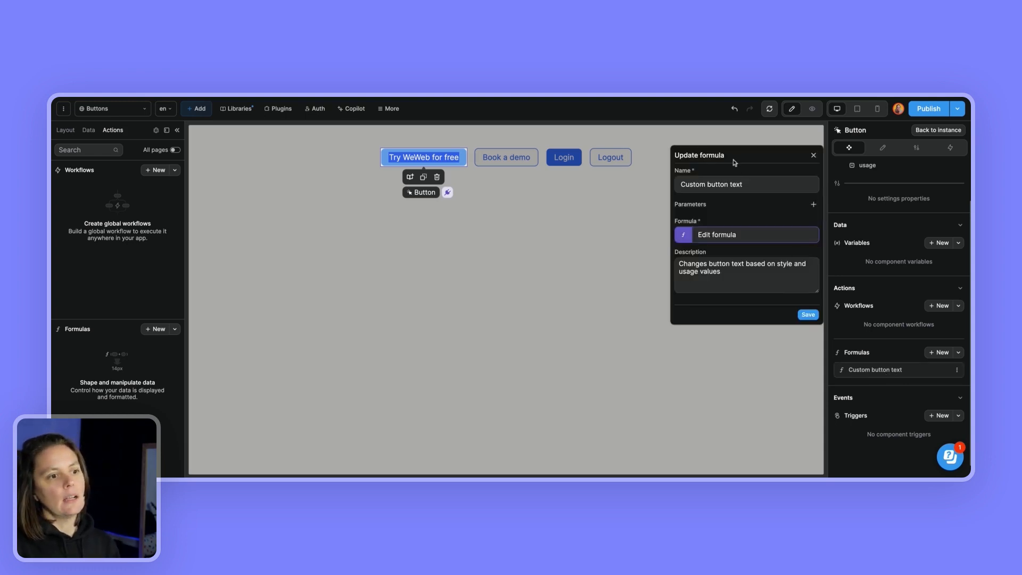
- Select the Custom button text formula name and open the formula for editing
triple_click(746, 184)
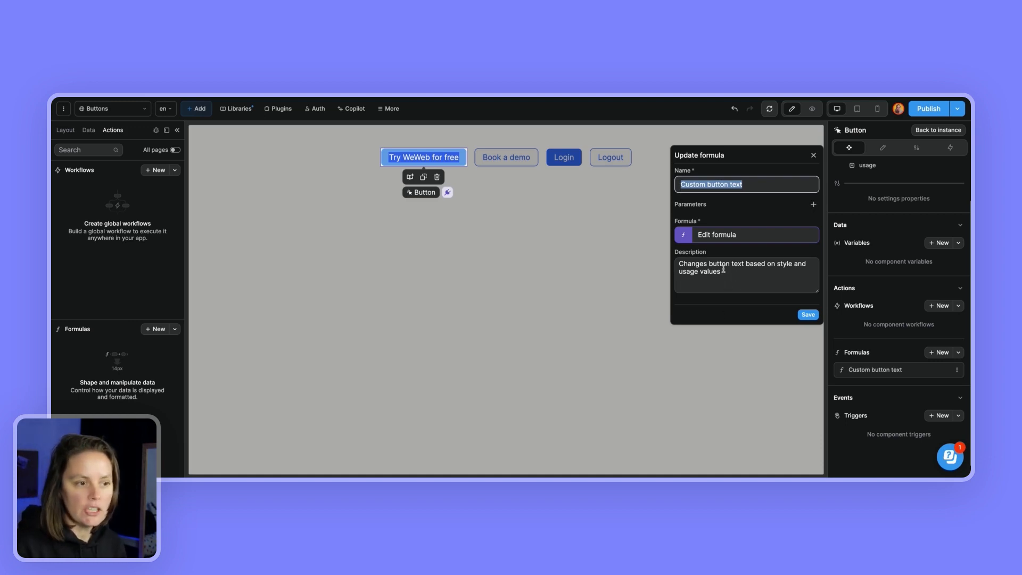
mouse_move(890, 222)
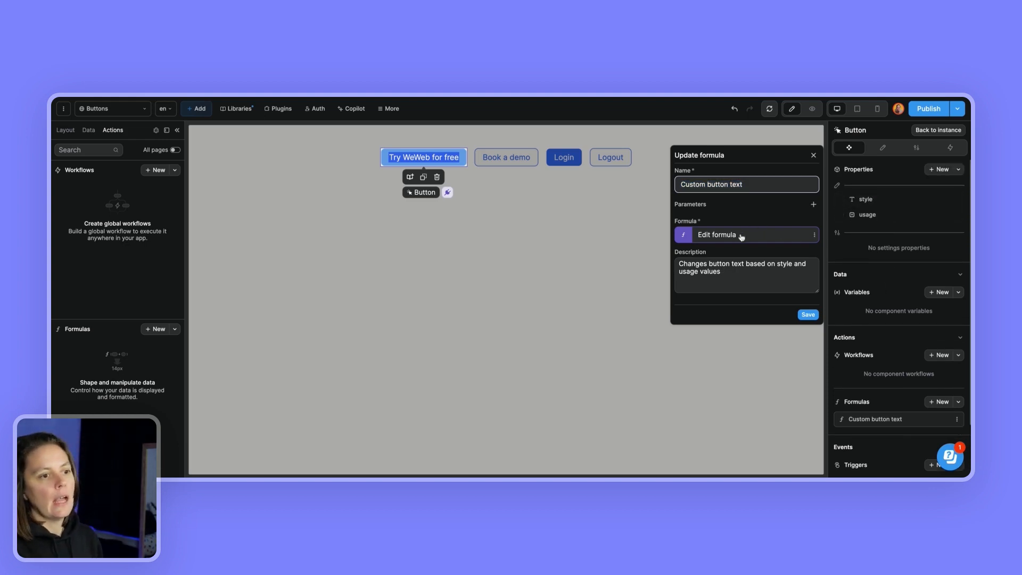
click(717, 235)
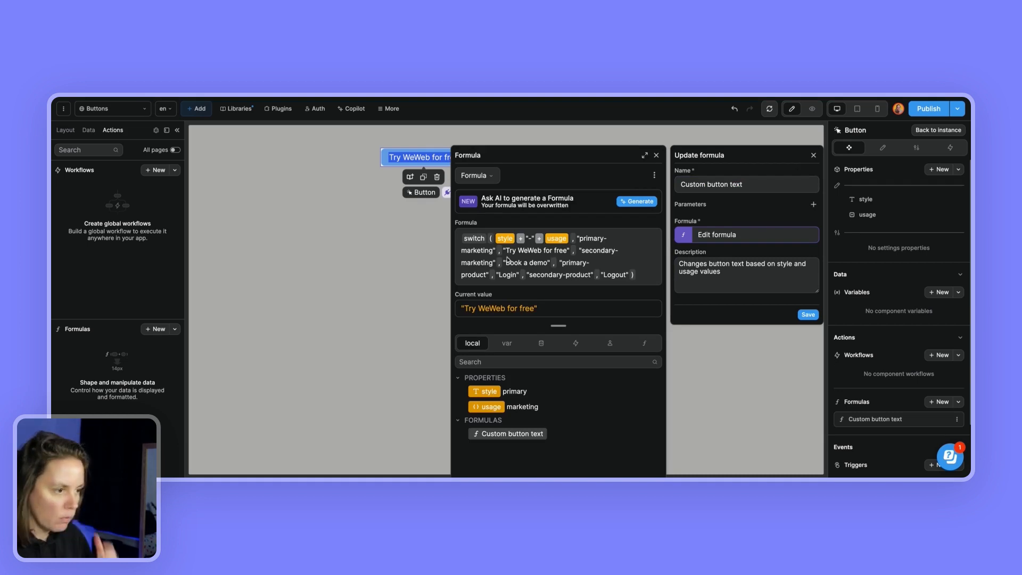
mouse_move(636, 288)
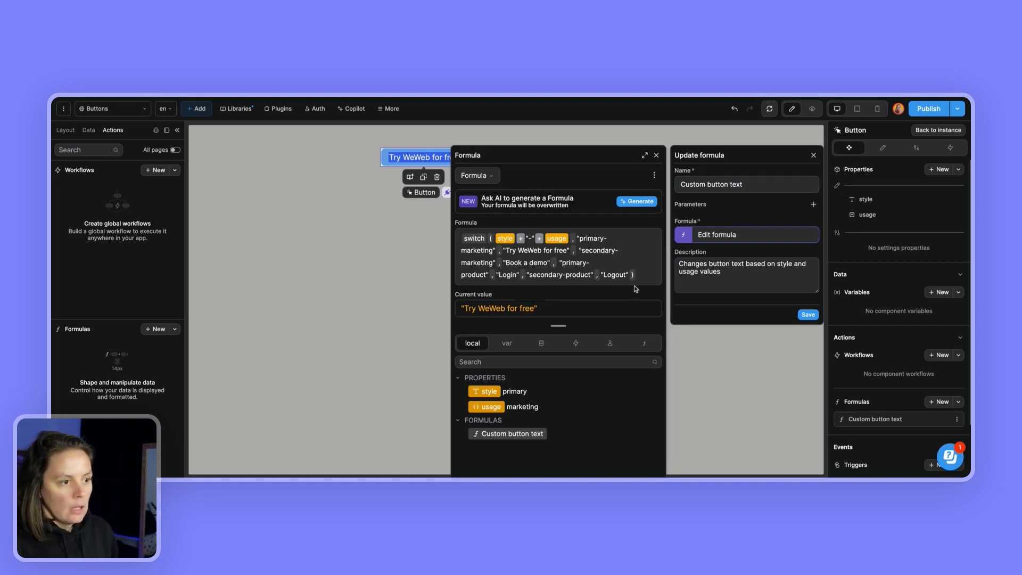
mouse_move(529, 264)
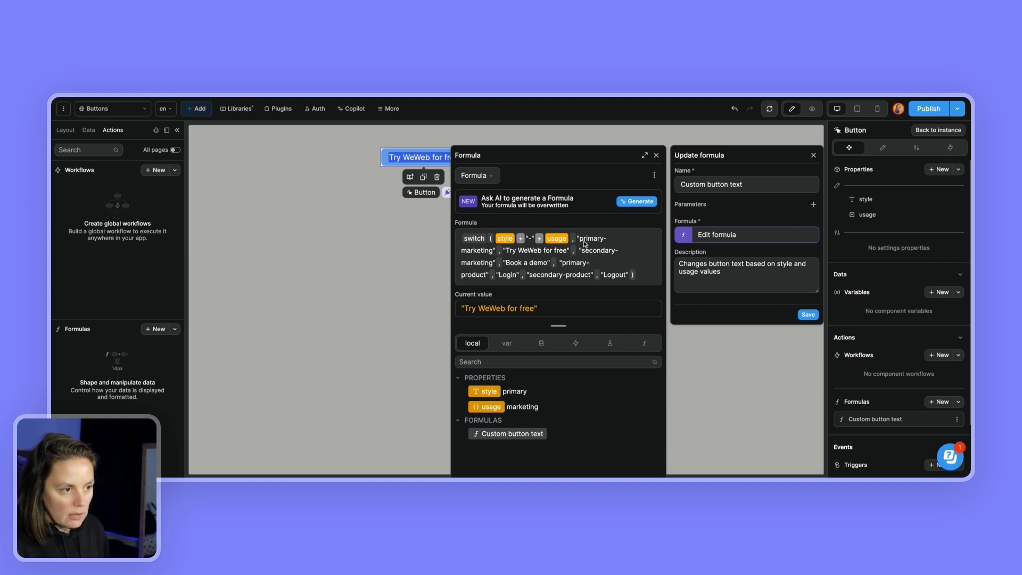
mouse_move(637, 279)
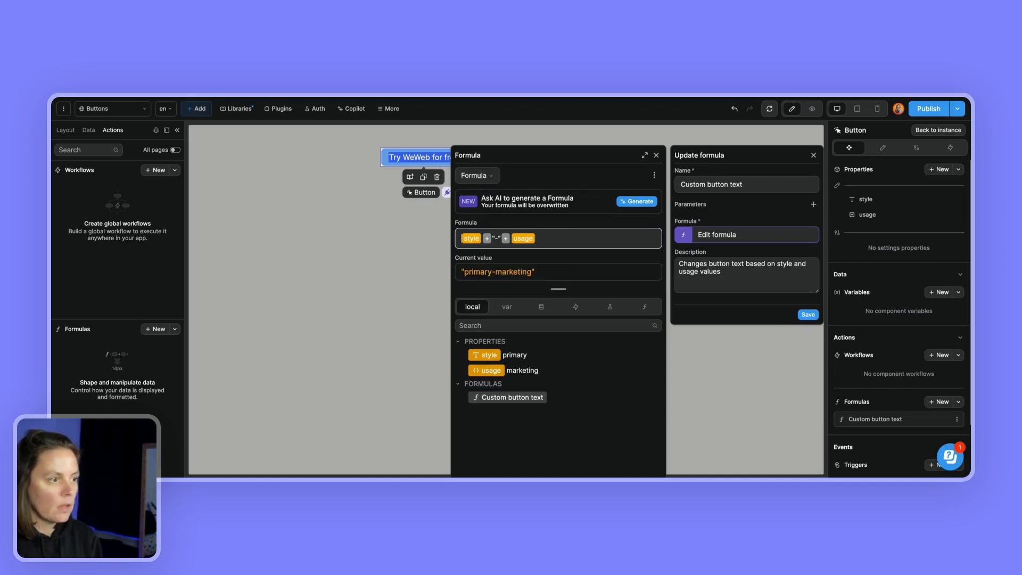
- Wrap style-usage in switch( and map primary-marketing to 'Try WeWeb for free'
click(473, 238)
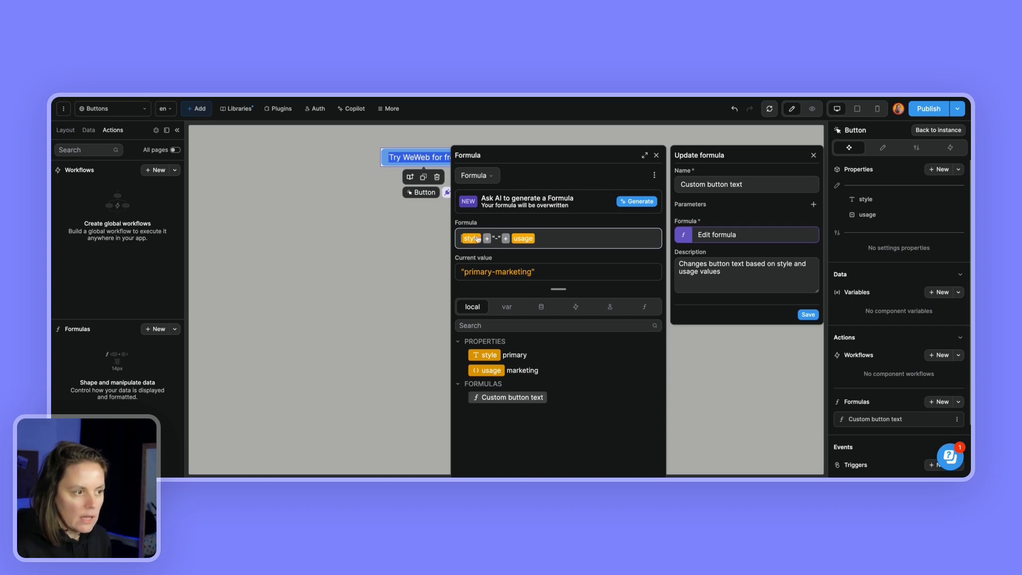
mouse_move(471, 272)
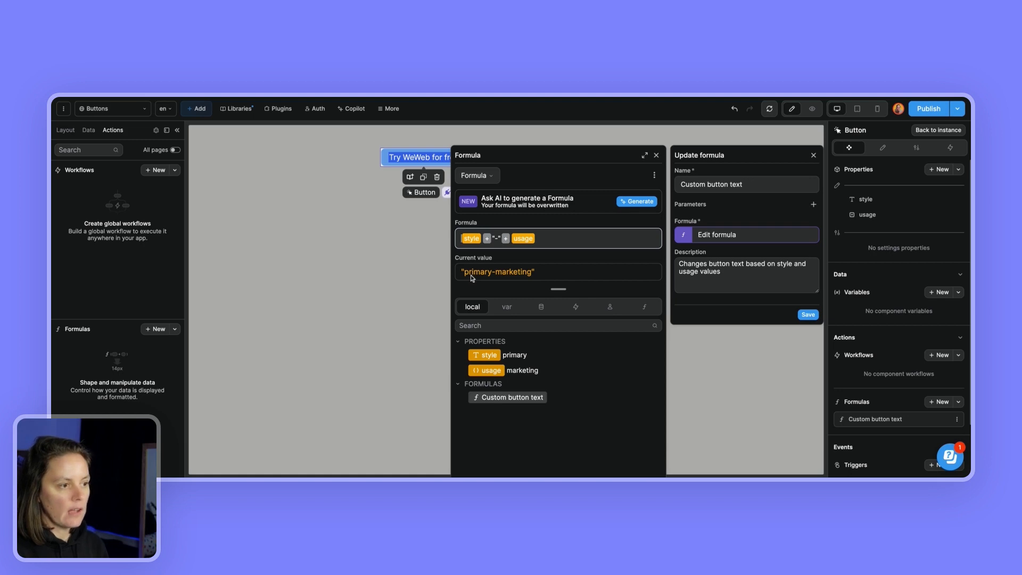
mouse_move(512, 281)
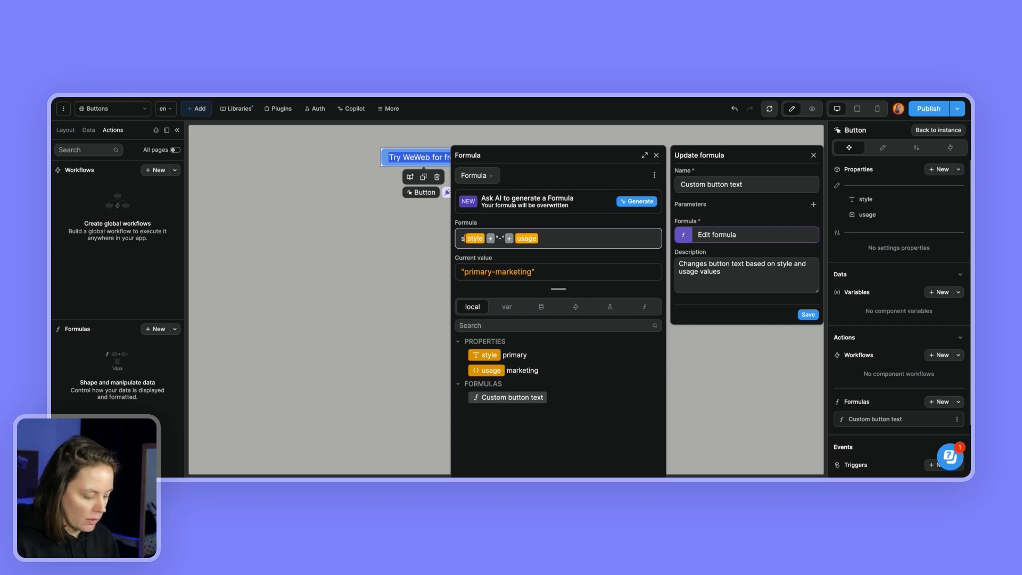
text(switch ()
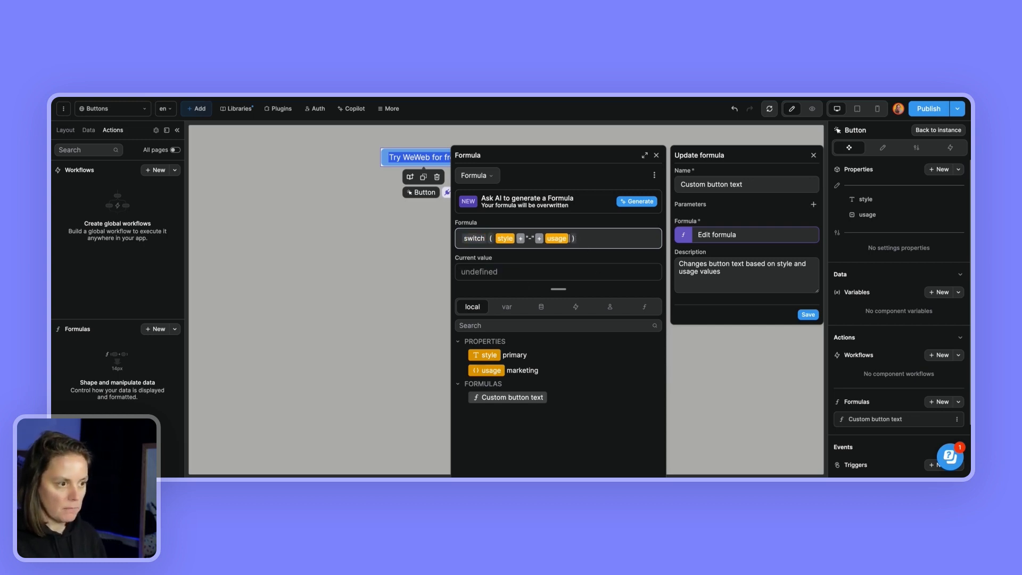
text(, ")
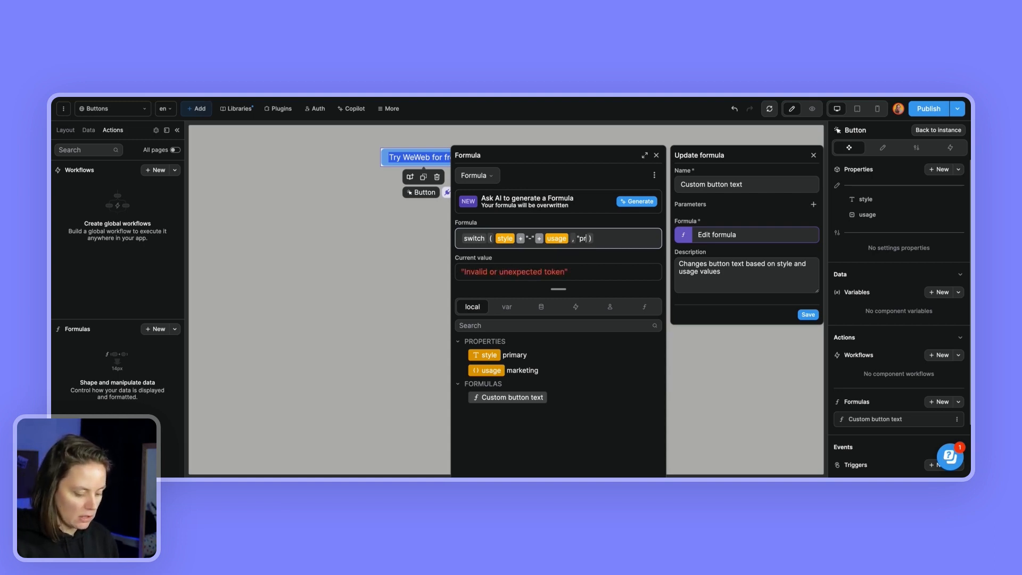
text(primary-marke)
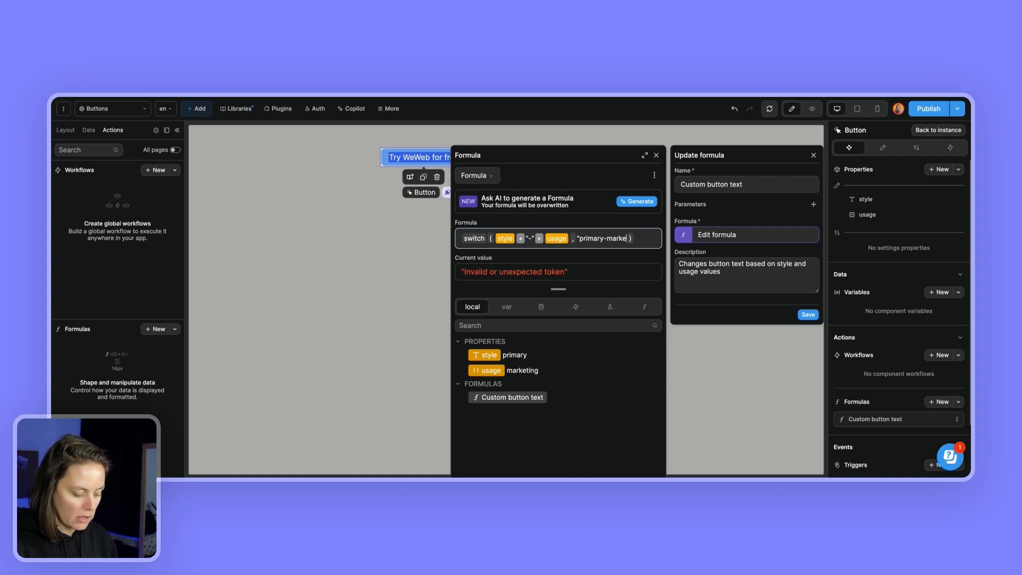
text(ting", ")
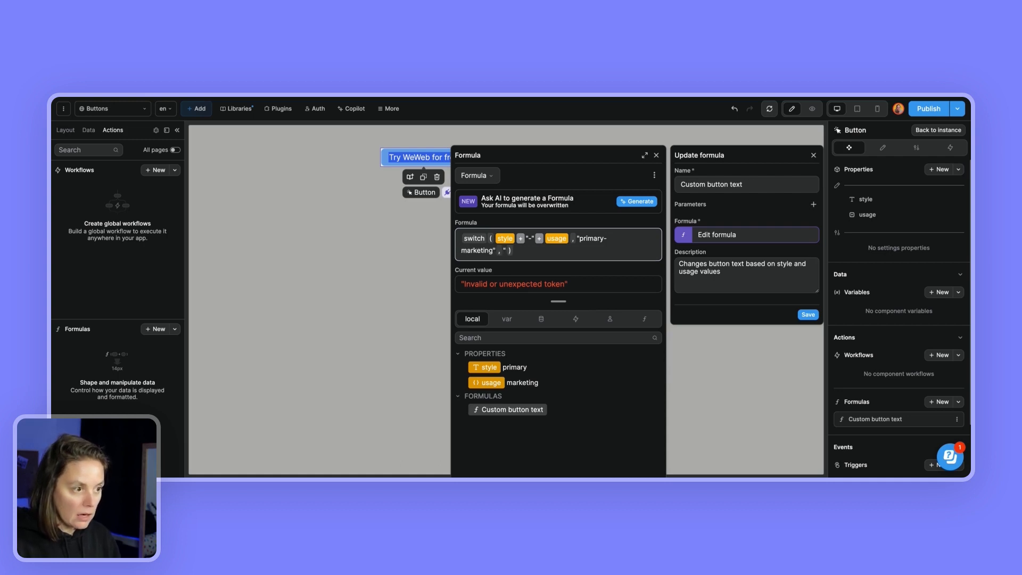
text(Try WeWeb for free" , "s)
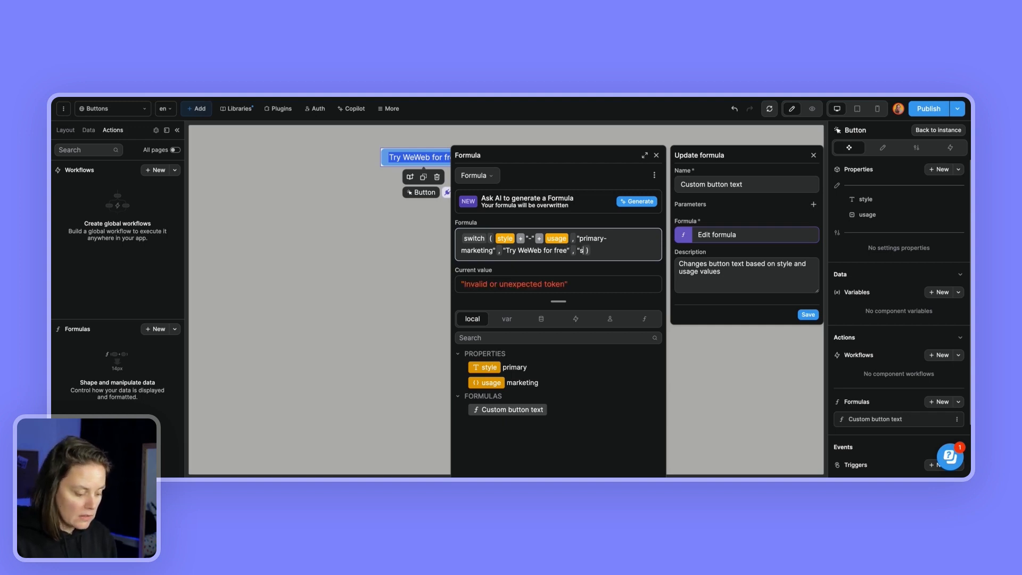
- Add the remaining switch cases for Book a demo, Login and Logout
text(econdary-marketing" ,)
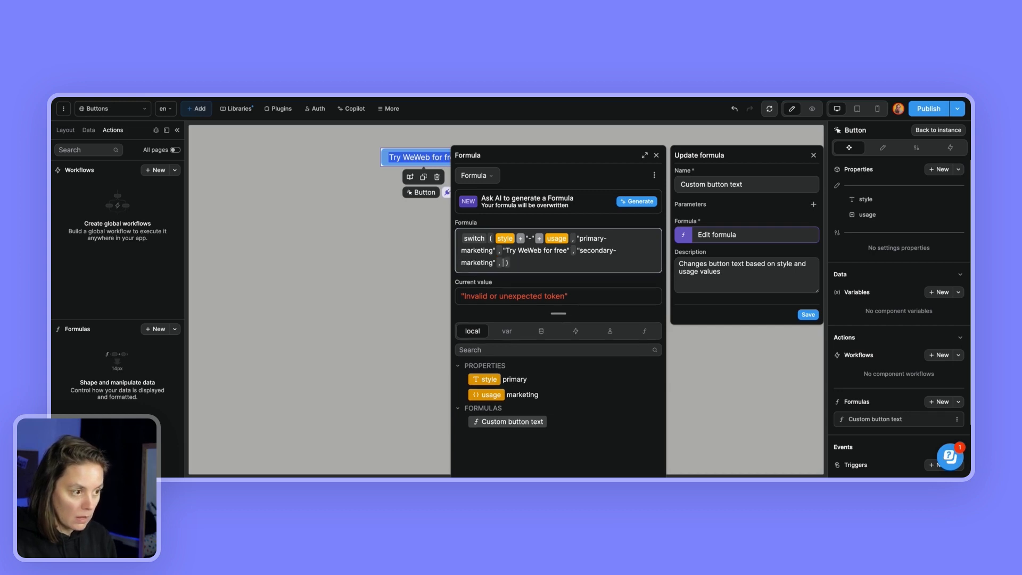
text(Book a demo")
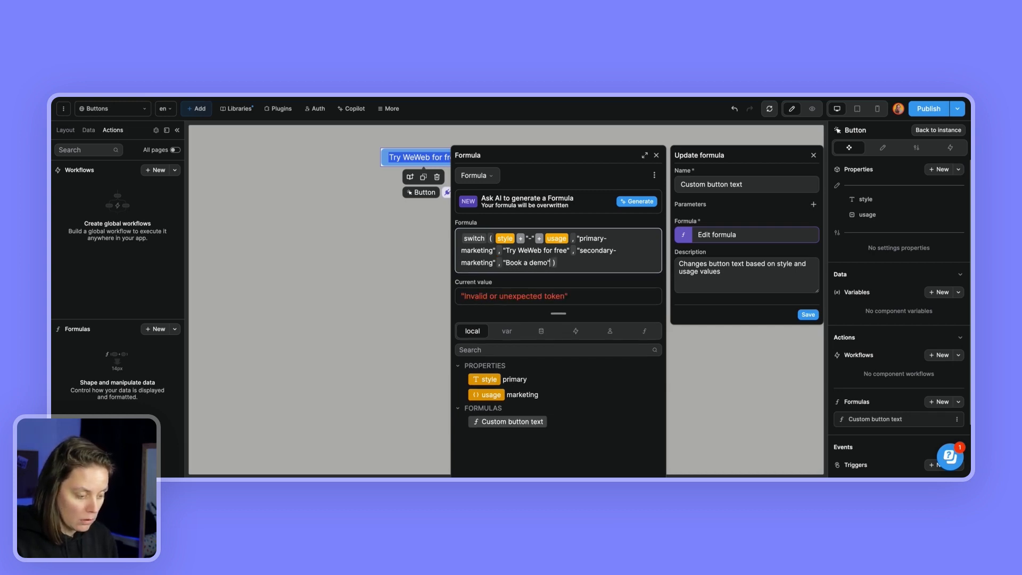
text(p)
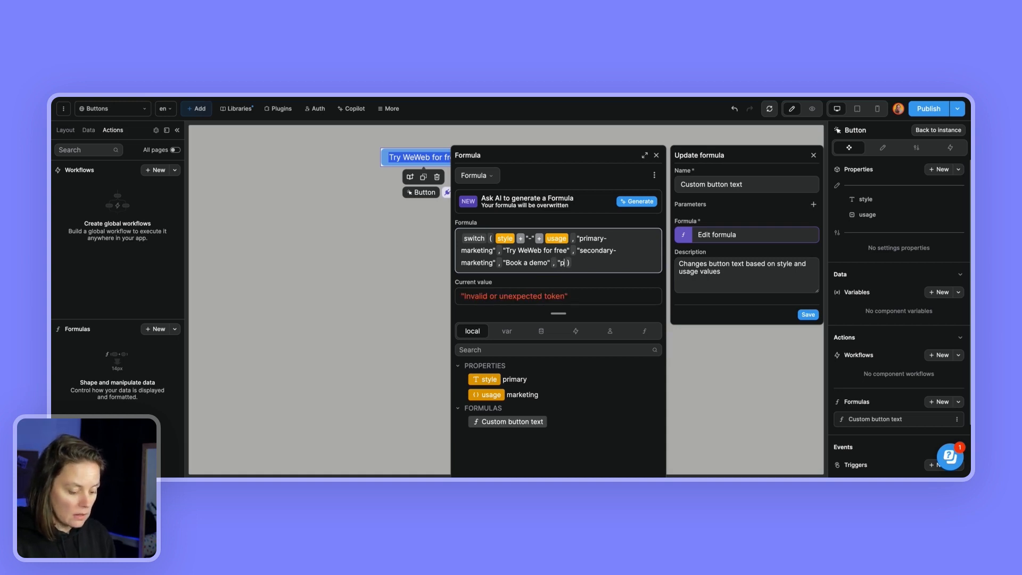
text(rimary-product" , "Login" , "secondary-)
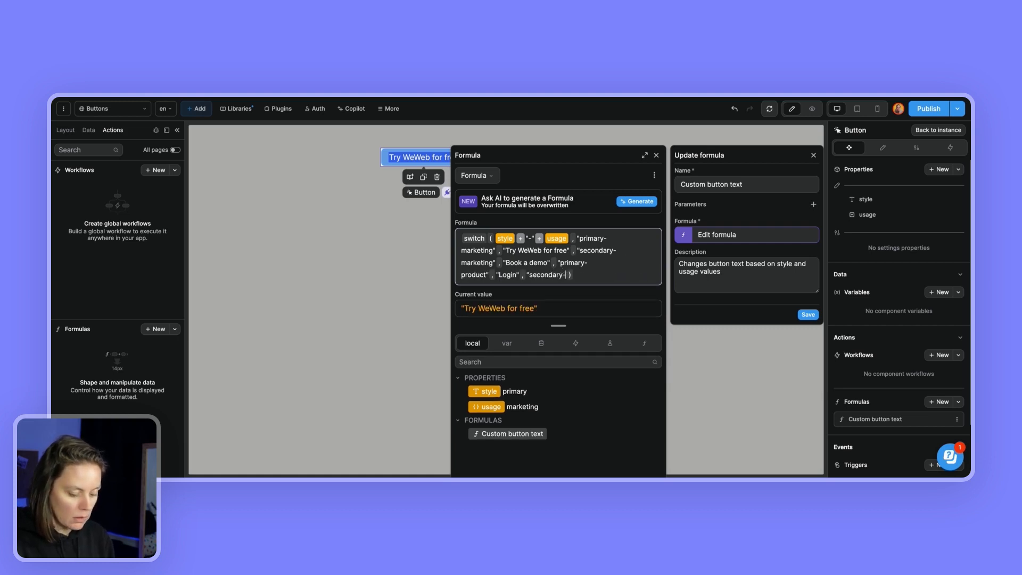
text(product)
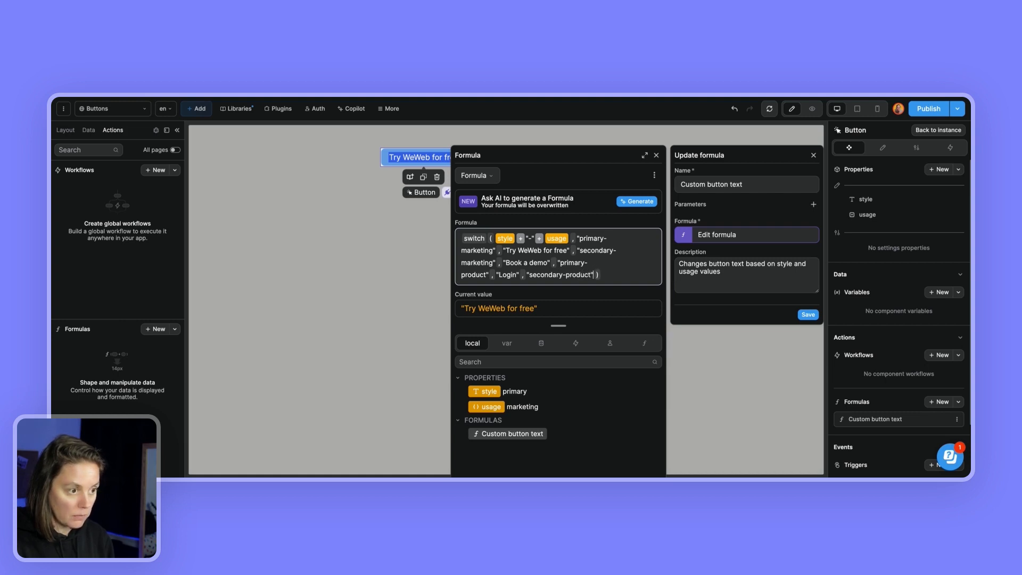
text("Lo)
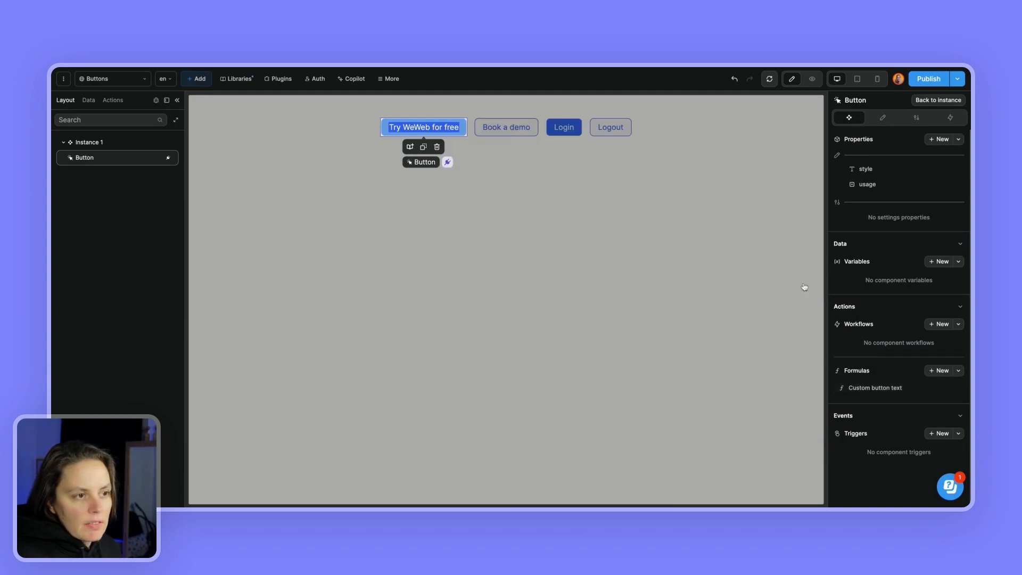
- Open the Text - en formula, which calls Custom button text
click(883, 118)
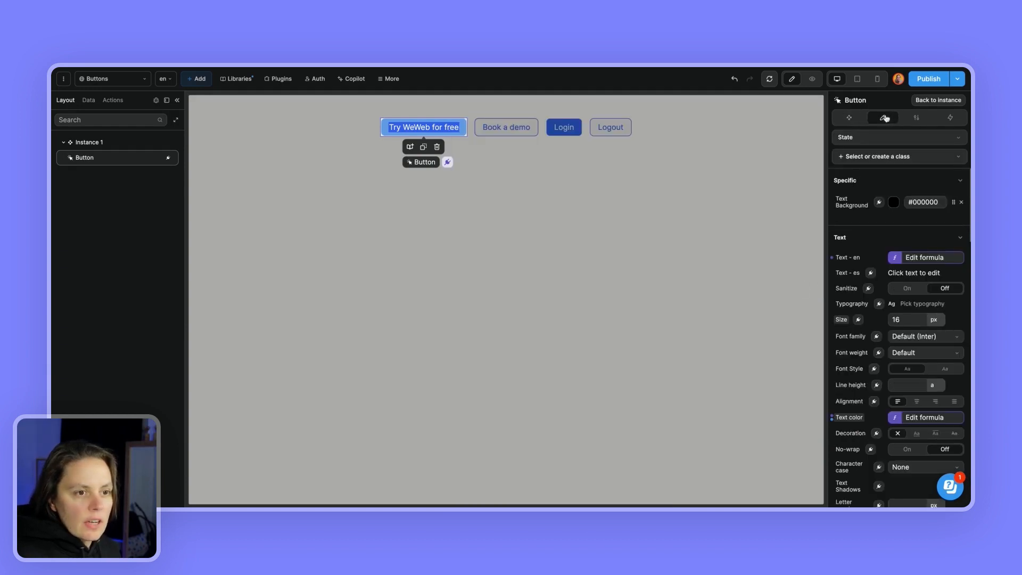
click(924, 257)
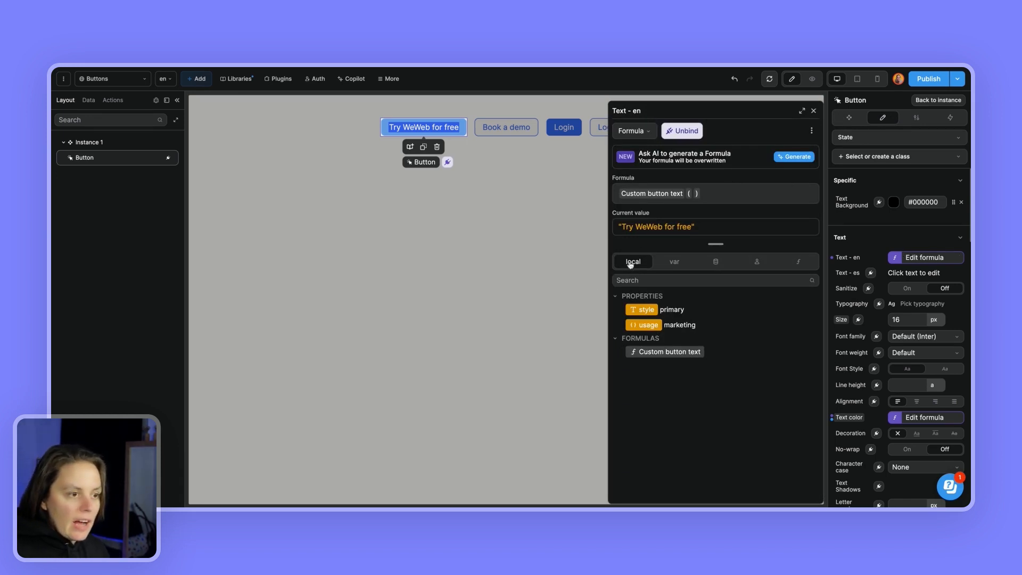
mouse_move(641, 309)
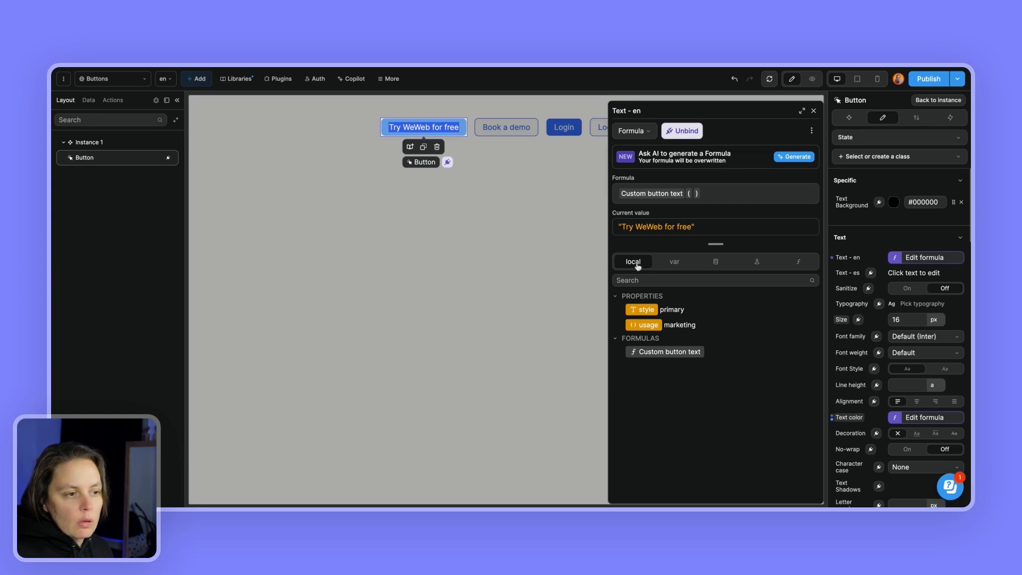
mouse_move(692, 185)
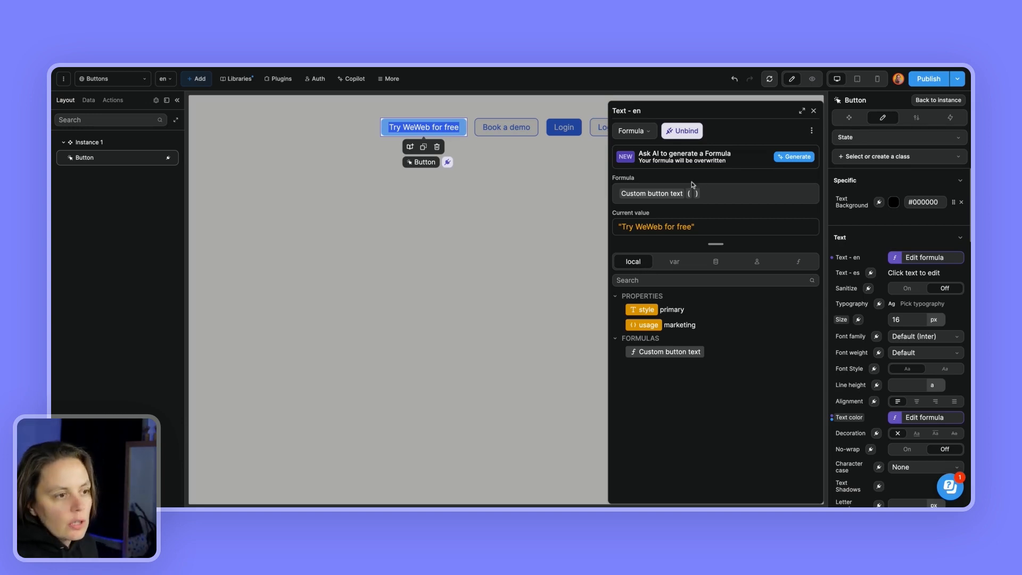